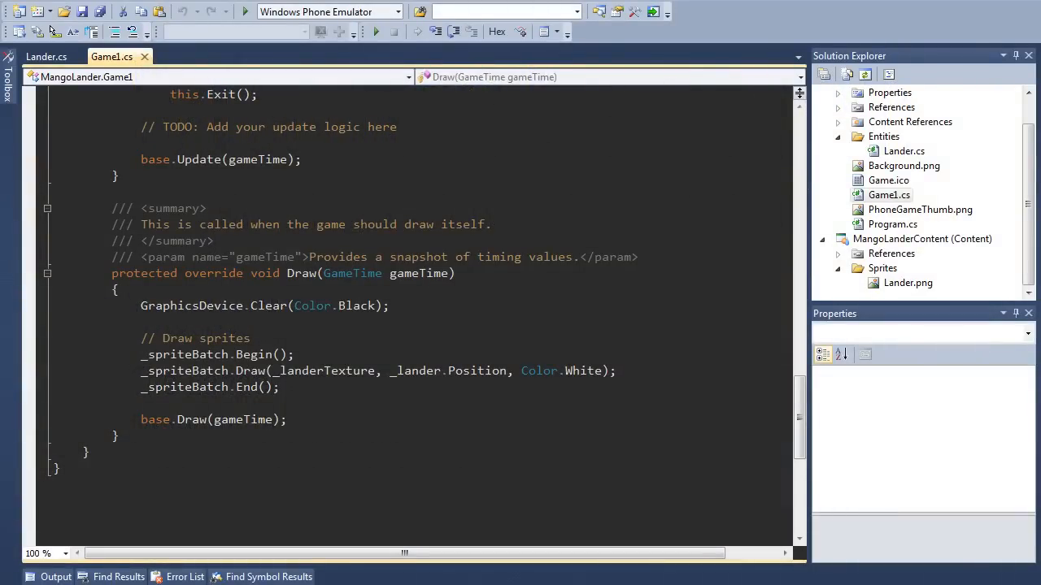
Highlight the Black clear colour in Game1's Draw method, then open Lander.cs from Entities
{"action": "double_click", "coordinate": [356, 305]}
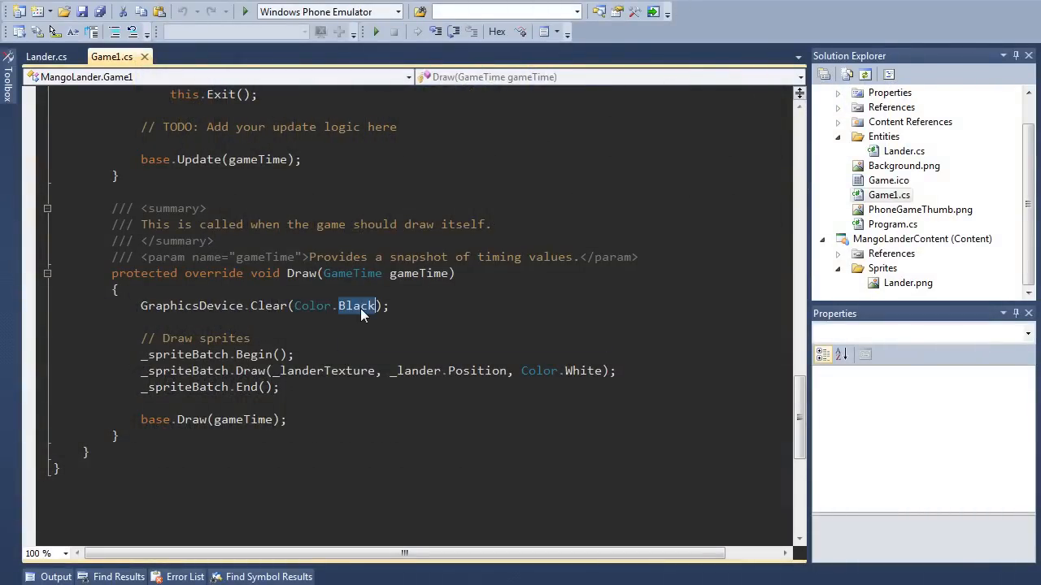
{"action": "double_click", "coordinate": [355, 306]}
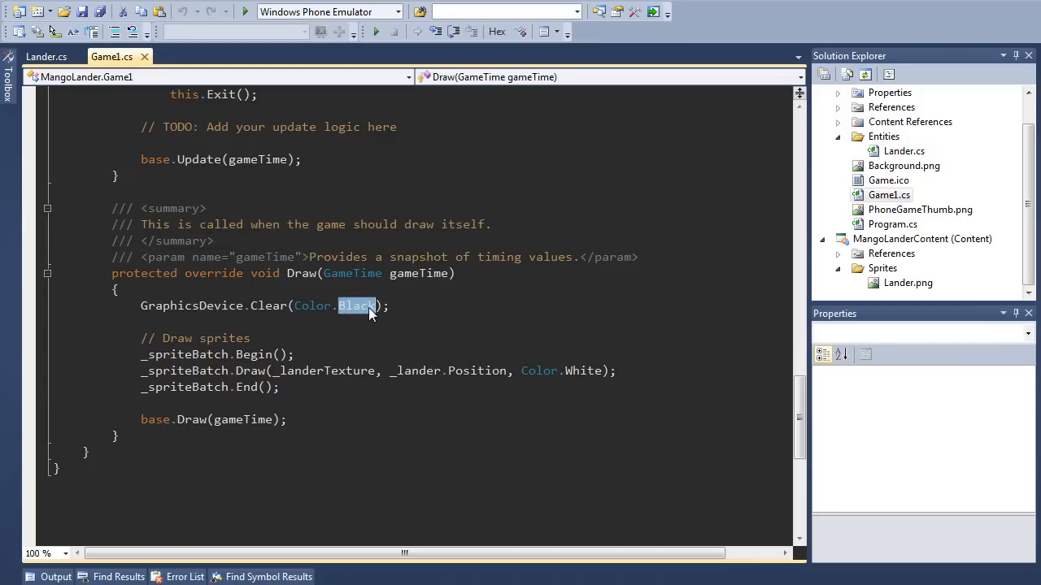
{"action": "double_click", "coordinate": [192, 305]}
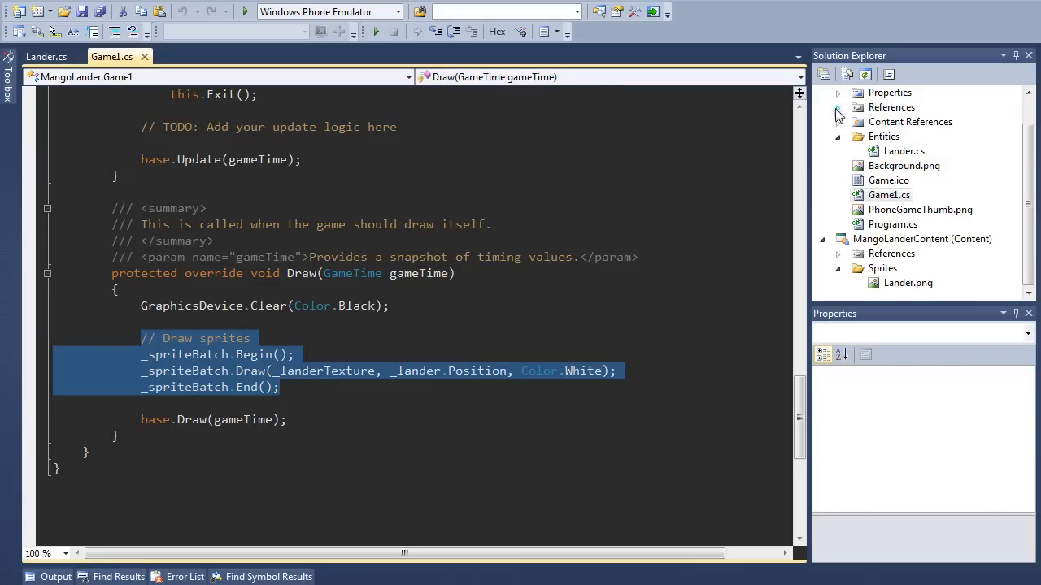
{"action": "left_click", "coordinate": [903, 151]}
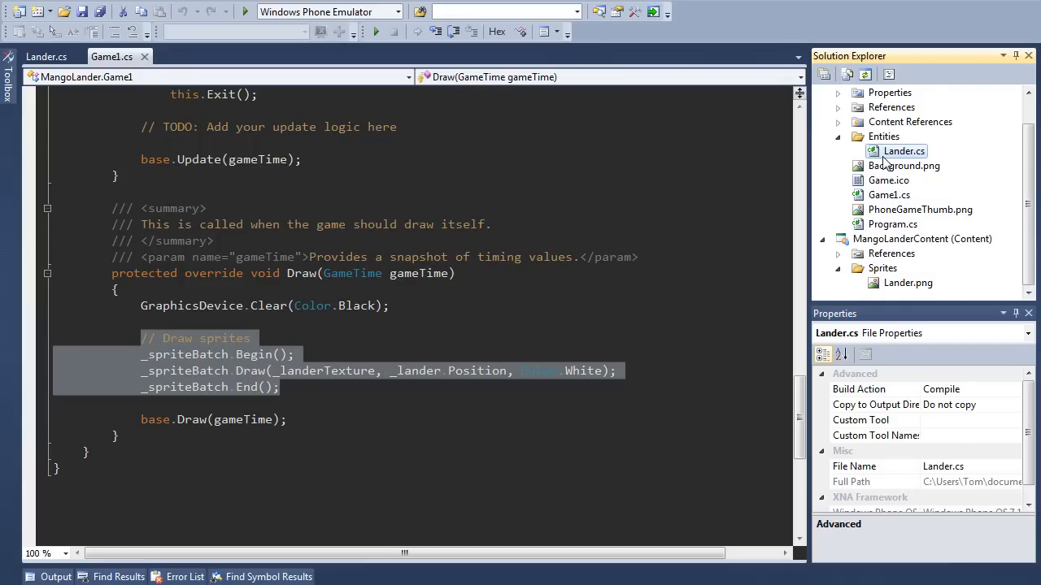
{"action": "mouse_move", "coordinate": [877, 157]}
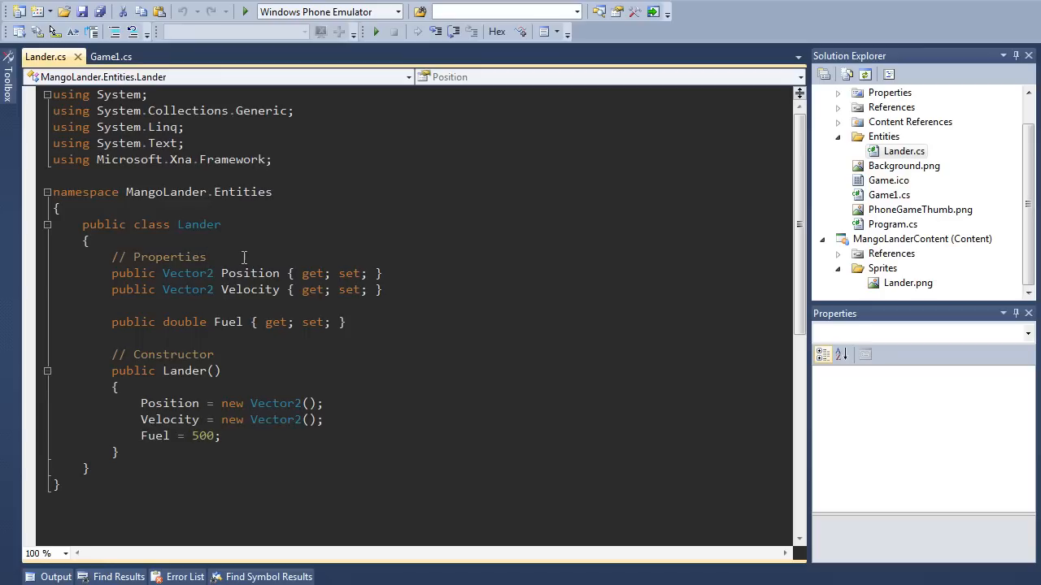
{"action": "mouse_move", "coordinate": [249, 258]}
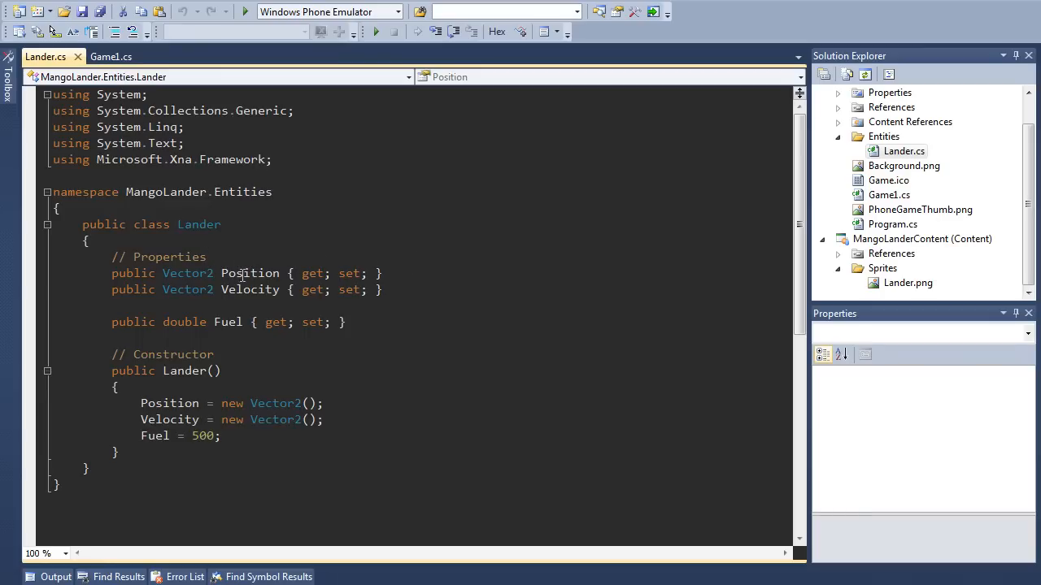
{"action": "double_click", "coordinate": [250, 273]}
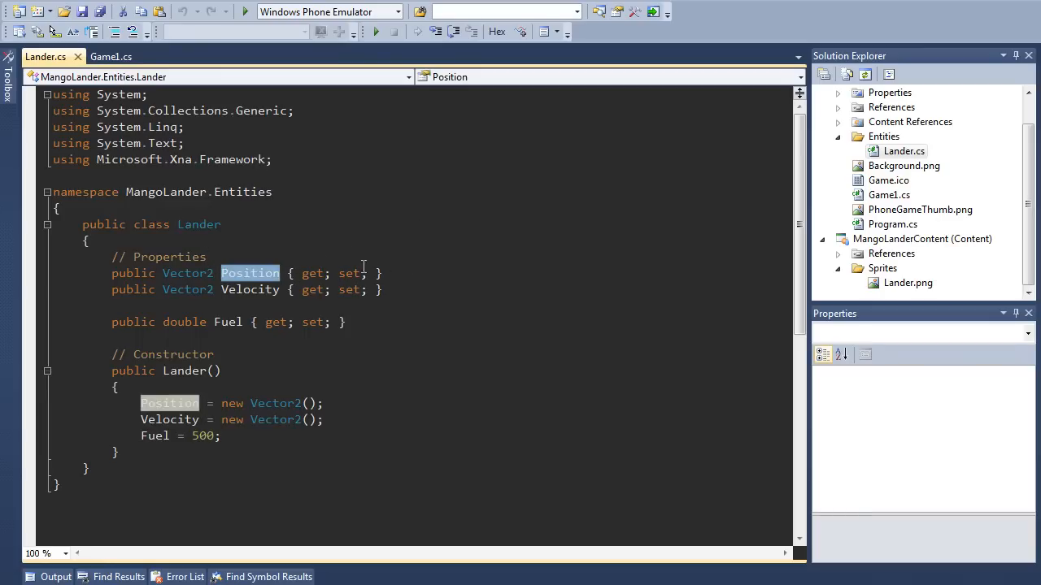
{"action": "mouse_move", "coordinate": [352, 208]}
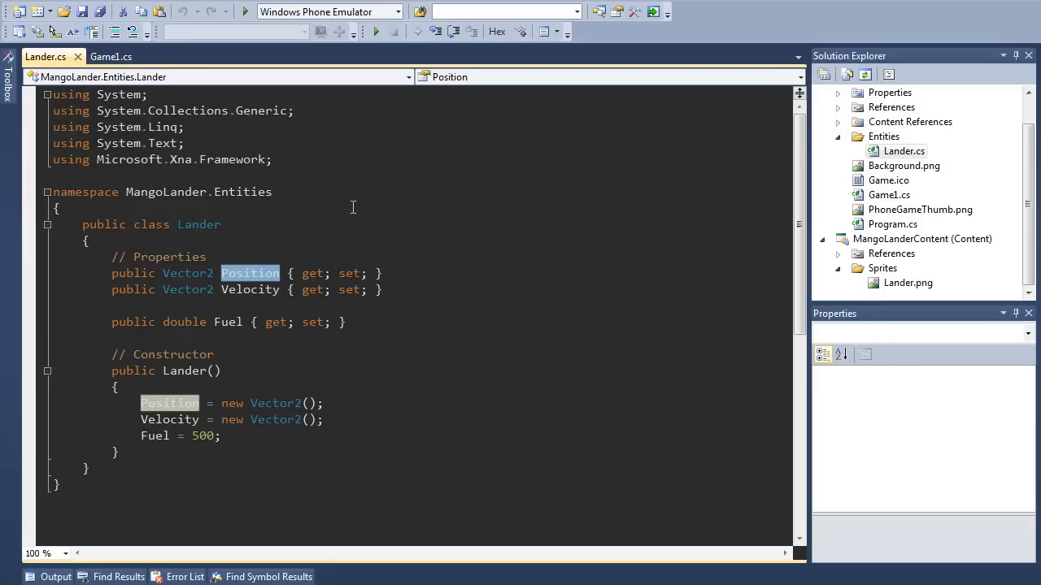
{"action": "mouse_move", "coordinate": [318, 245]}
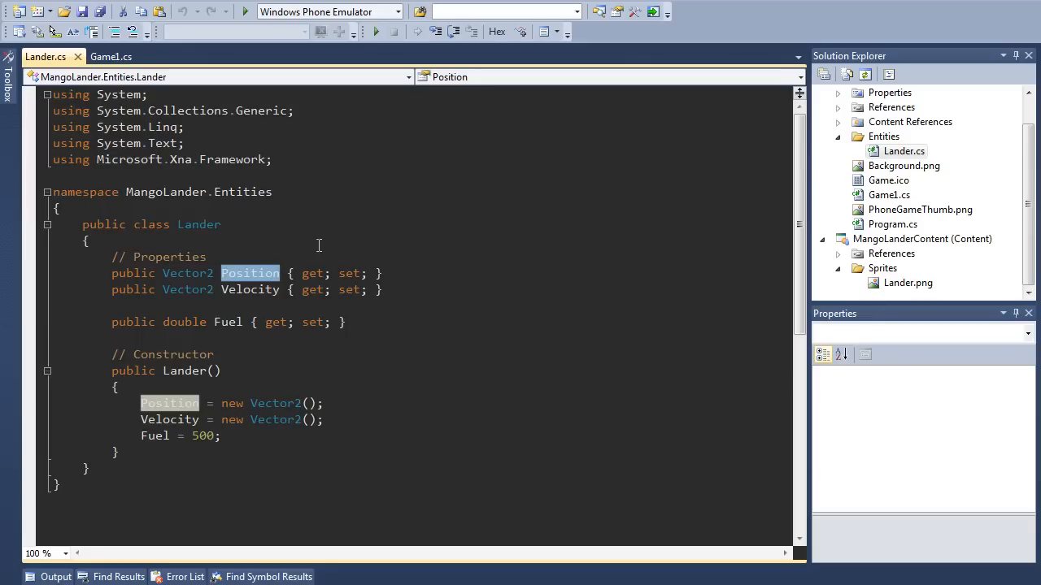
{"action": "double_click", "coordinate": [250, 289]}
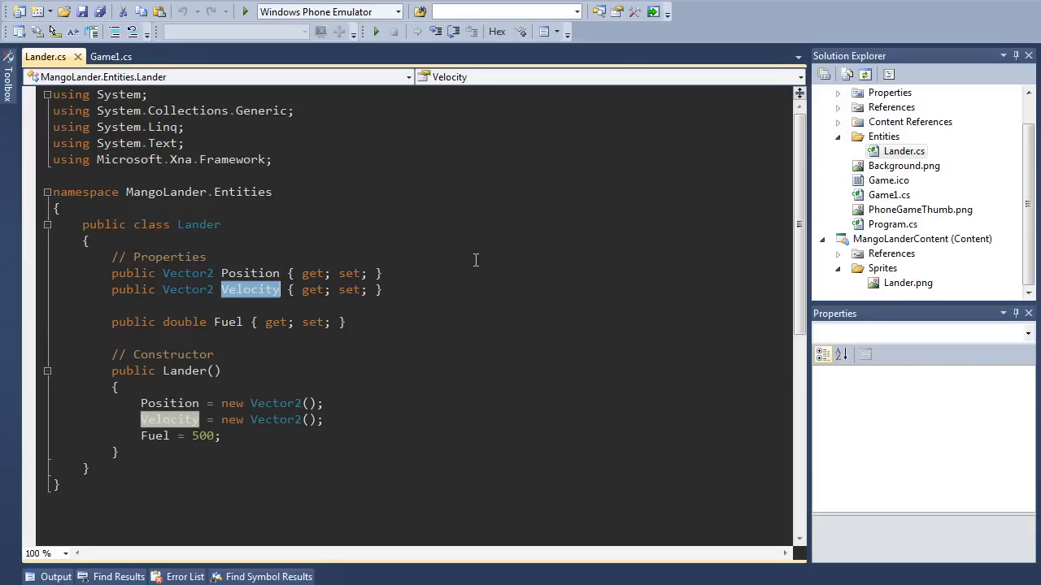
{"action": "mouse_move", "coordinate": [306, 303]}
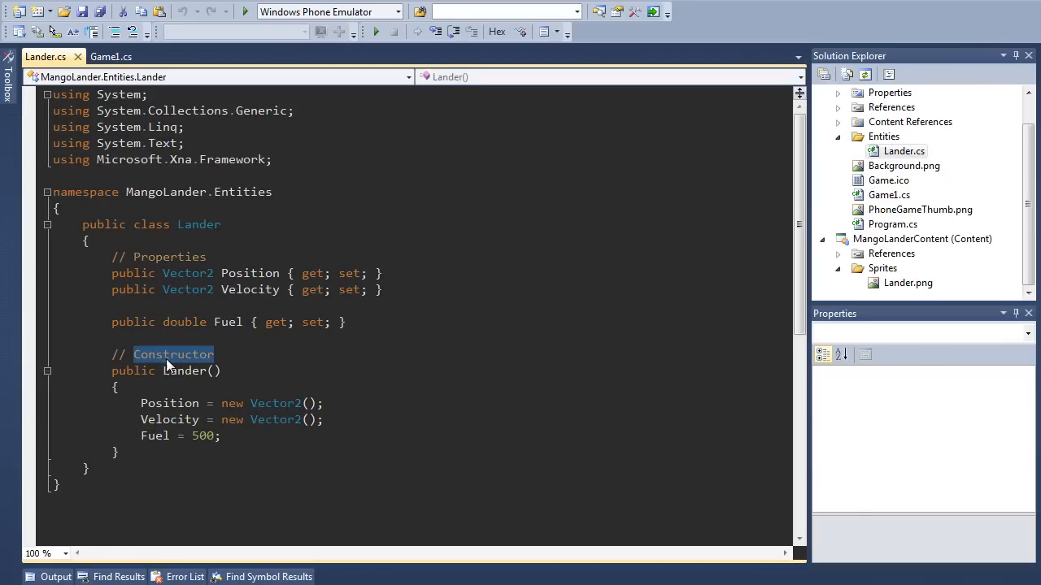
{"action": "mouse_move", "coordinate": [185, 388]}
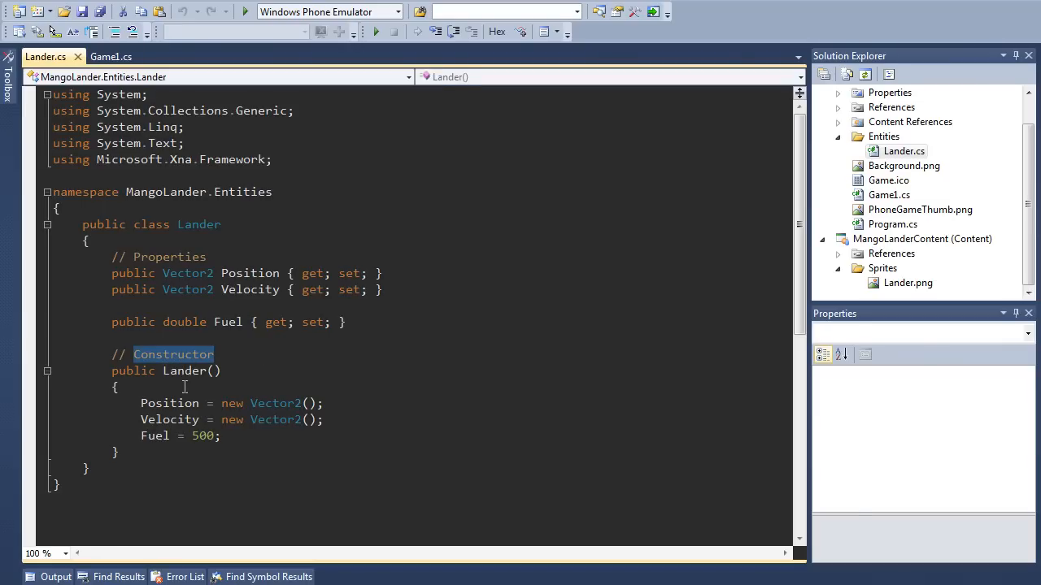
{"action": "left_click_drag", "start_coordinate": [140, 403], "coordinate": [324, 420]}
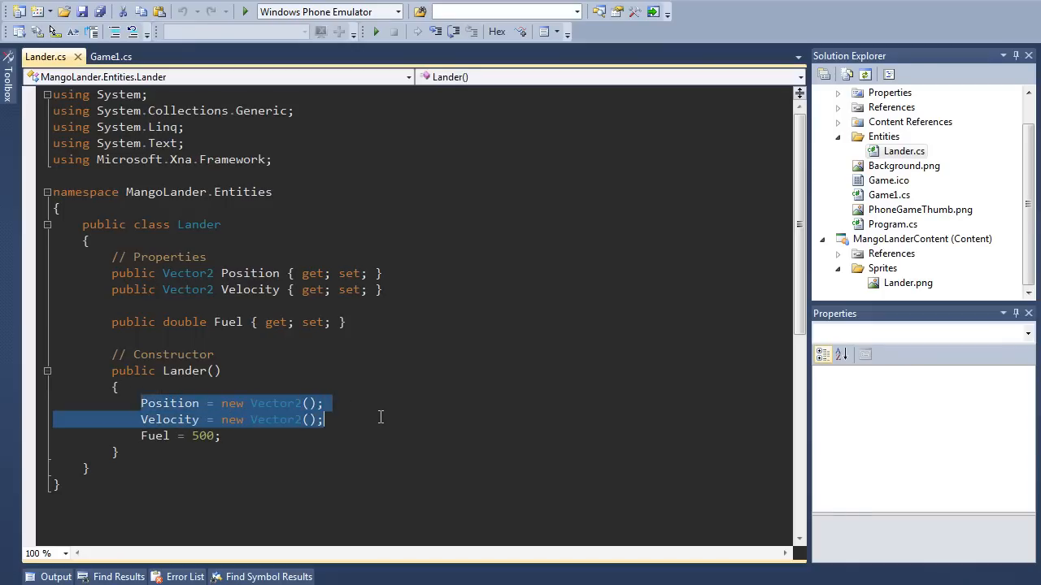
{"action": "left_click", "coordinate": [170, 436]}
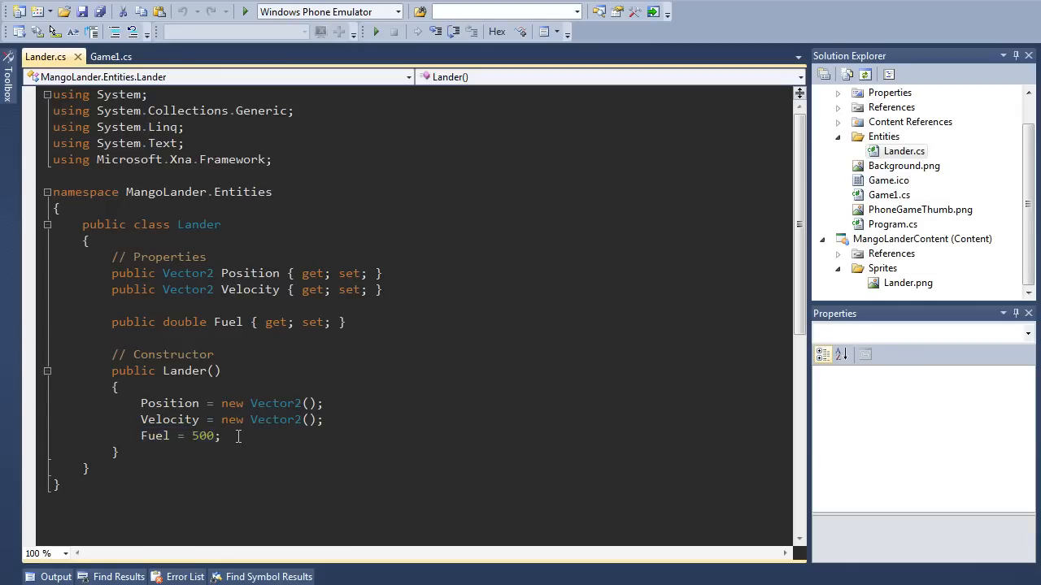
{"action": "double_click", "coordinate": [203, 436]}
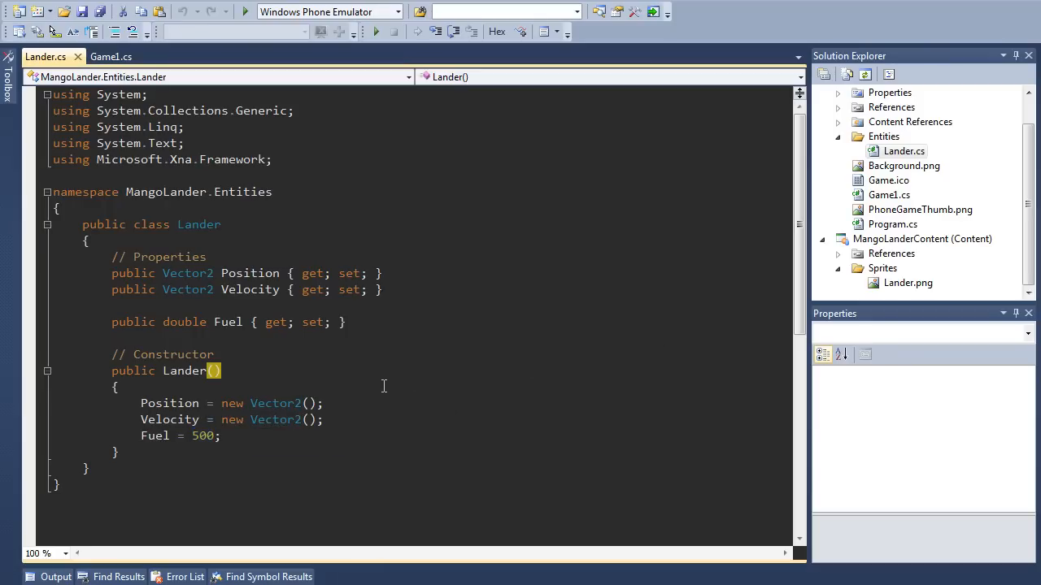
{"action": "mouse_move", "coordinate": [269, 439]}
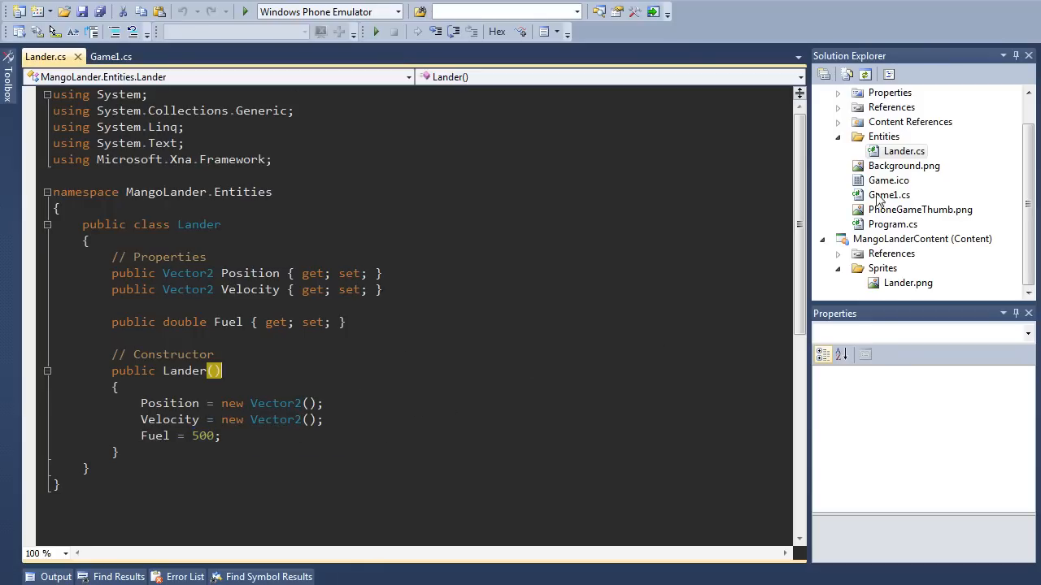
Select Lander.png in the content project's Sprites folder to show its Compile build action
{"action": "left_click", "coordinate": [908, 283]}
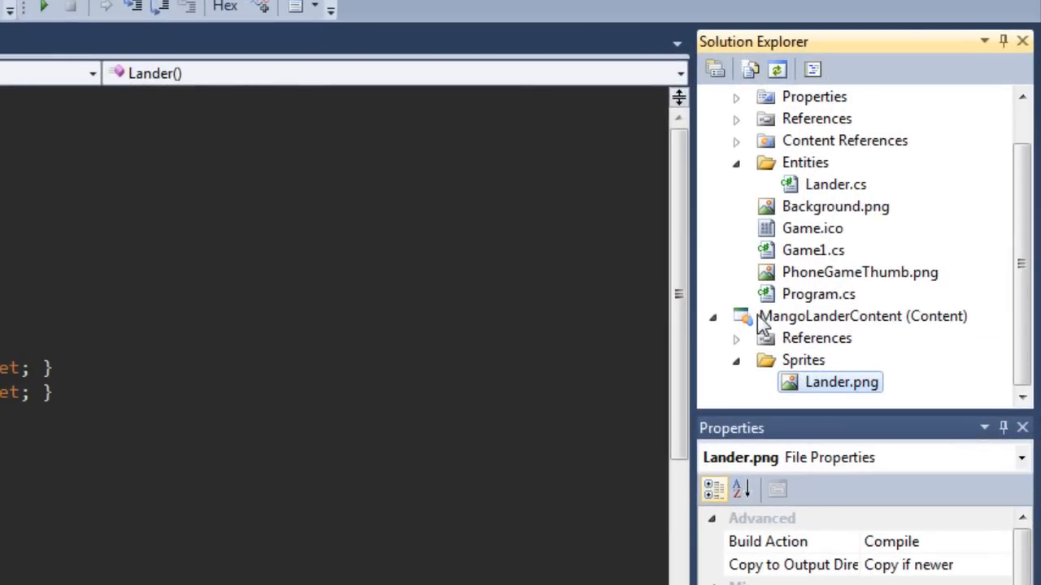
{"action": "mouse_move", "coordinate": [821, 345]}
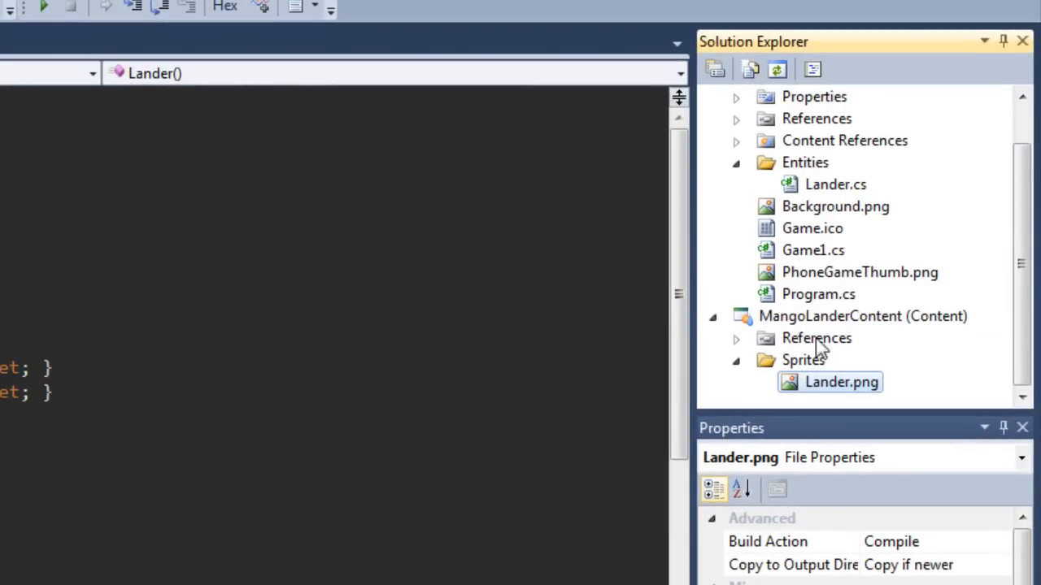
{"action": "mouse_move", "coordinate": [788, 374]}
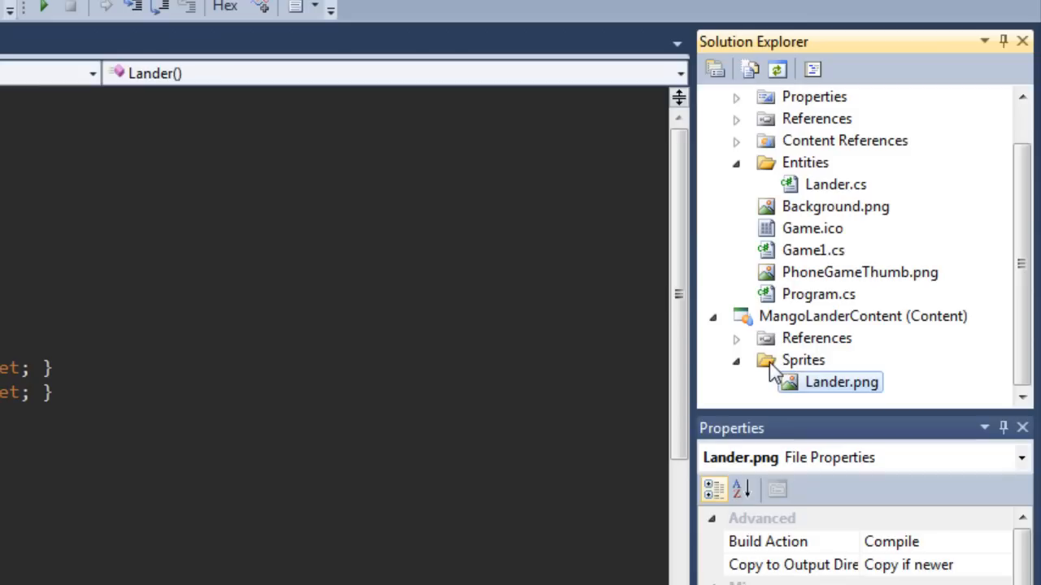
{"action": "mouse_move", "coordinate": [797, 377]}
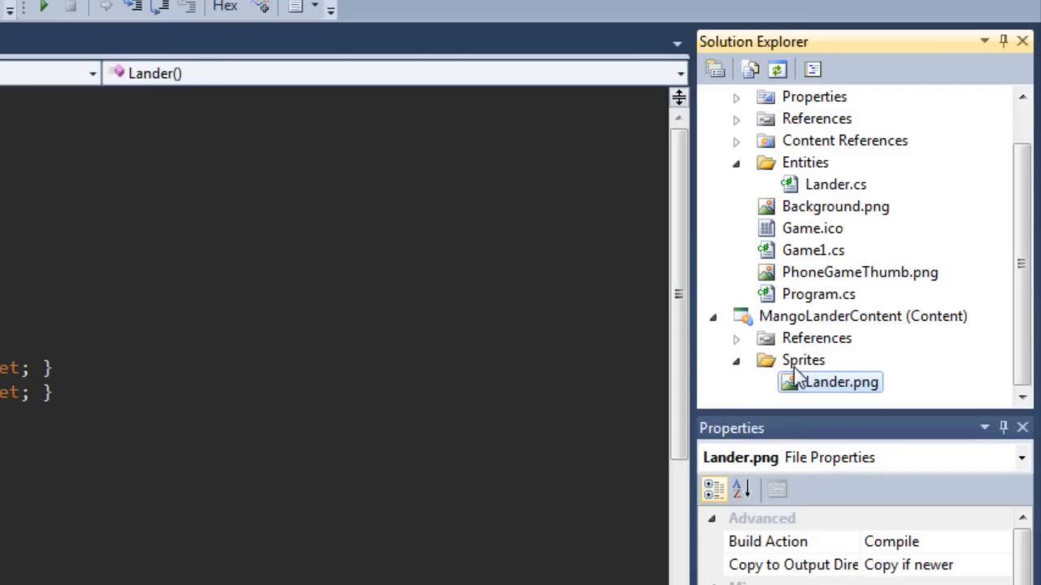
{"action": "mouse_move", "coordinate": [795, 370]}
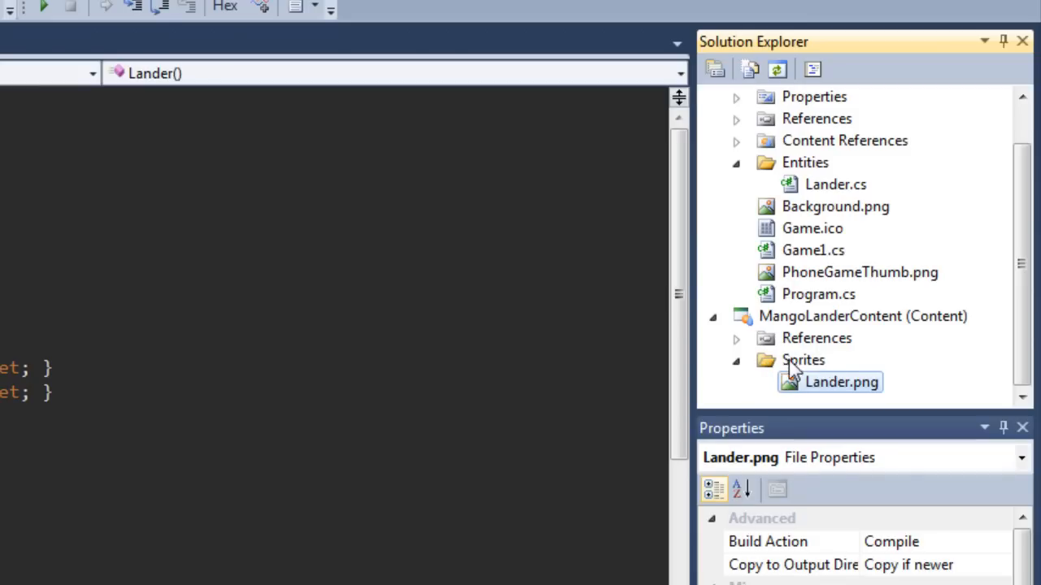
{"action": "mouse_move", "coordinate": [829, 366]}
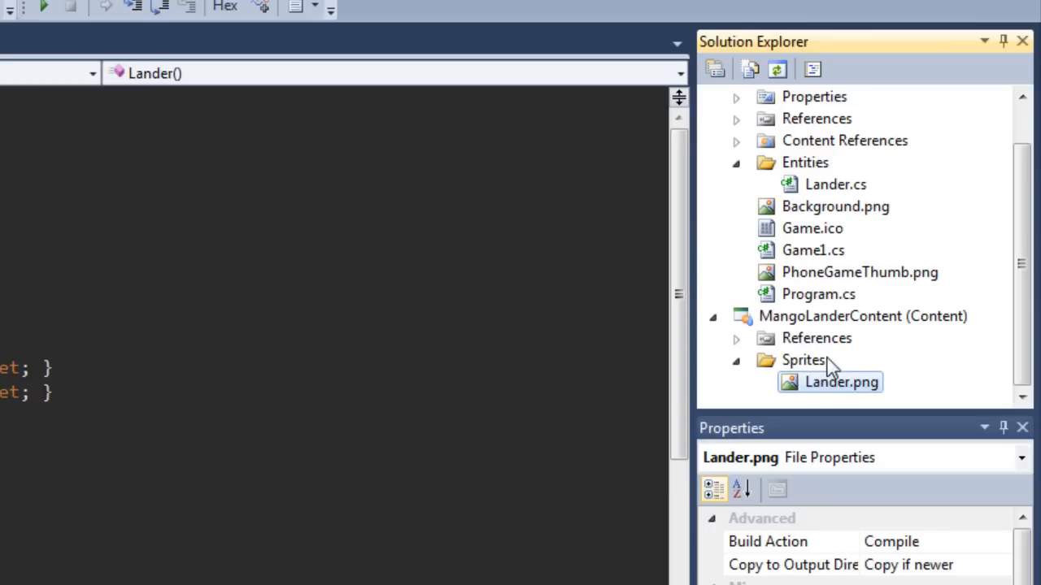
{"action": "mouse_move", "coordinate": [805, 386]}
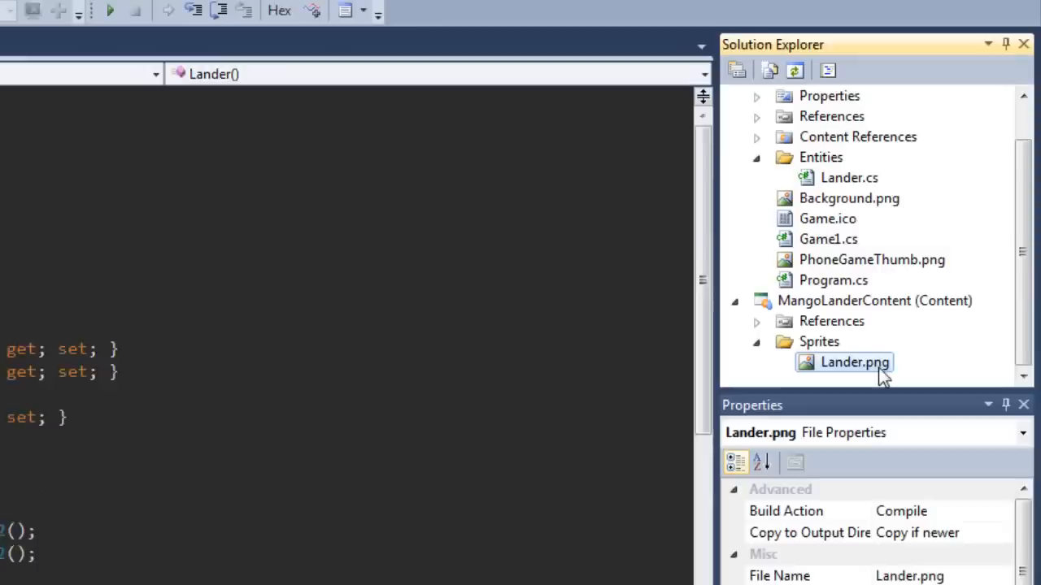
View the red pixel-art Lander.png sprite in Paint, then close Paint
{"action": "double_click", "coordinate": [854, 362]}
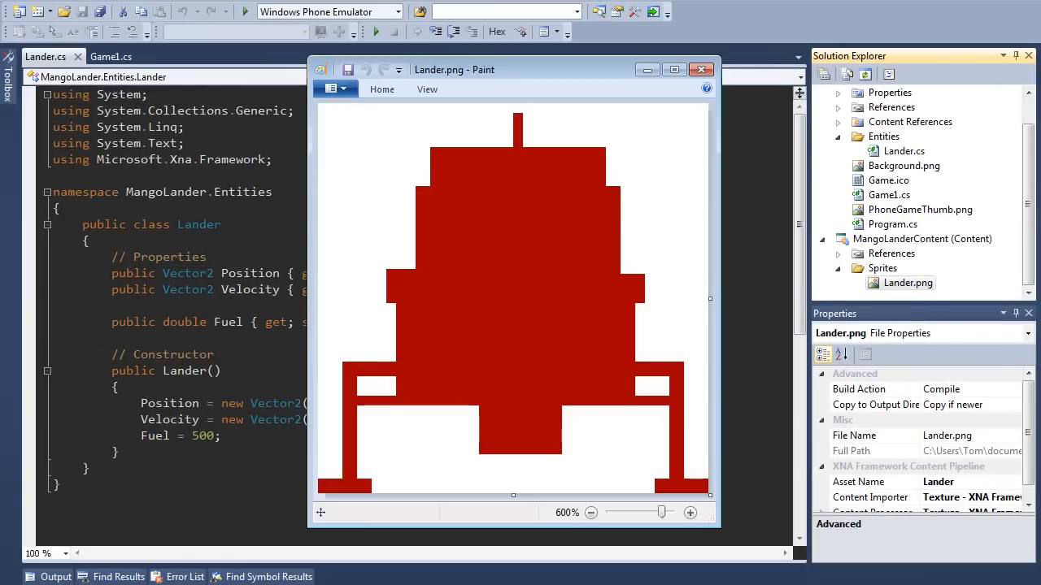
{"action": "mouse_move", "coordinate": [427, 183]}
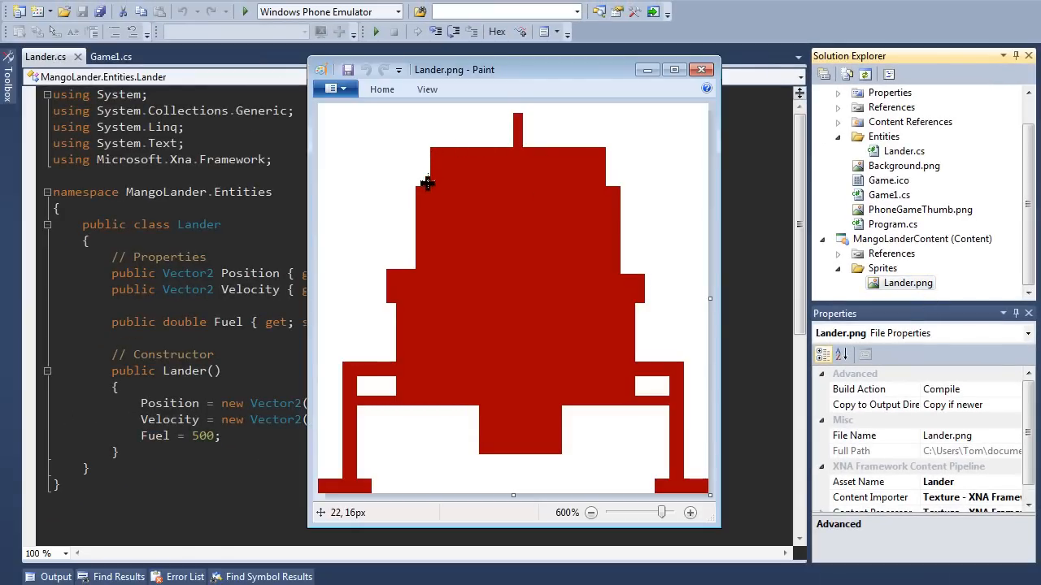
{"action": "mouse_move", "coordinate": [396, 354]}
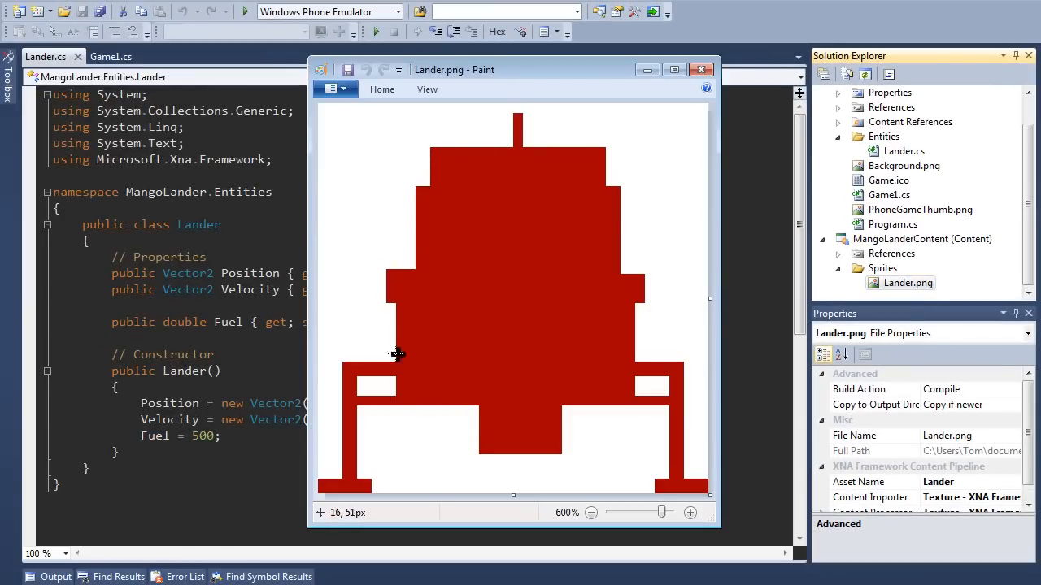
{"action": "mouse_move", "coordinate": [701, 234]}
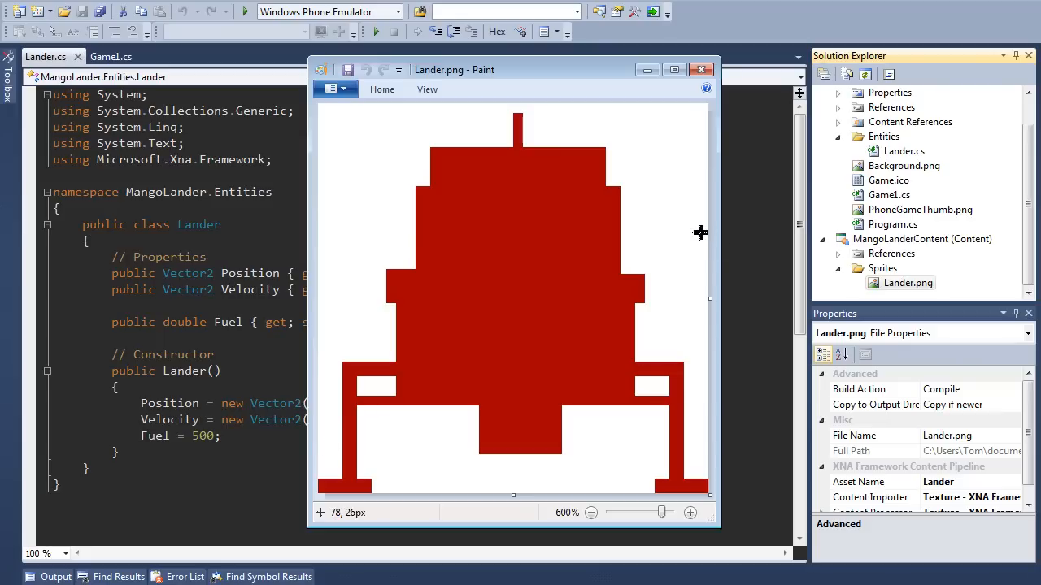
{"action": "mouse_move", "coordinate": [681, 194]}
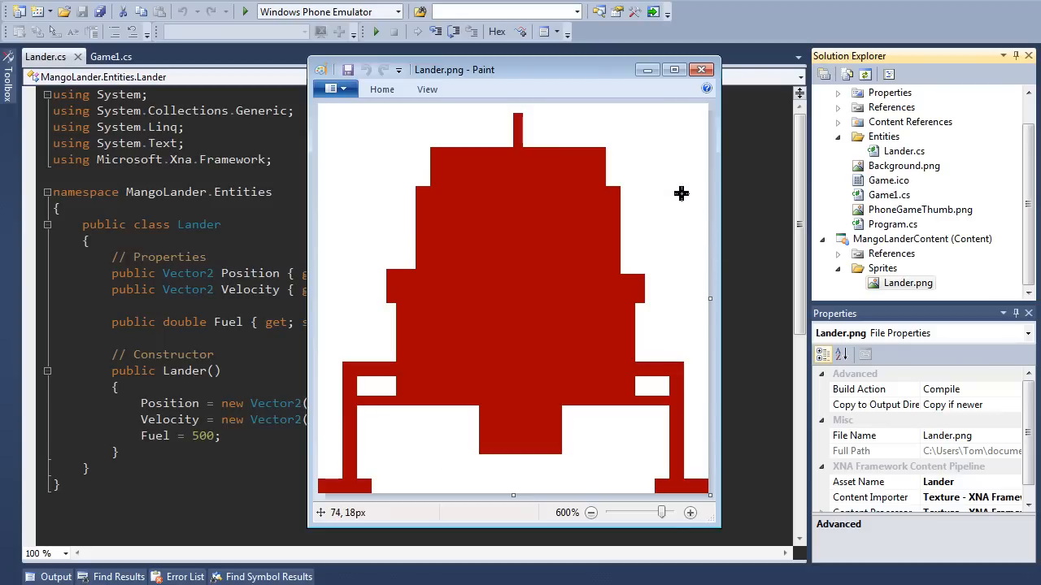
{"action": "mouse_move", "coordinate": [681, 198]}
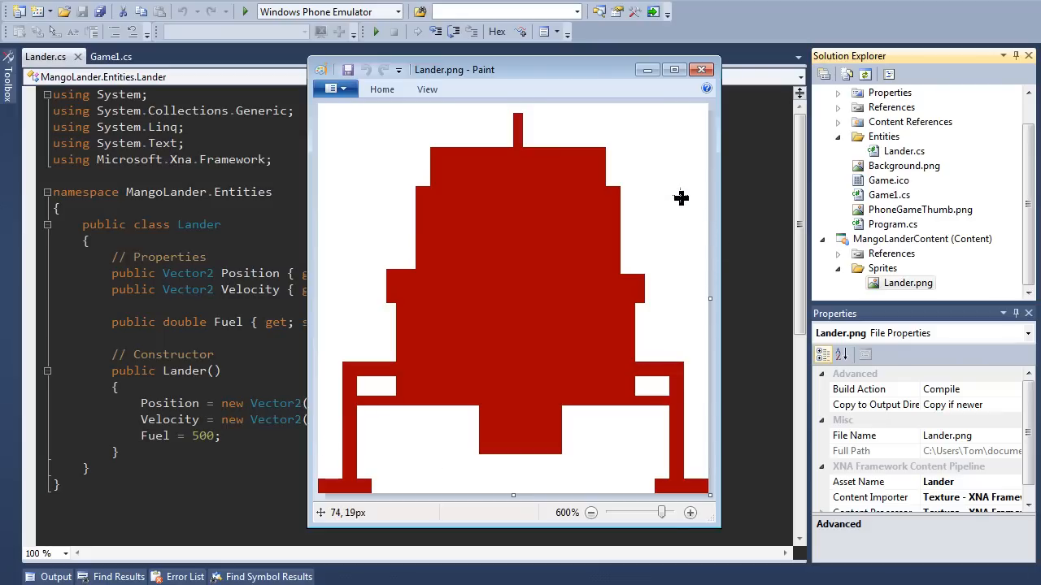
{"action": "mouse_move", "coordinate": [529, 188]}
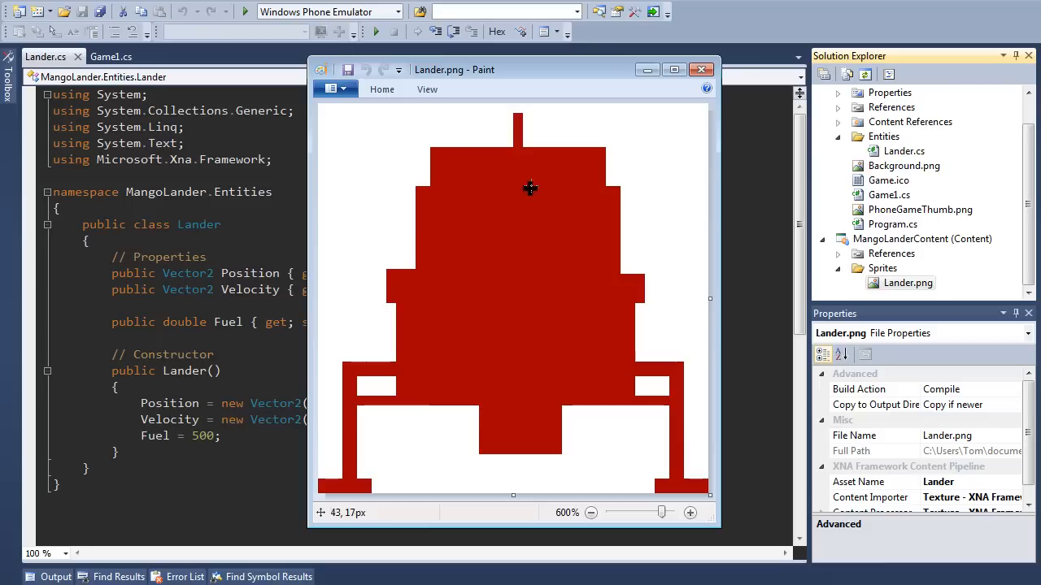
{"action": "mouse_move", "coordinate": [456, 343]}
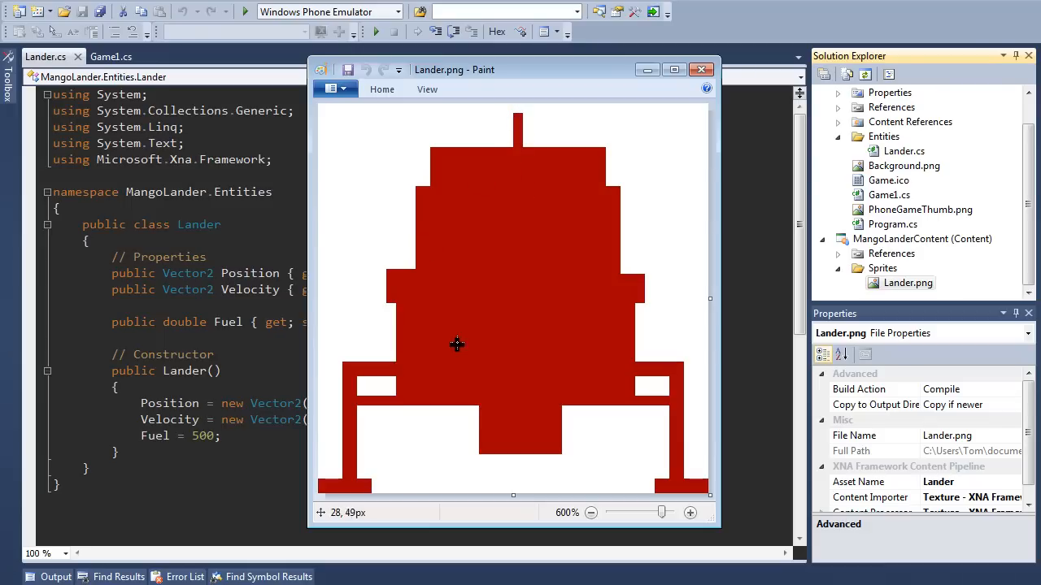
{"action": "mouse_move", "coordinate": [505, 188]}
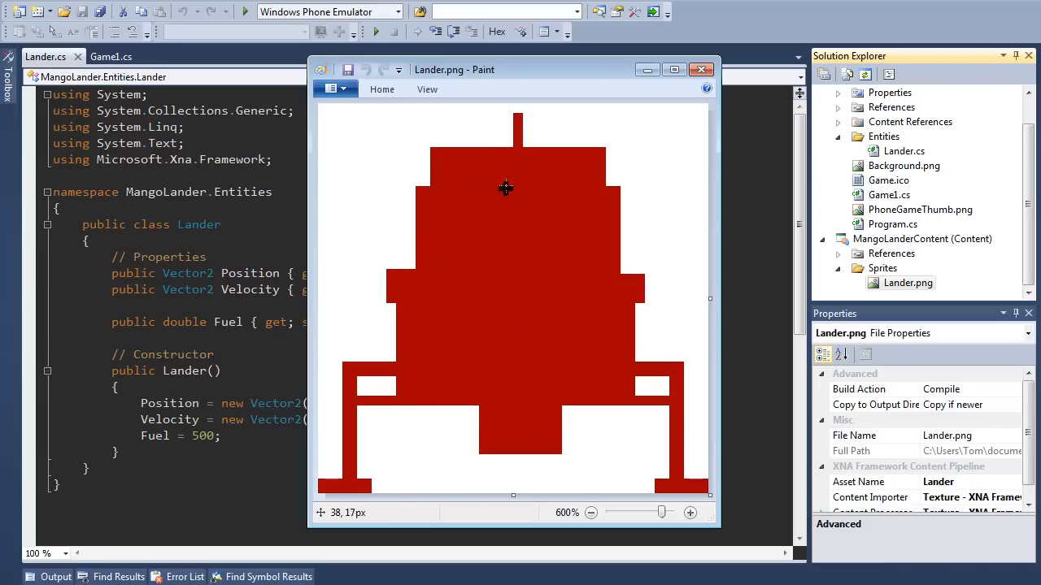
{"action": "mouse_move", "coordinate": [431, 153]}
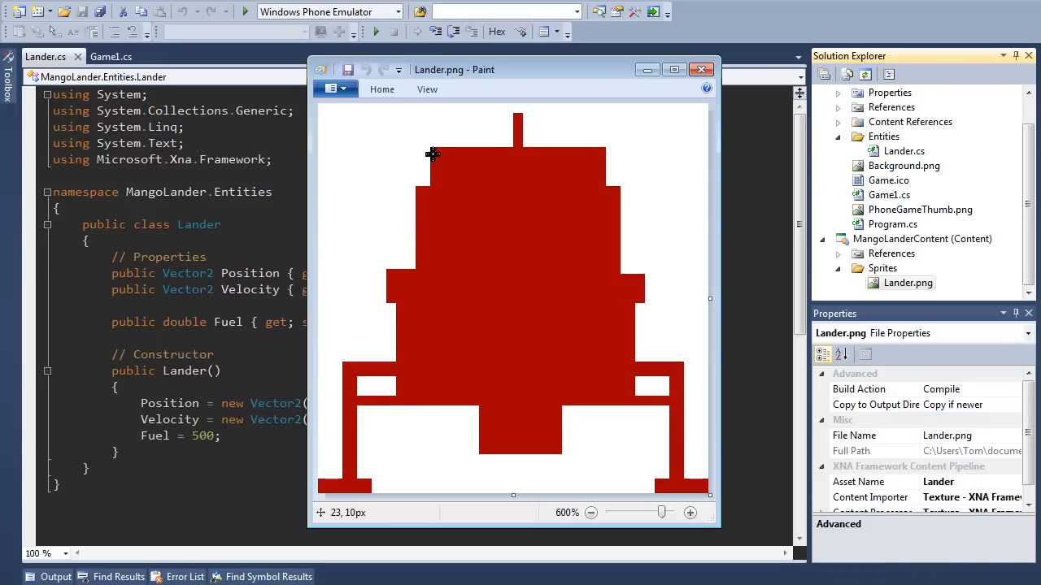
{"action": "mouse_move", "coordinate": [359, 109]}
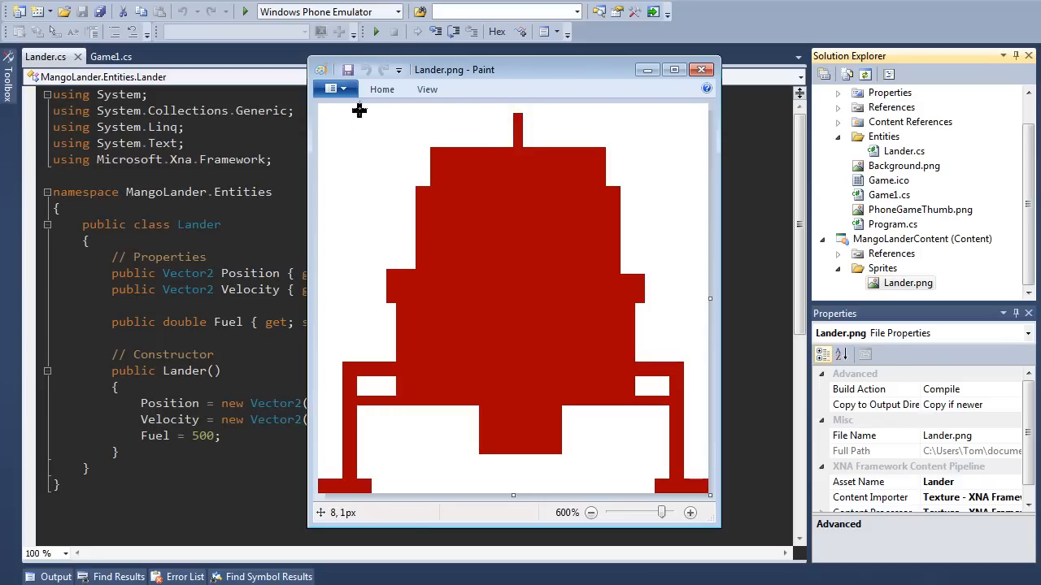
{"action": "mouse_move", "coordinate": [496, 106]}
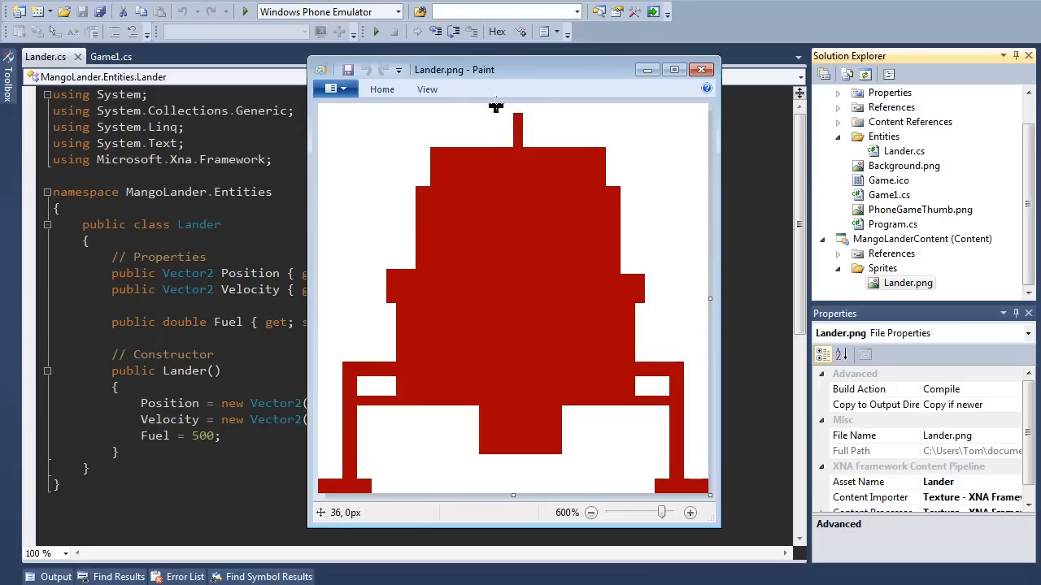
{"action": "mouse_move", "coordinate": [412, 130]}
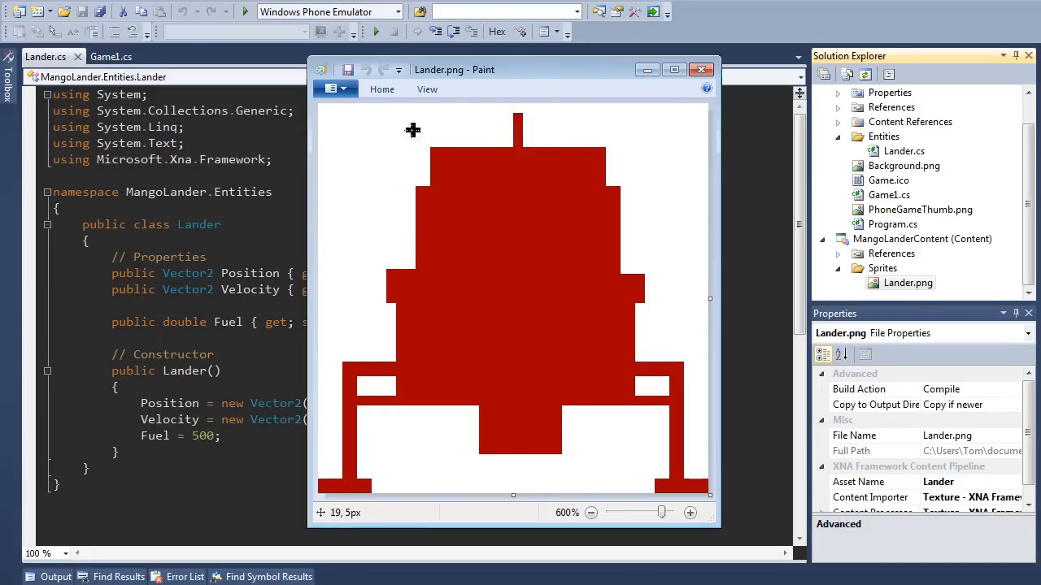
{"action": "mouse_move", "coordinate": [403, 164]}
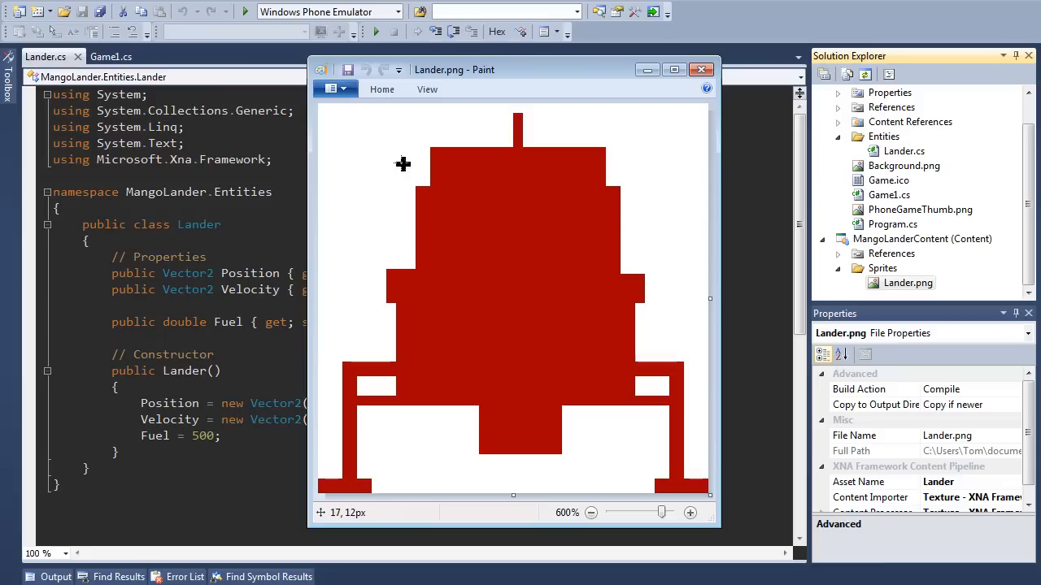
{"action": "mouse_move", "coordinate": [360, 222]}
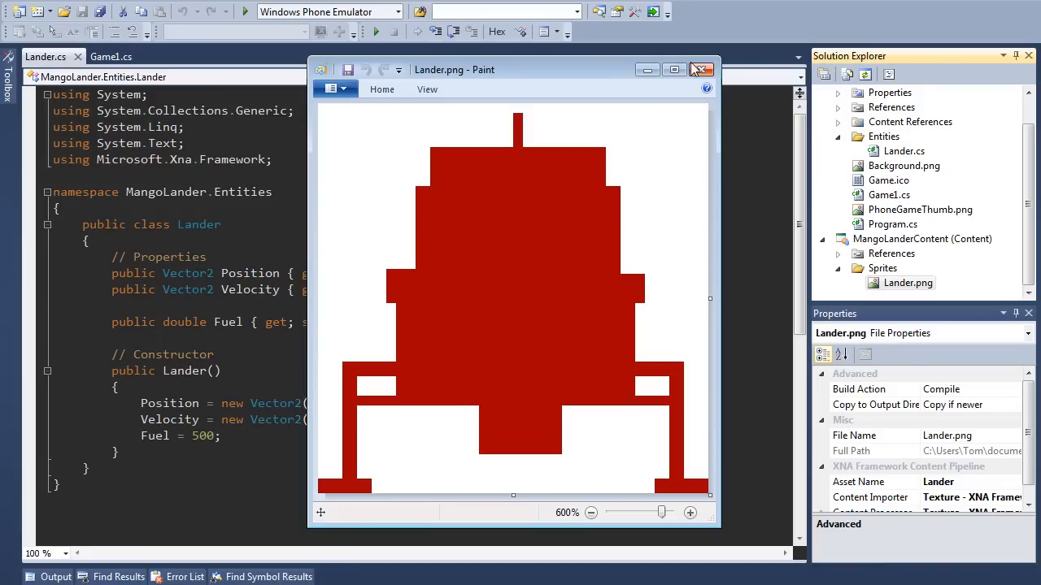
{"action": "left_click", "coordinate": [701, 69]}
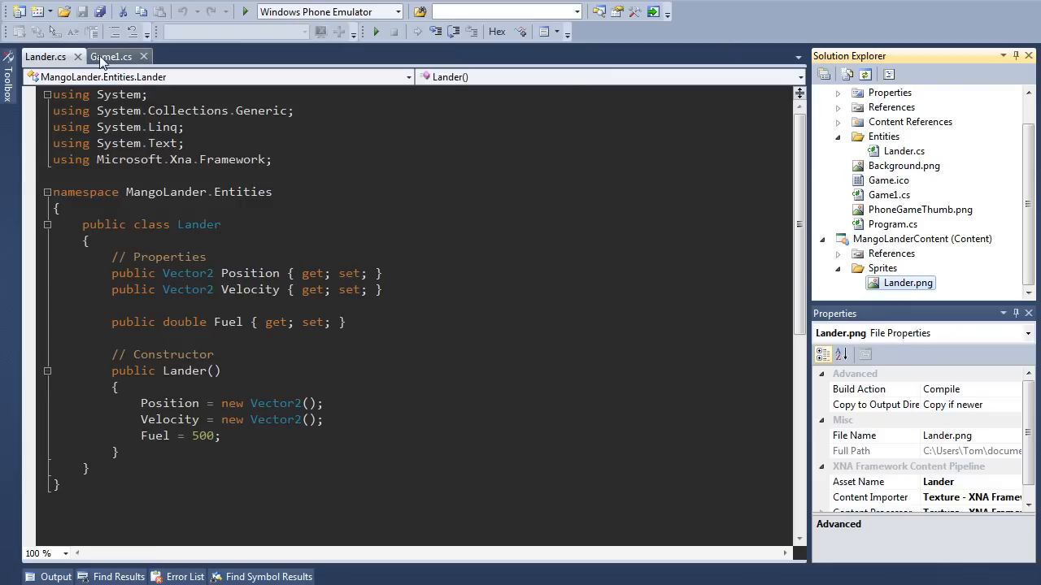
Switch to Game1.cs and highlight the _spriteBatch block that draws the lander
{"action": "left_click", "coordinate": [111, 57]}
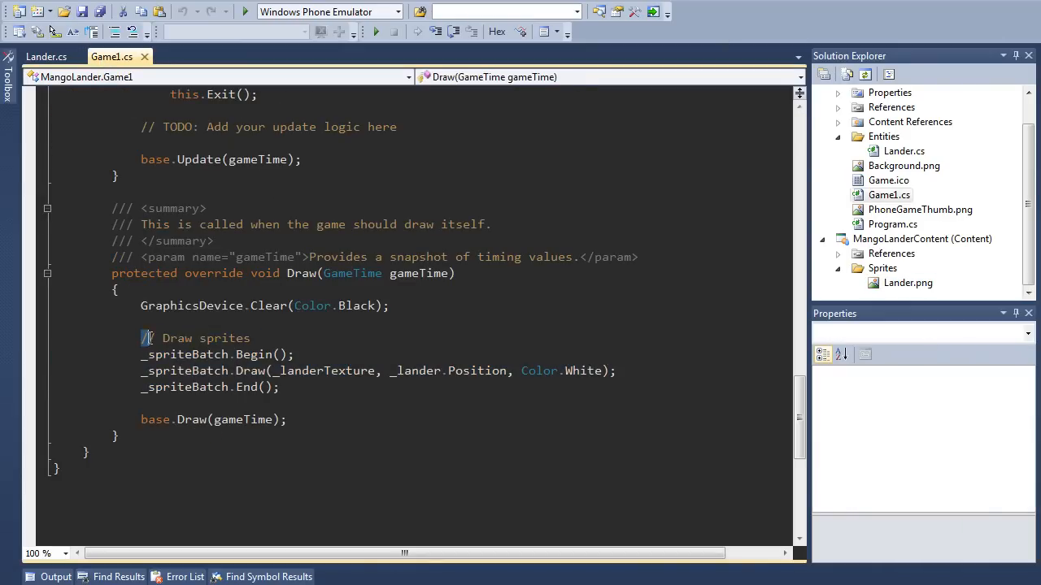
{"action": "left_click_drag", "start_coordinate": [142, 337], "coordinate": [280, 387]}
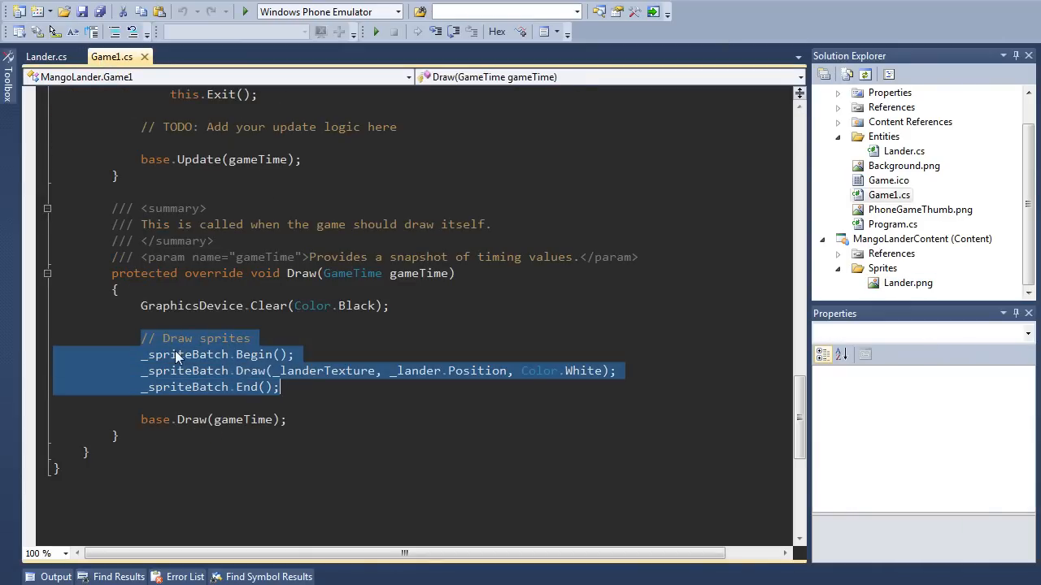
{"action": "mouse_move", "coordinate": [206, 367]}
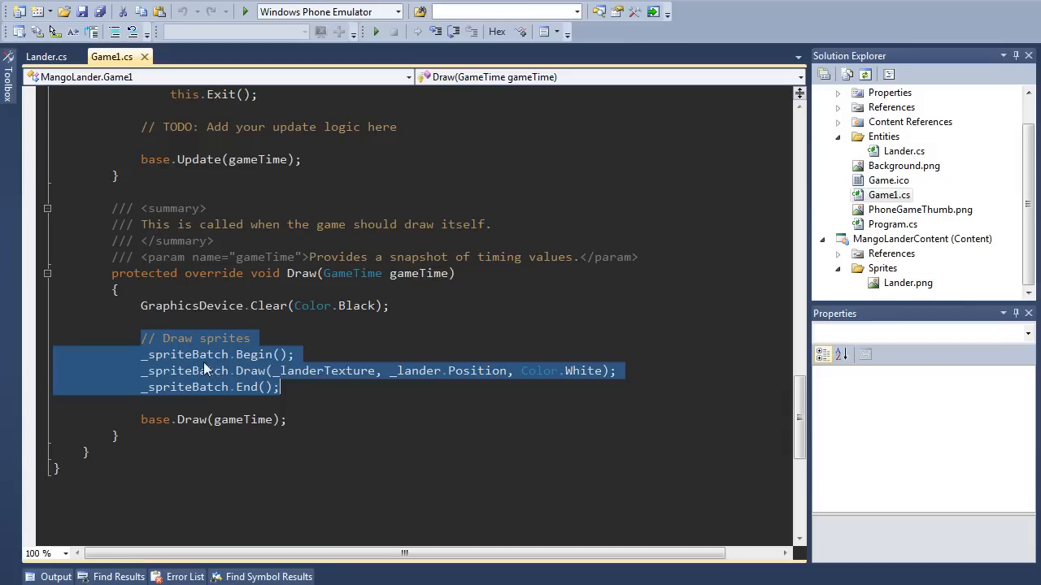
{"action": "mouse_move", "coordinate": [338, 370]}
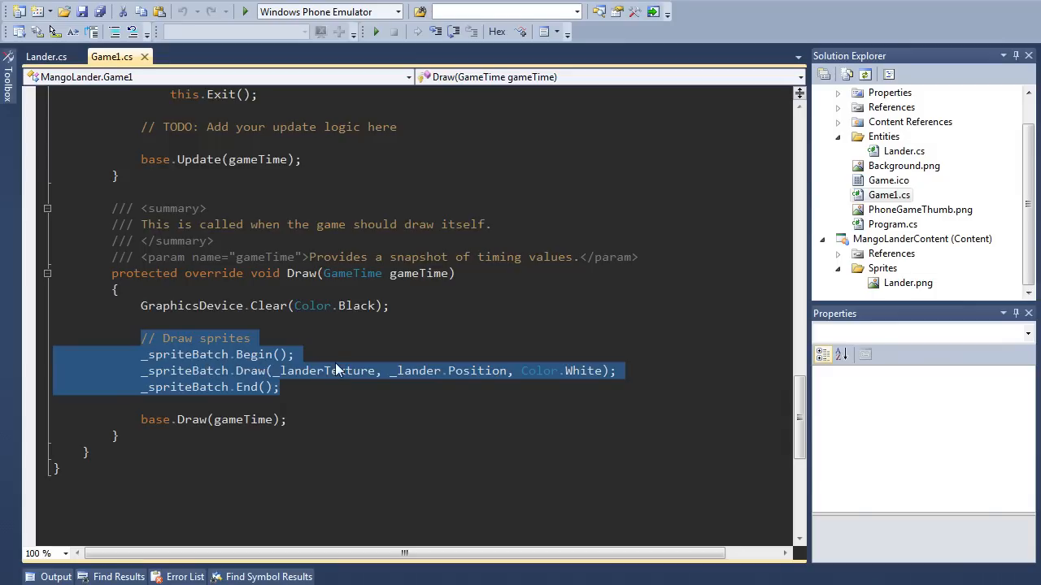
{"action": "double_click", "coordinate": [326, 370]}
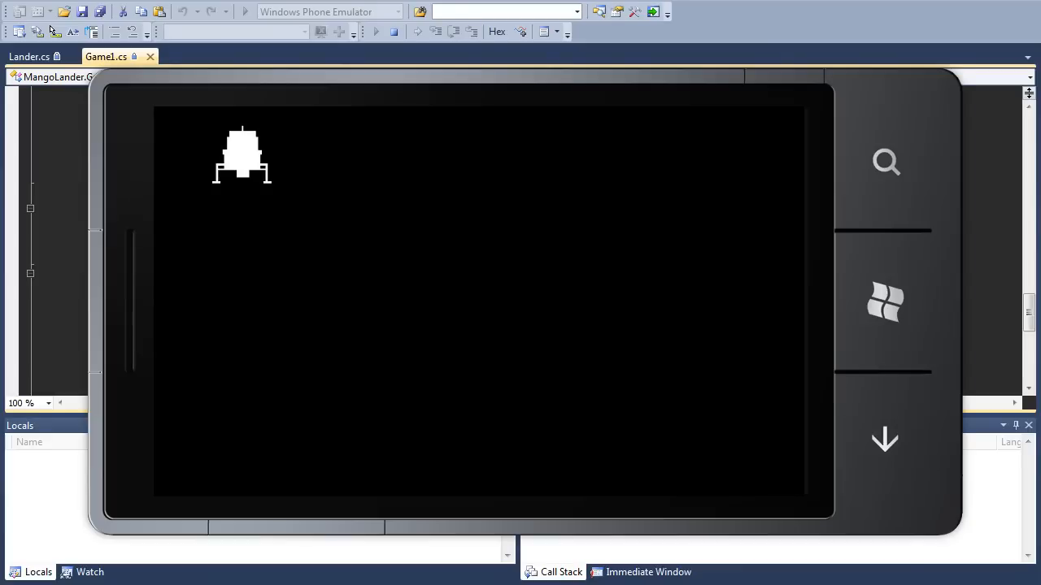
{"action": "mouse_move", "coordinate": [279, 104]}
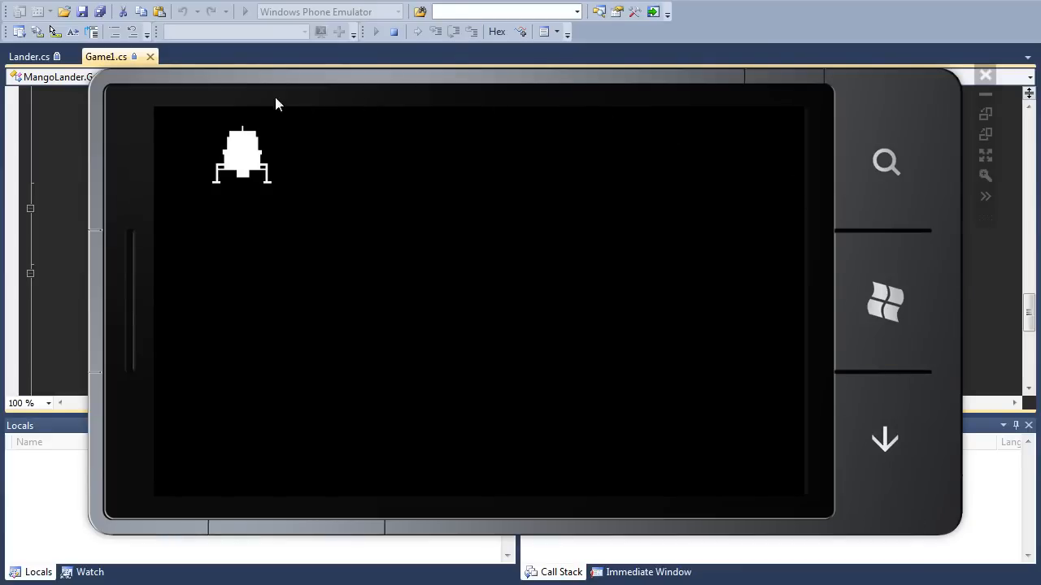
{"action": "mouse_move", "coordinate": [212, 124]}
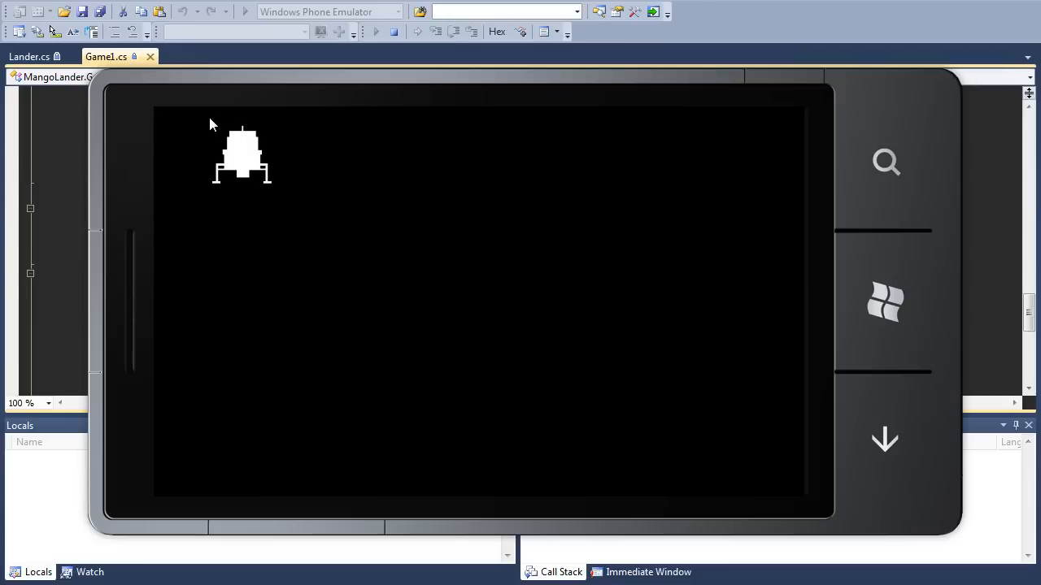
{"action": "mouse_move", "coordinate": [662, 122]}
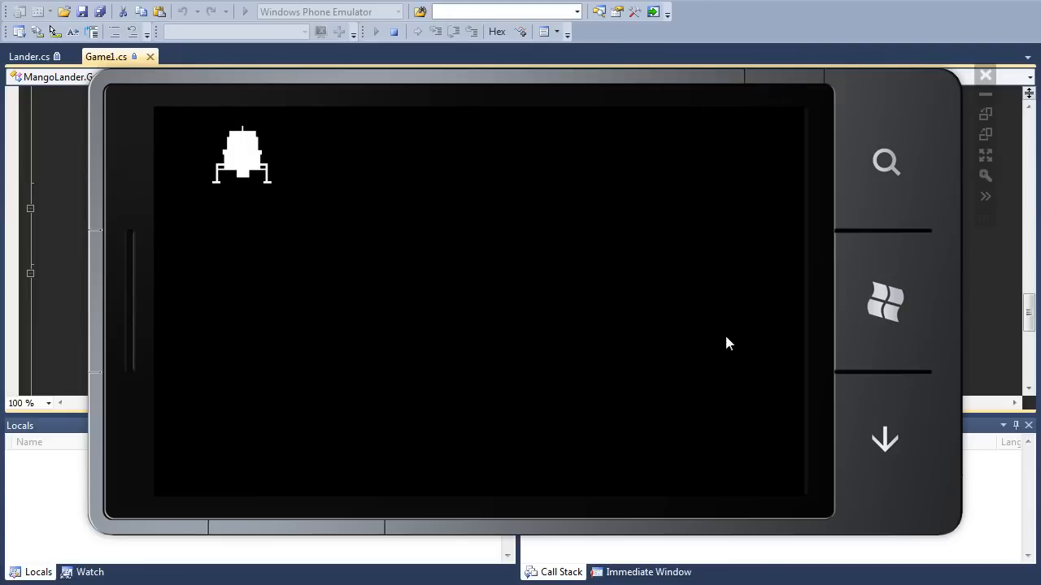
{"action": "mouse_move", "coordinate": [984, 113]}
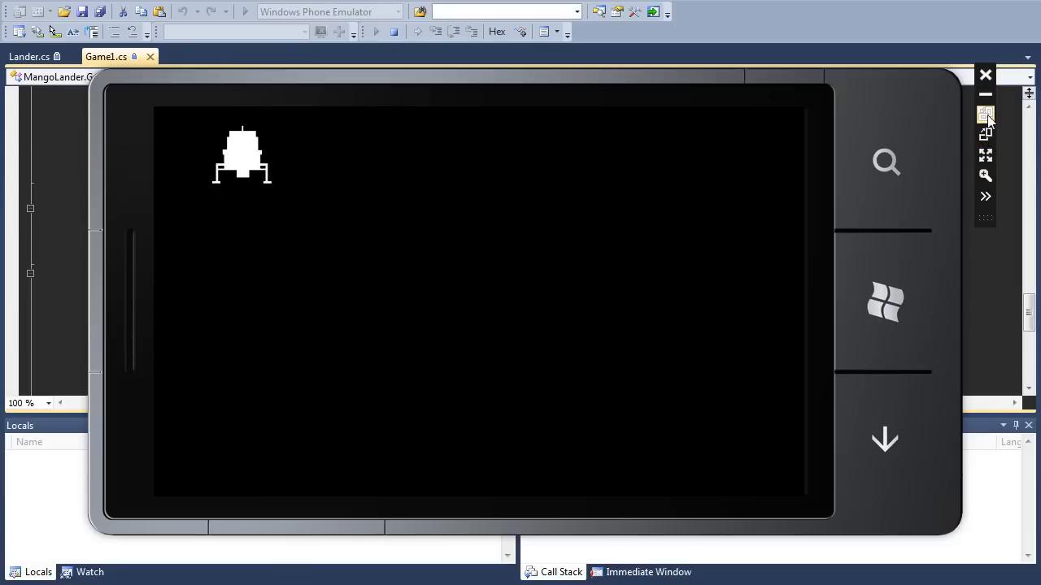
{"action": "mouse_move", "coordinate": [985, 136]}
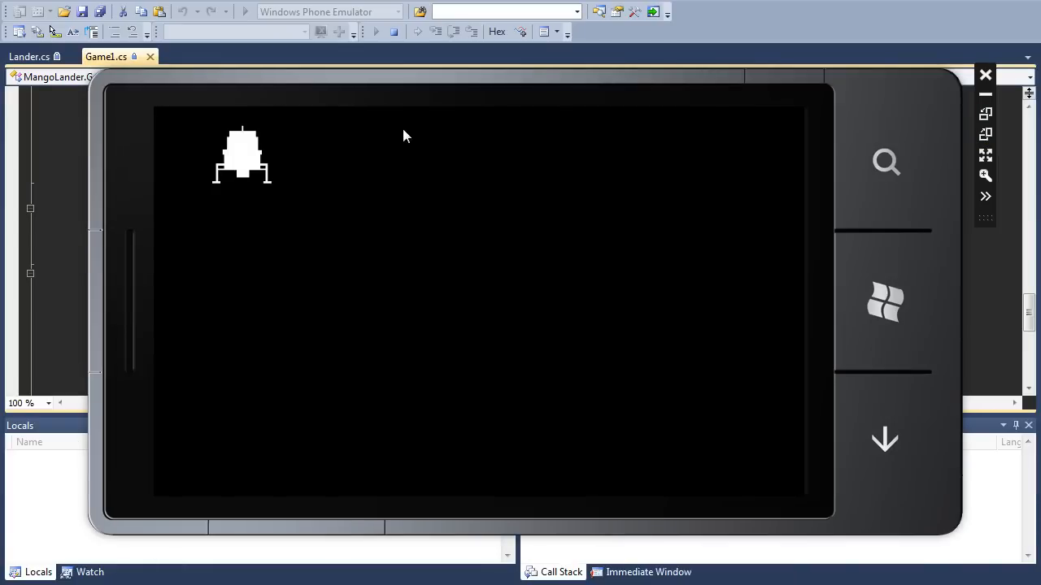
{"action": "mouse_move", "coordinate": [985, 114]}
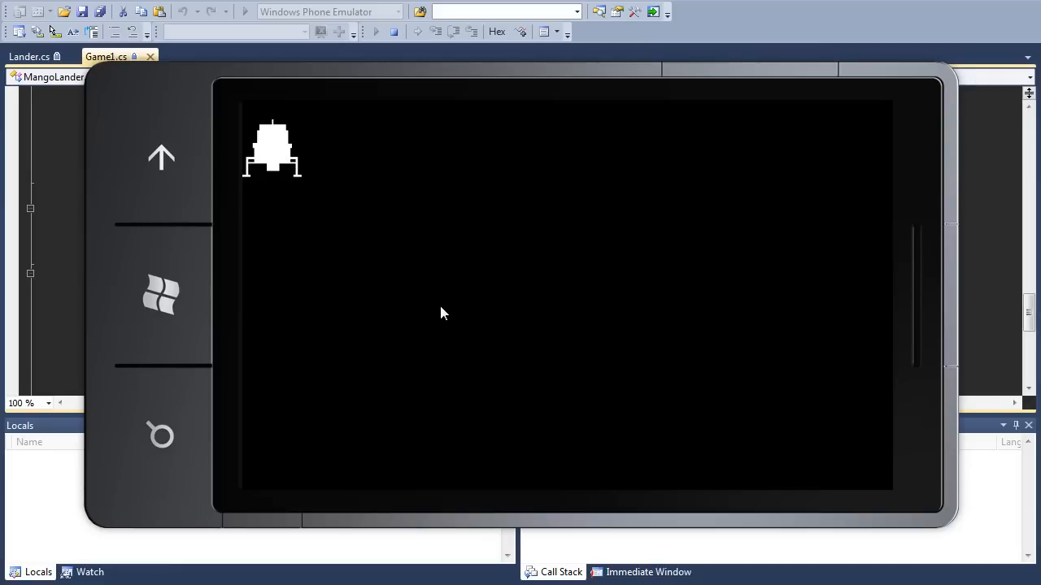
{"action": "mouse_move", "coordinate": [843, 249]}
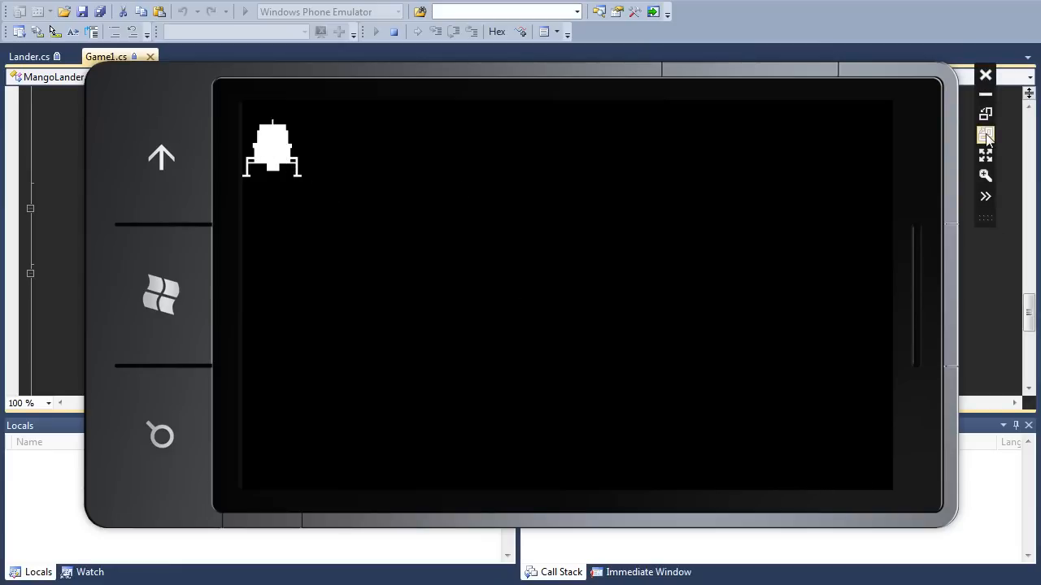
Rotate the emulated phone back to its original orientation, lander still drawn top-left
{"action": "left_click", "coordinate": [985, 134]}
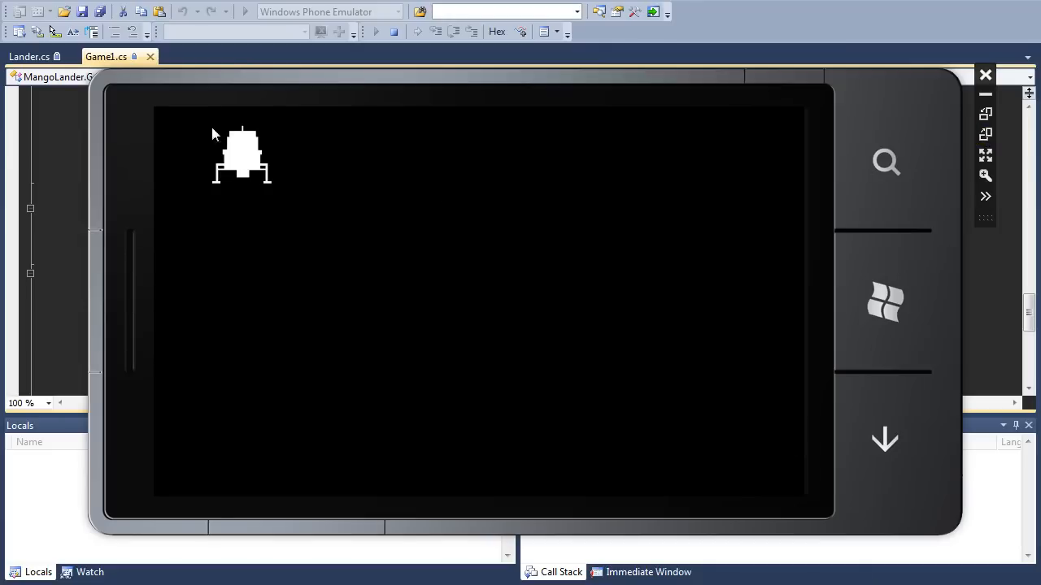
{"action": "mouse_move", "coordinate": [254, 195]}
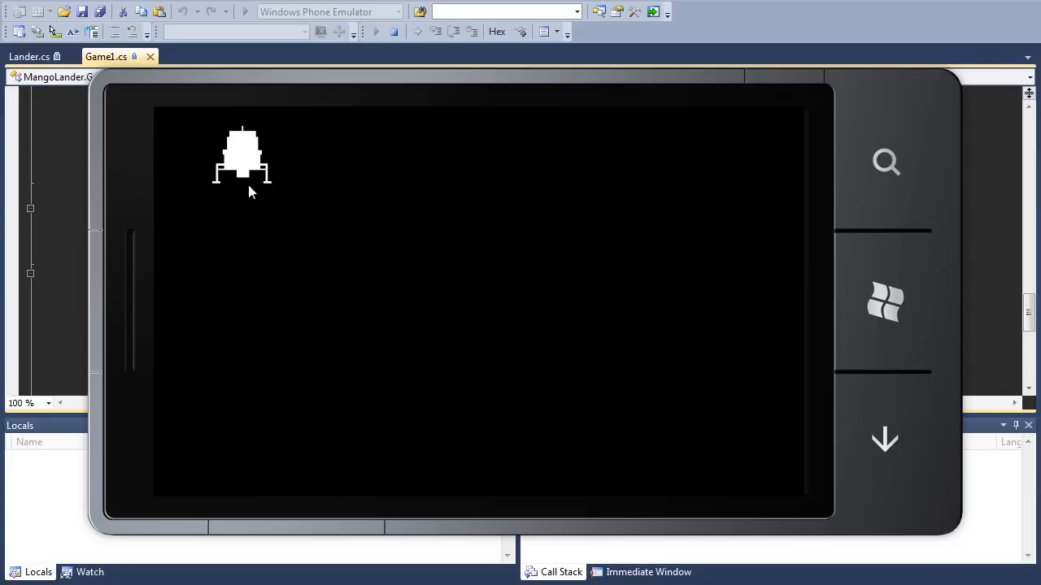
{"action": "mouse_move", "coordinate": [224, 193]}
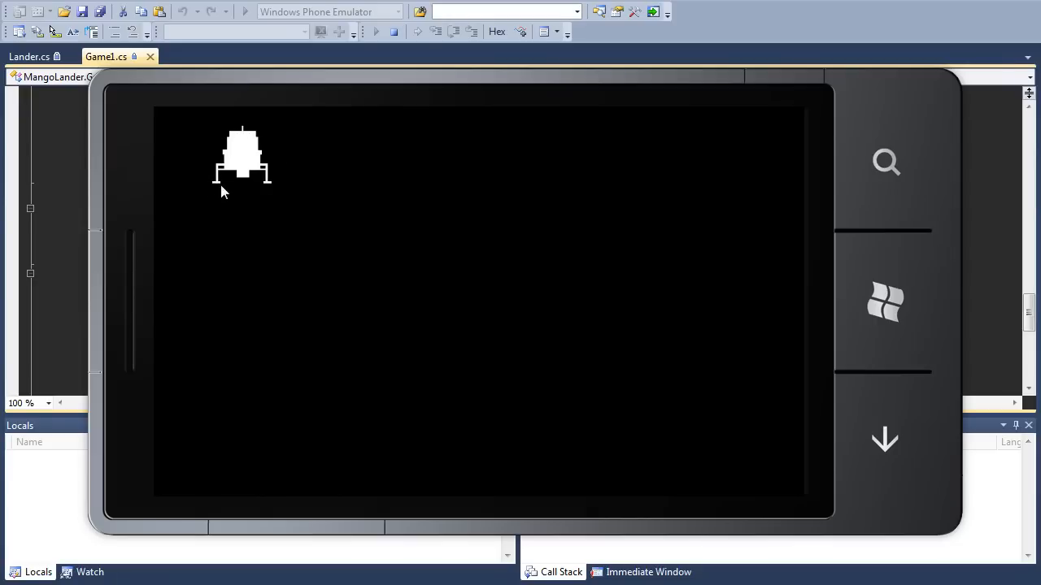
{"action": "mouse_move", "coordinate": [218, 183]}
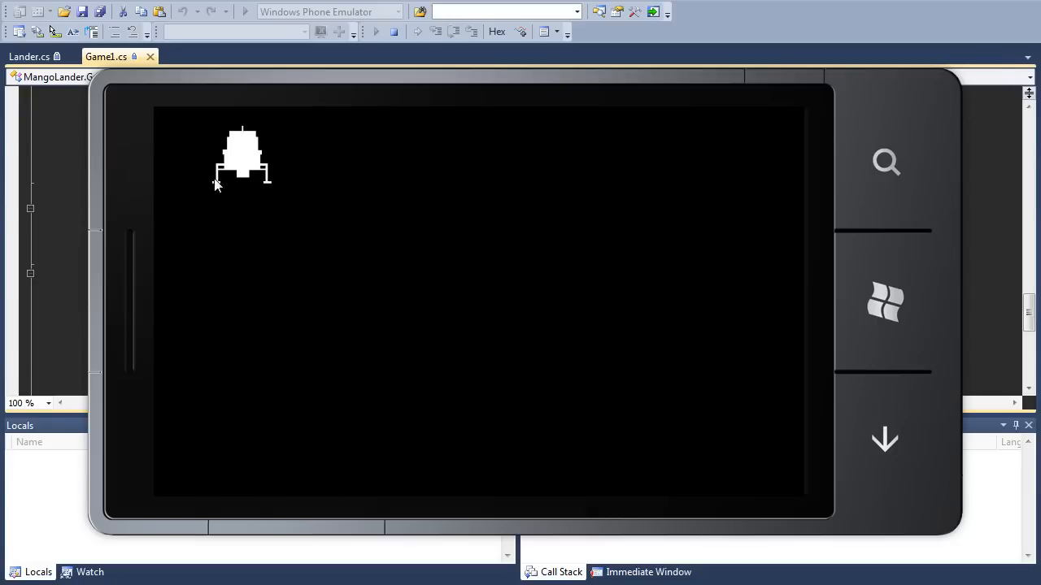
{"action": "mouse_move", "coordinate": [268, 140]}
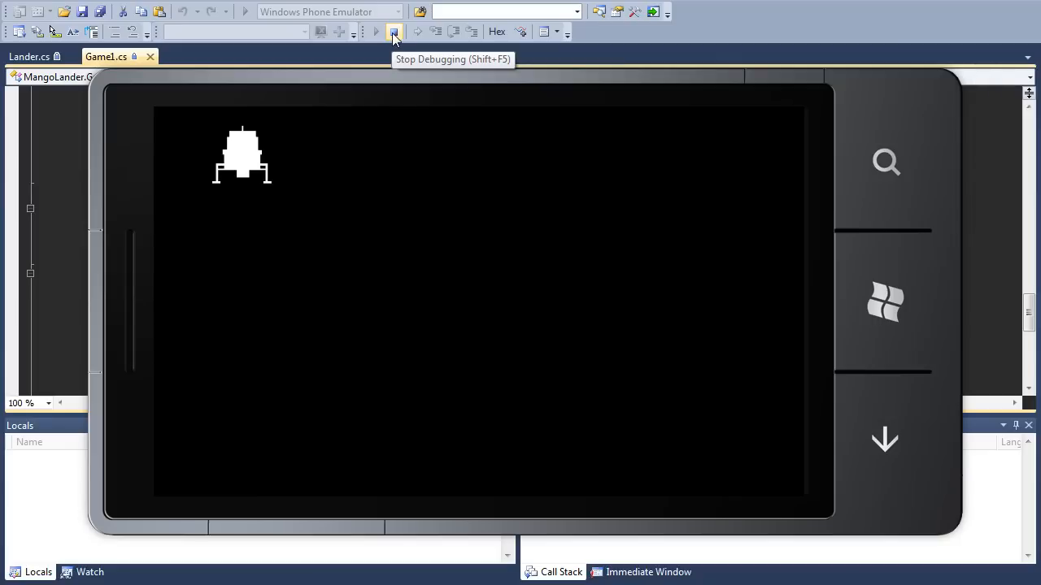
Stop debugging and highlight the sprite batch Begin call in Draw
{"action": "left_click", "coordinate": [393, 31]}
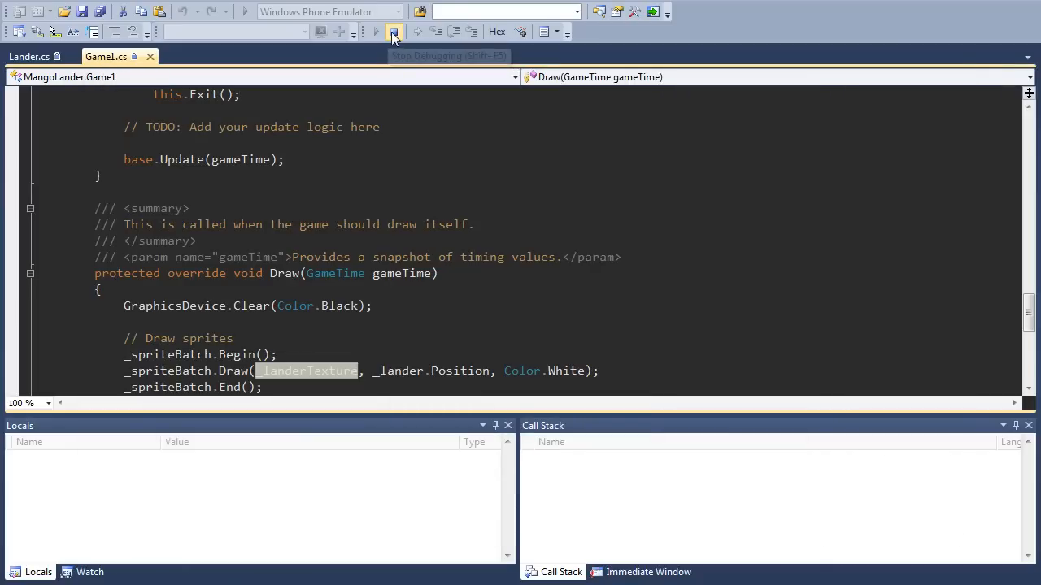
{"action": "left_click", "coordinate": [393, 30]}
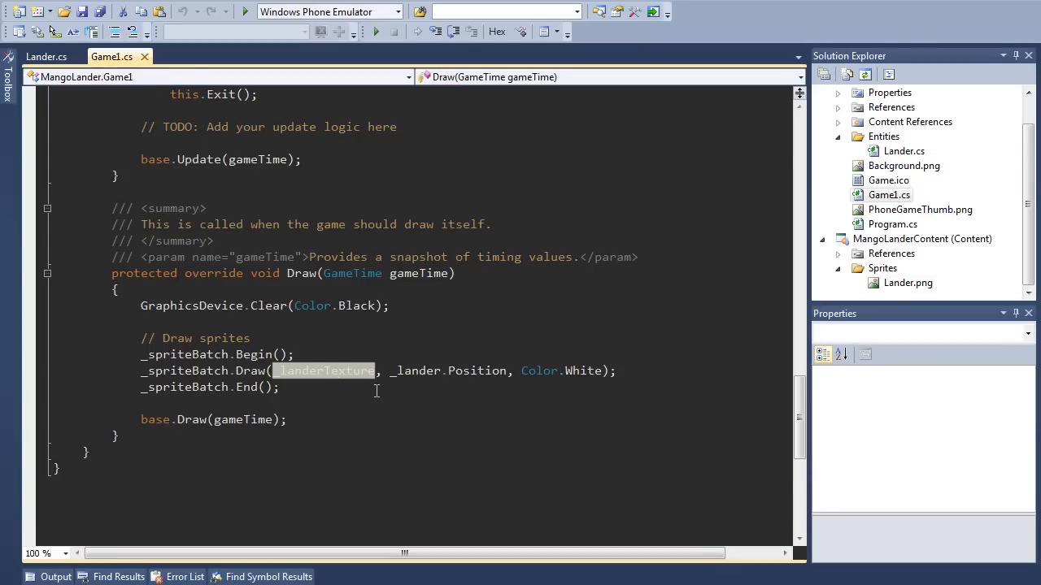
{"action": "mouse_move", "coordinate": [217, 342]}
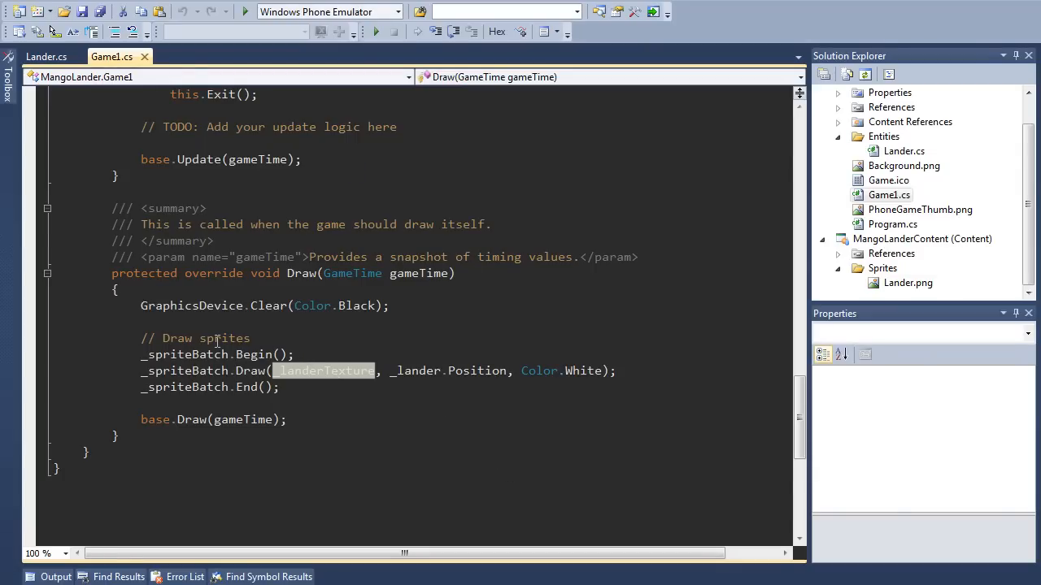
{"action": "left_click_drag", "start_coordinate": [142, 353], "coordinate": [279, 387]}
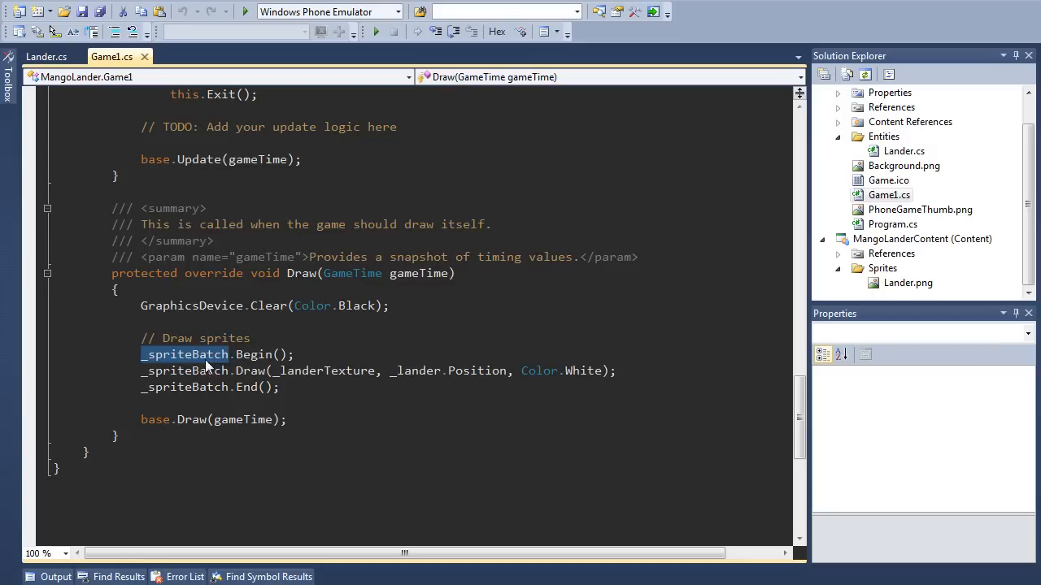
Walk through the Draw call's arguments: _lander texture, Position and Color.White tint
{"action": "double_click", "coordinate": [253, 354]}
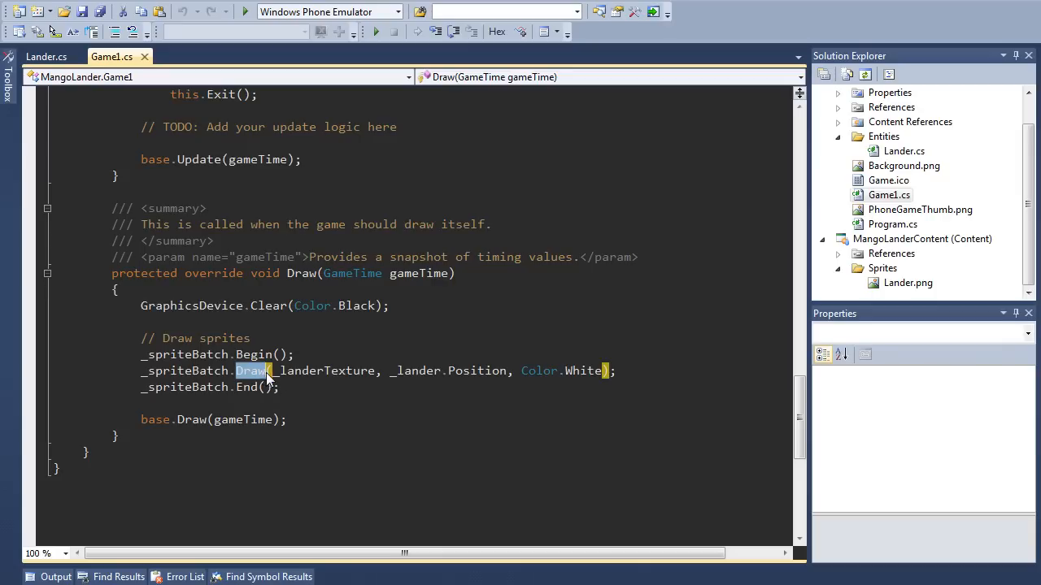
{"action": "double_click", "coordinate": [325, 371]}
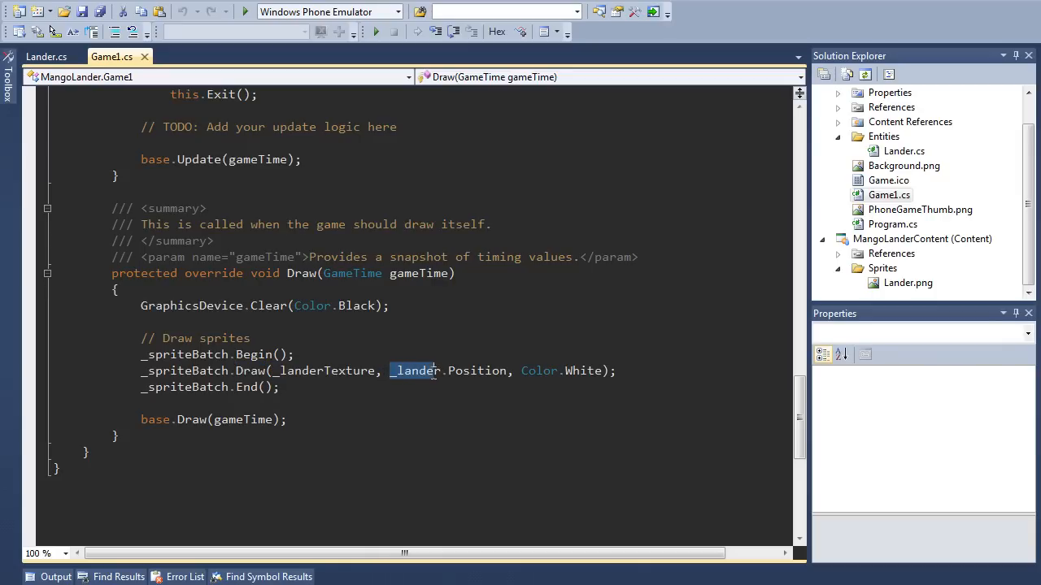
{"action": "left_click", "coordinate": [523, 371]}
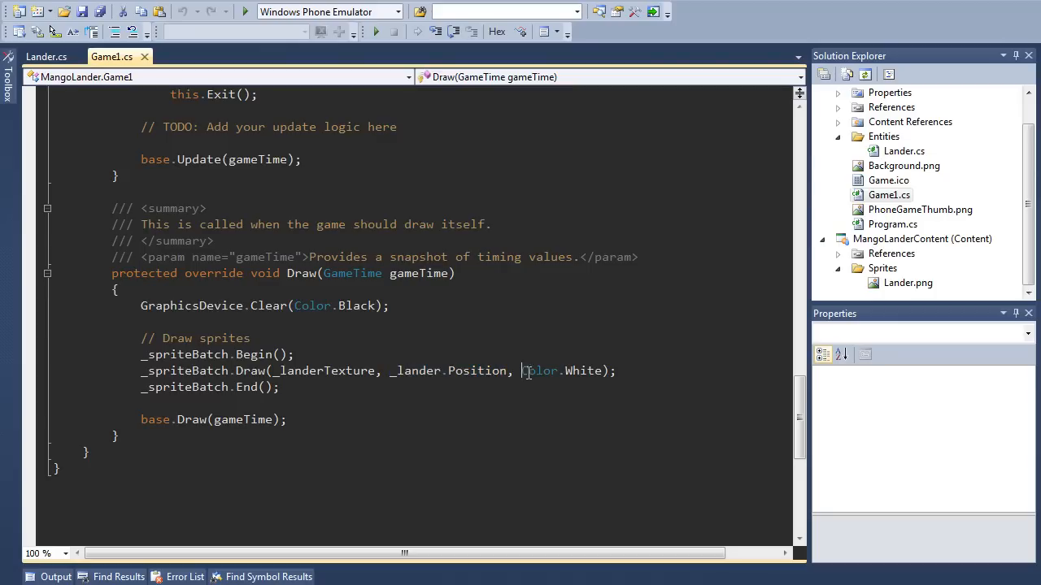
{"action": "double_click", "coordinate": [540, 371]}
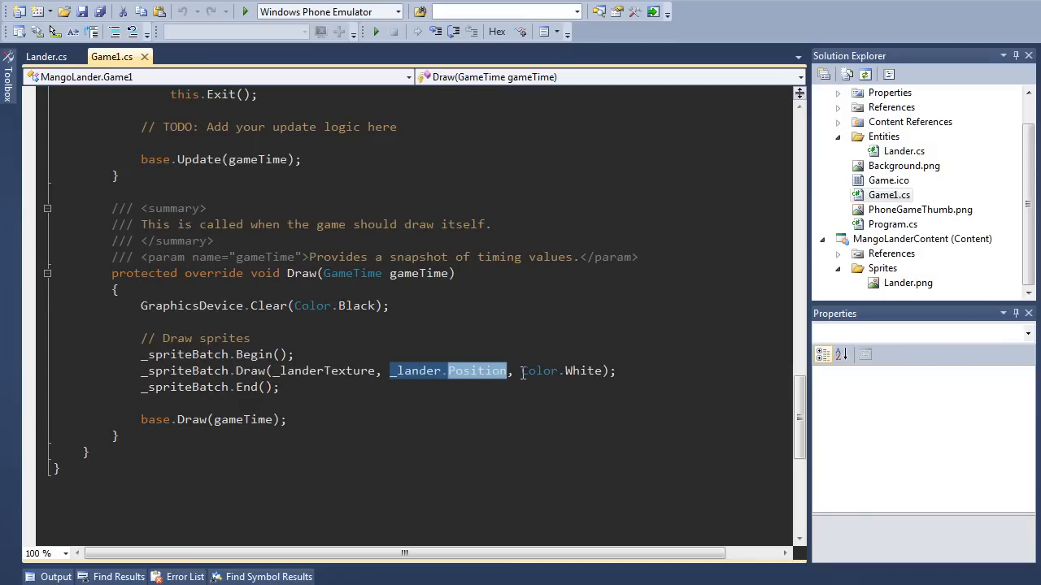
{"action": "double_click", "coordinate": [539, 370]}
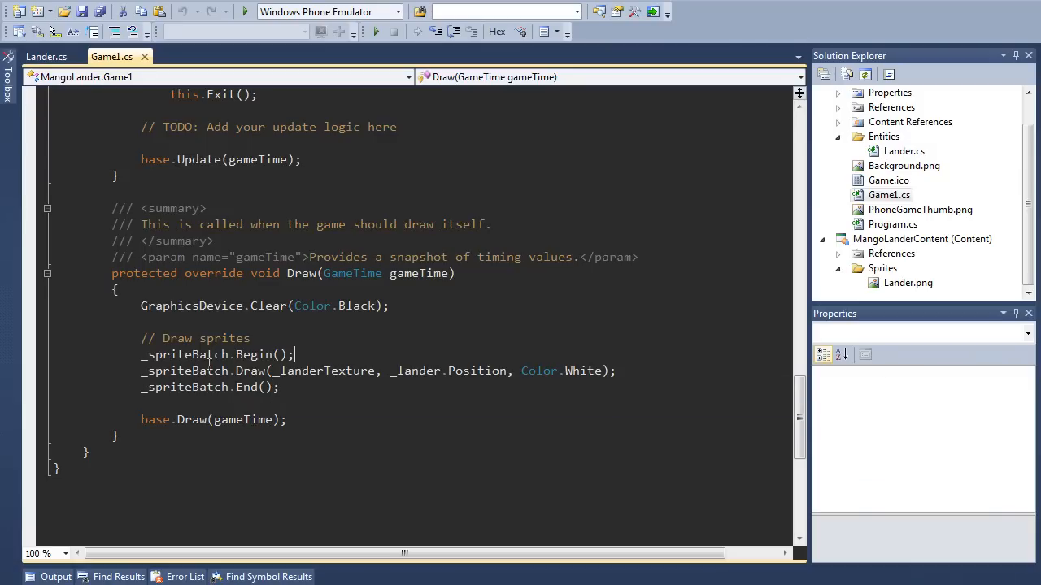
{"action": "double_click", "coordinate": [184, 355]}
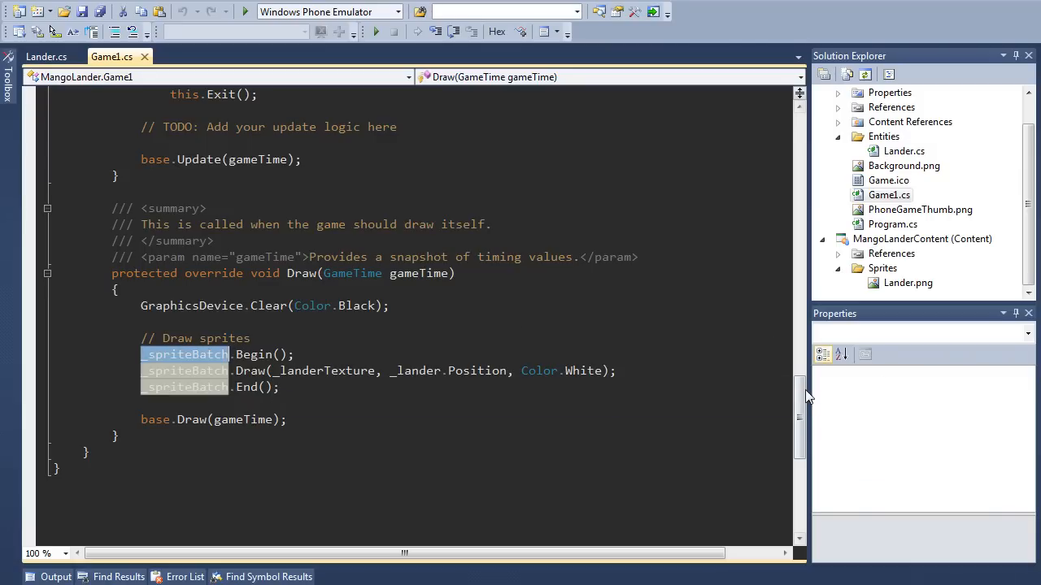
{"action": "scroll", "scroll_direction": "up", "scroll_amount": 3}
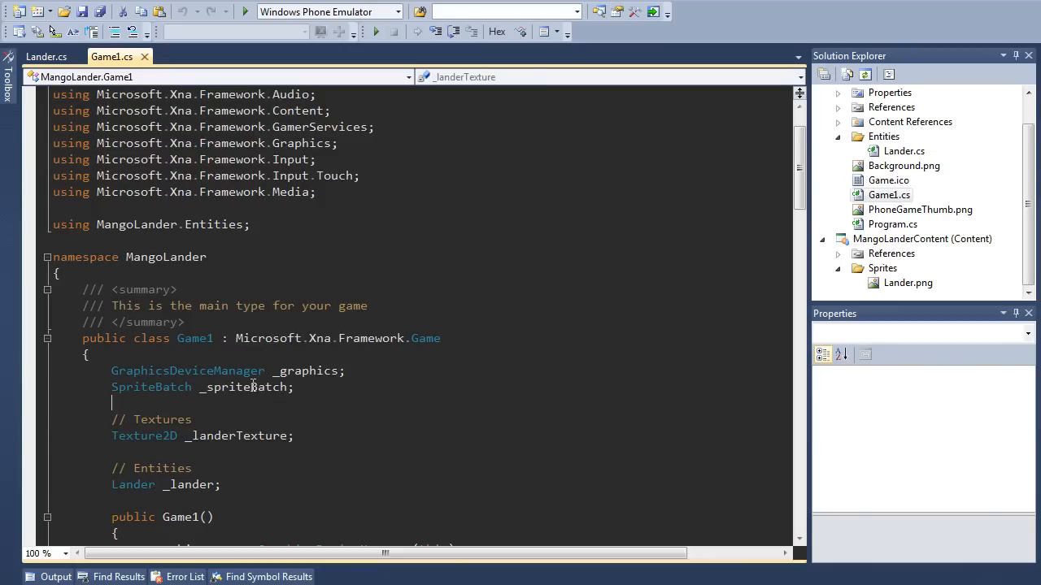
{"action": "double_click", "coordinate": [244, 387]}
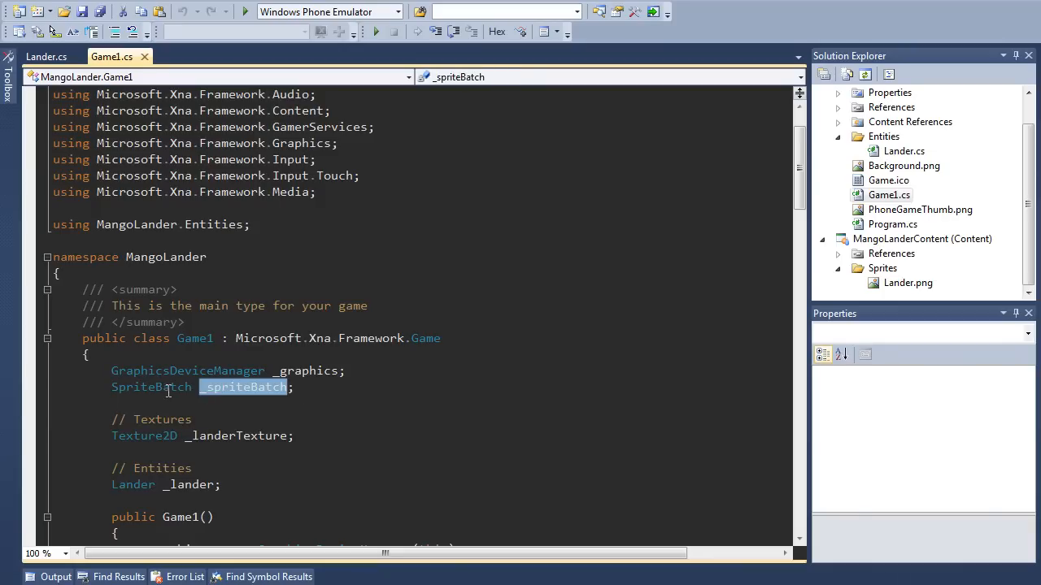
{"action": "double_click", "coordinate": [151, 387]}
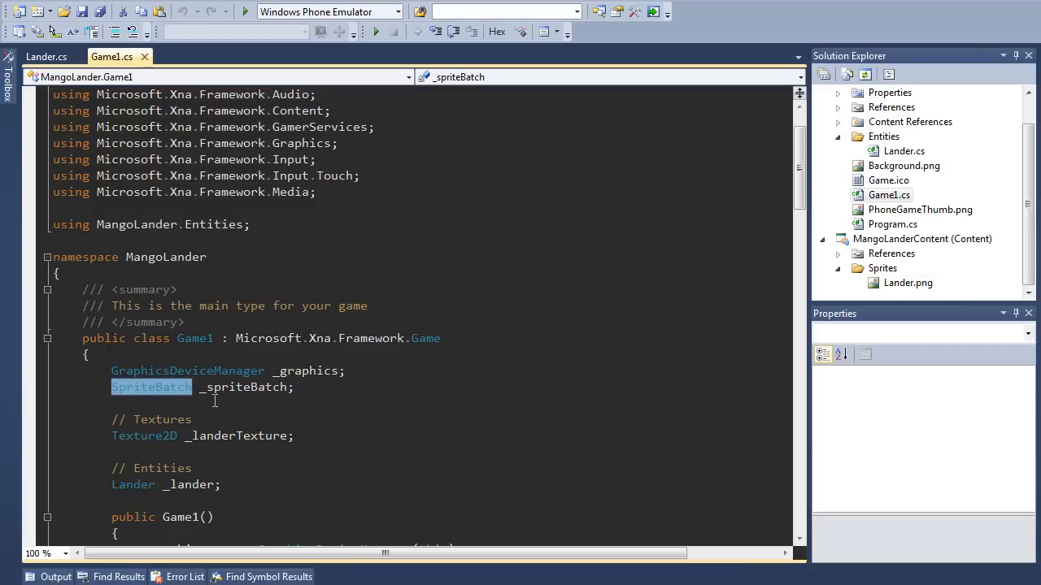
{"action": "scroll", "scroll_direction": "down", "scroll_amount": 3}
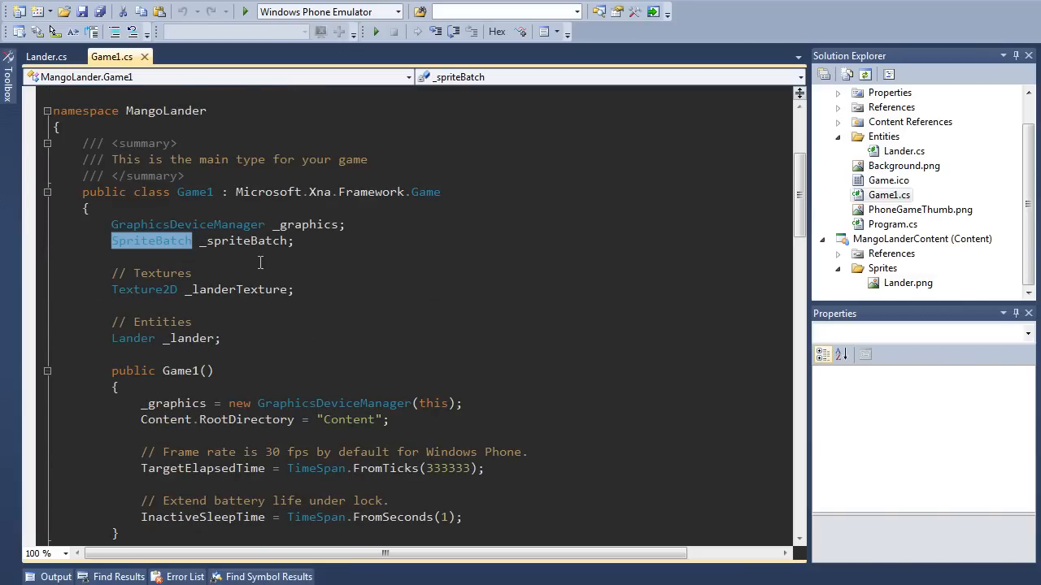
{"action": "double_click", "coordinate": [244, 240]}
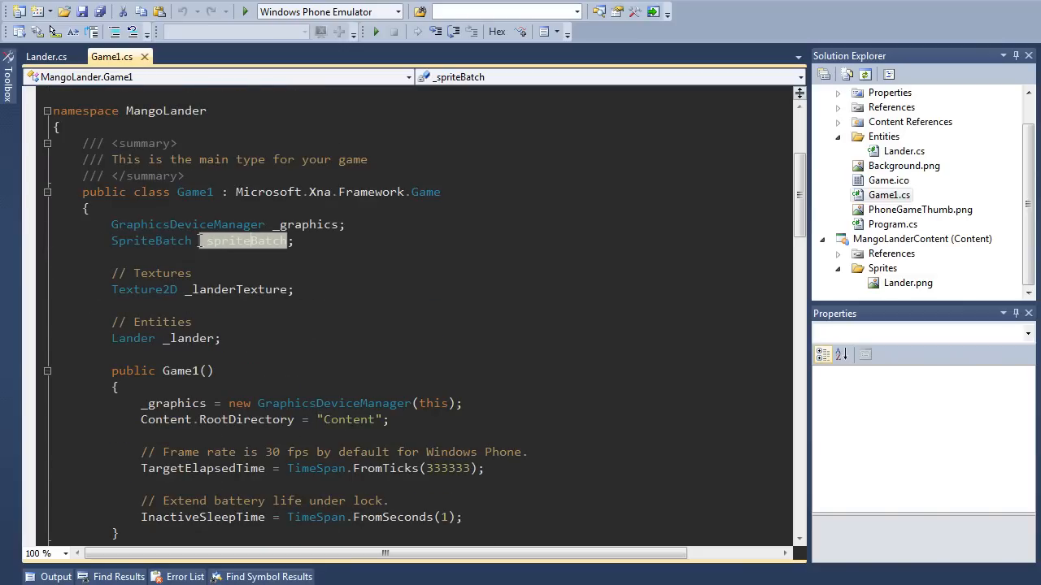
{"action": "scroll", "scroll_direction": "down", "scroll_amount": 3}
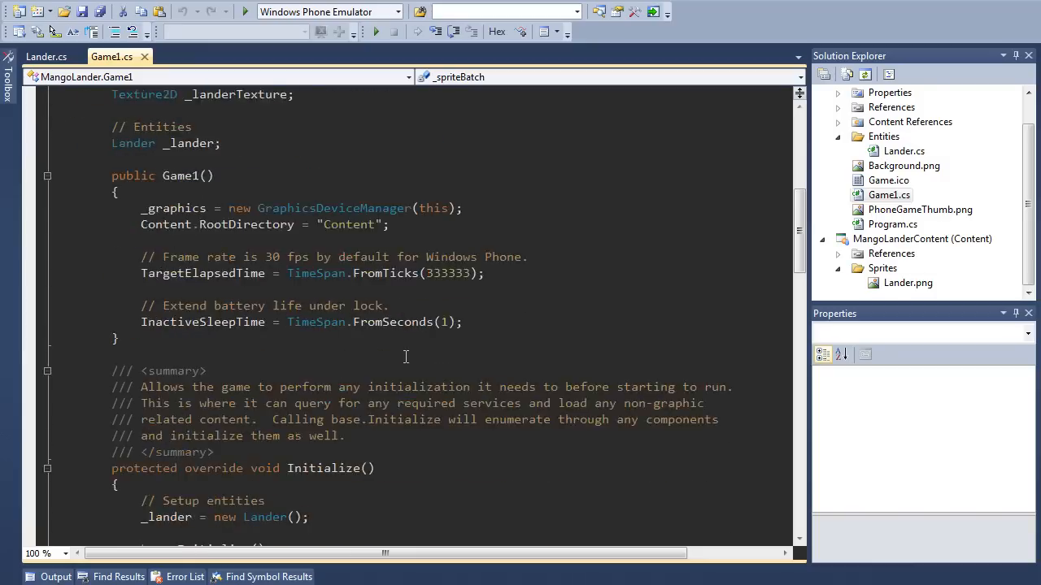
{"action": "scroll", "scroll_direction": "down", "scroll_amount": 3}
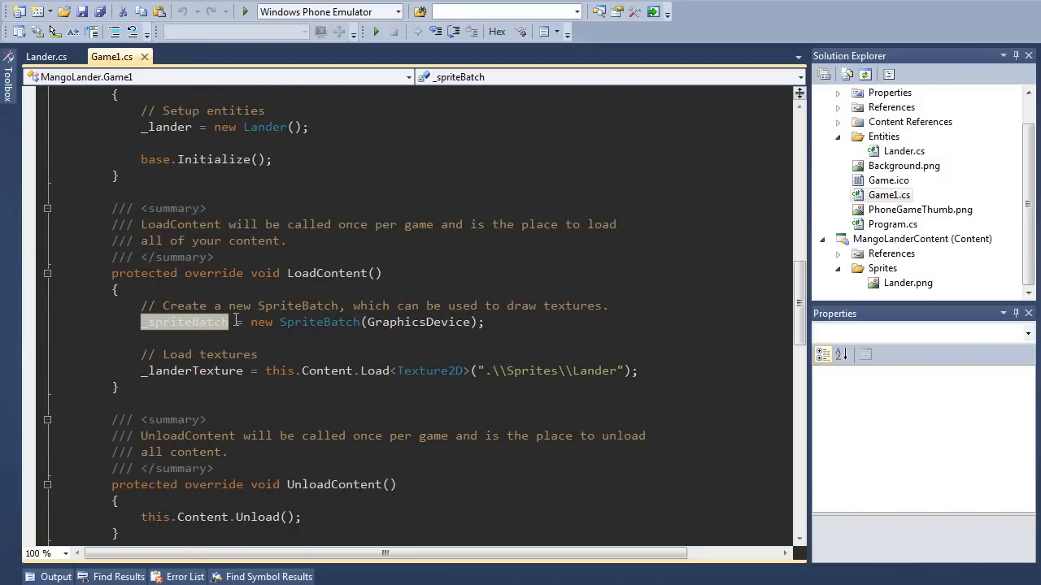
{"action": "left_click", "coordinate": [306, 272]}
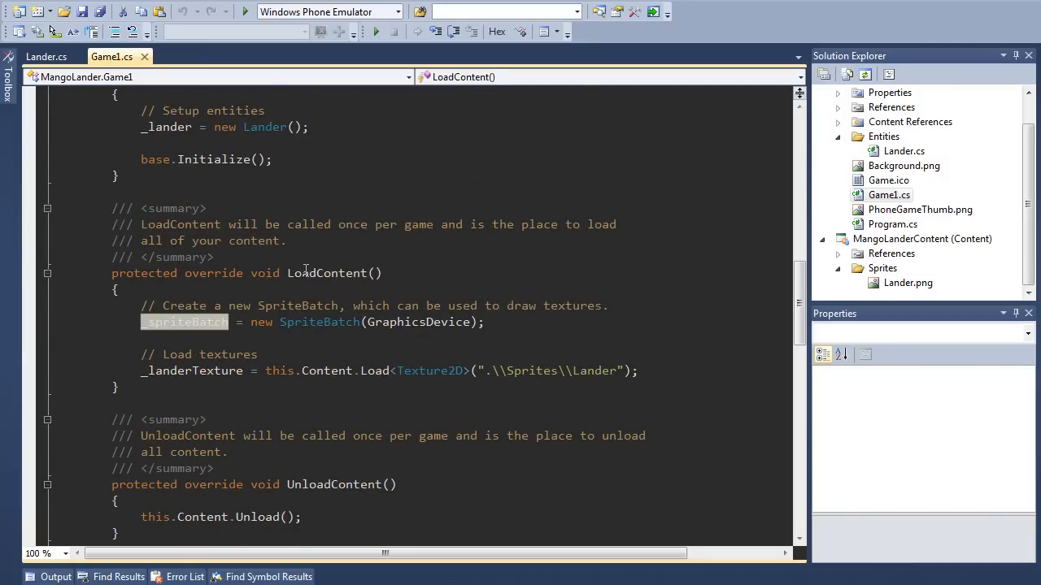
{"action": "mouse_move", "coordinate": [185, 322]}
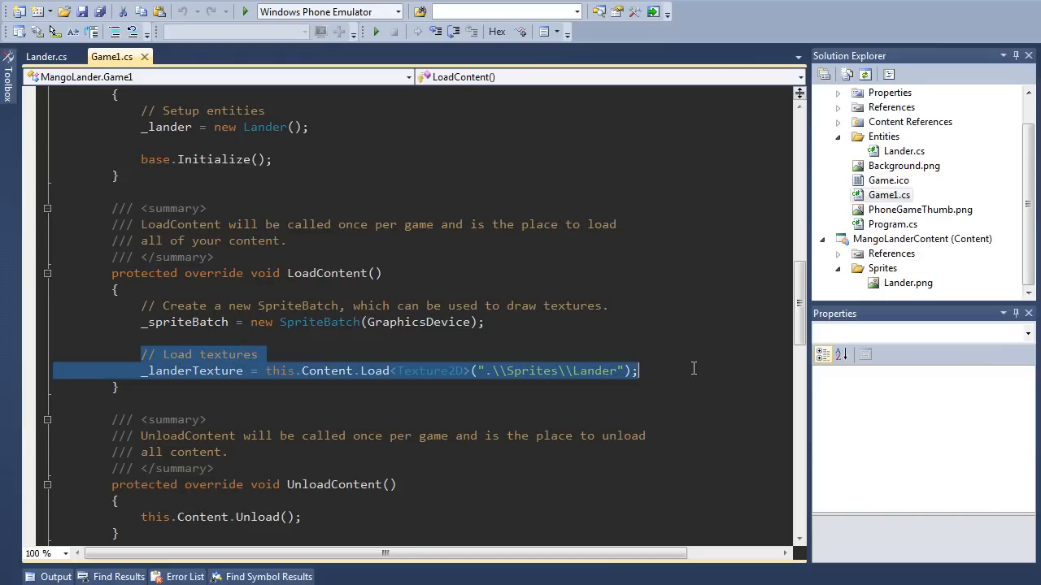
{"action": "mouse_move", "coordinate": [195, 371]}
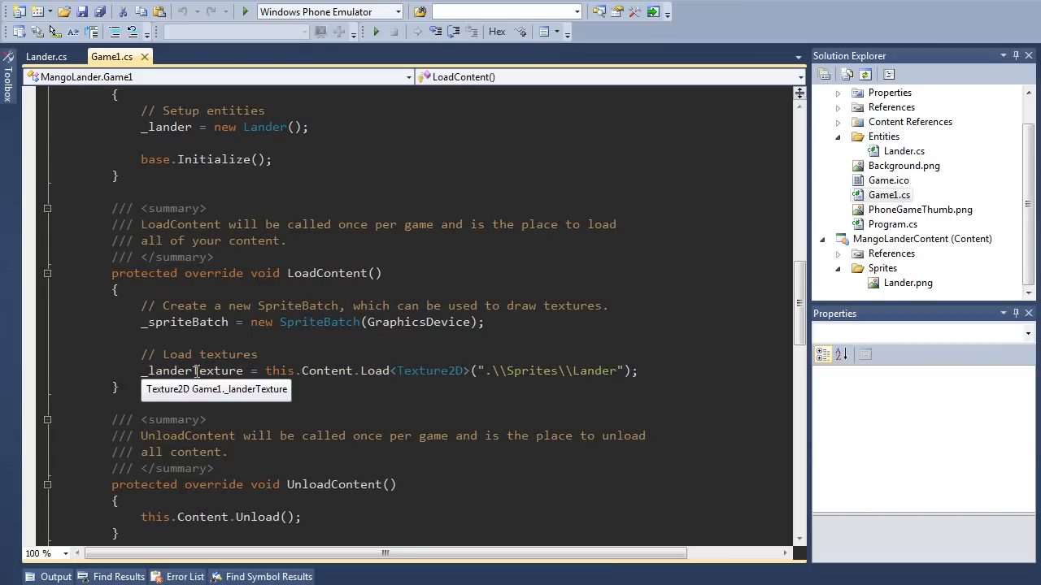
{"action": "scroll", "scroll_direction": "up", "scroll_amount": 3}
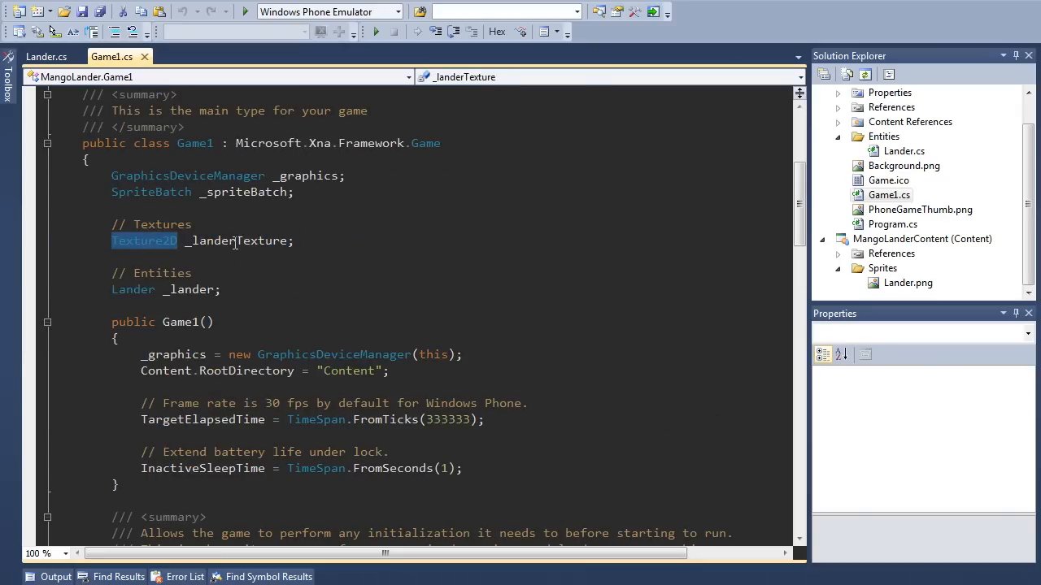
{"action": "scroll", "scroll_direction": "down", "scroll_amount": 3}
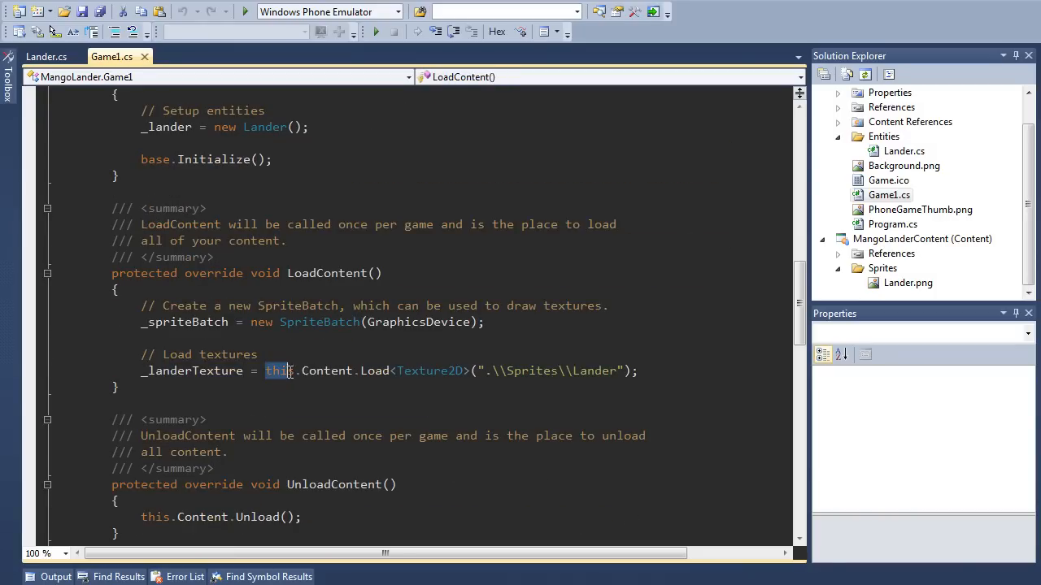
{"action": "left_click_drag", "start_coordinate": [277, 371], "coordinate": [394, 371]}
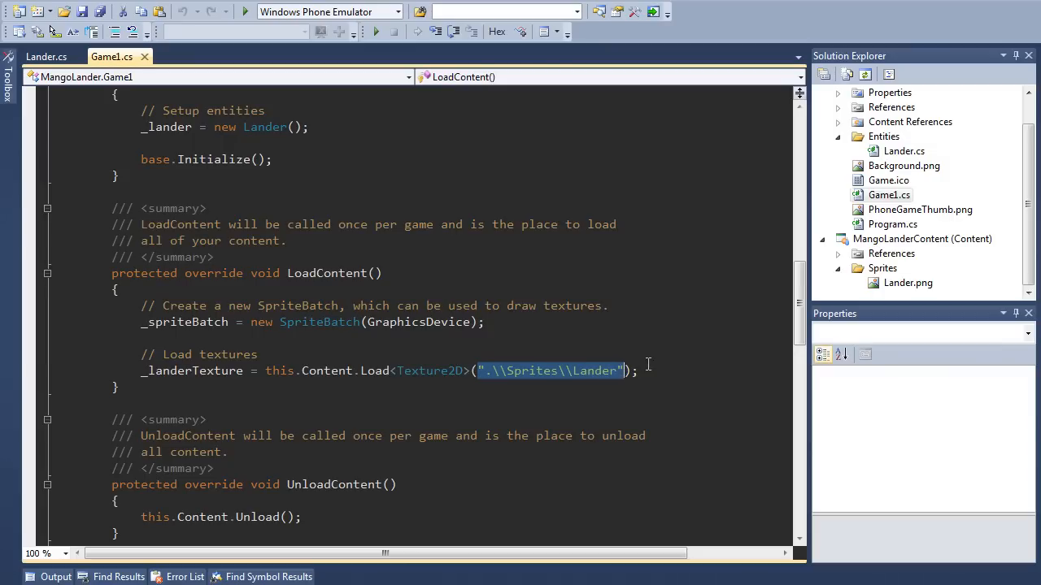
{"action": "mouse_move", "coordinate": [500, 376]}
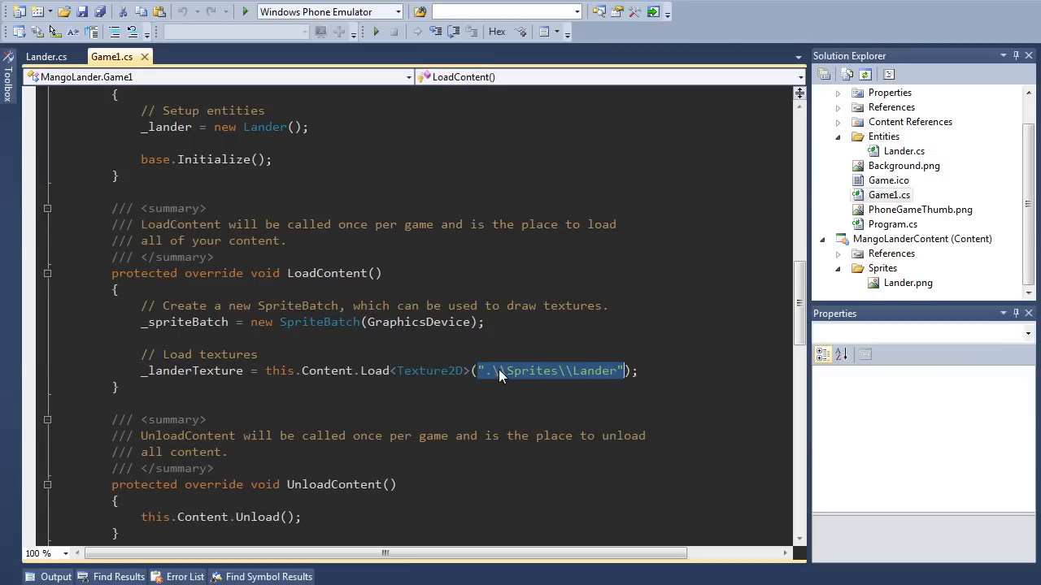
{"action": "mouse_move", "coordinate": [870, 271]}
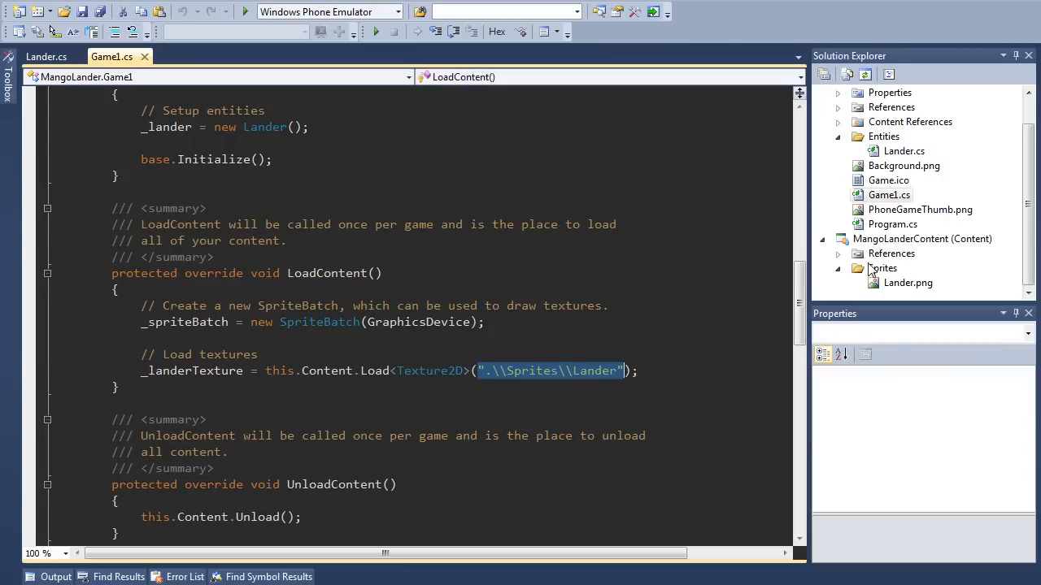
{"action": "left_click", "coordinate": [907, 282]}
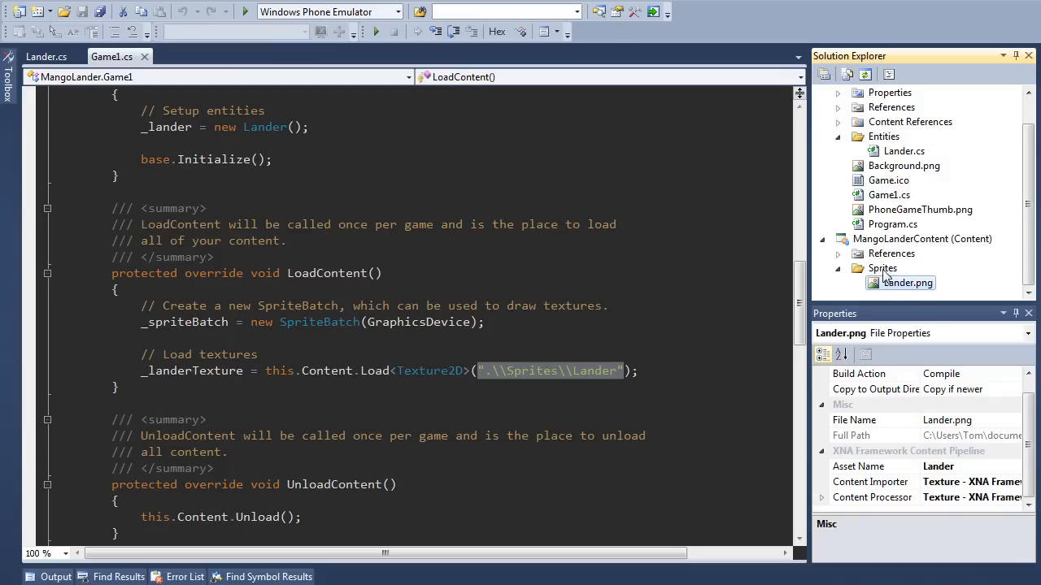
{"action": "mouse_move", "coordinate": [862, 251]}
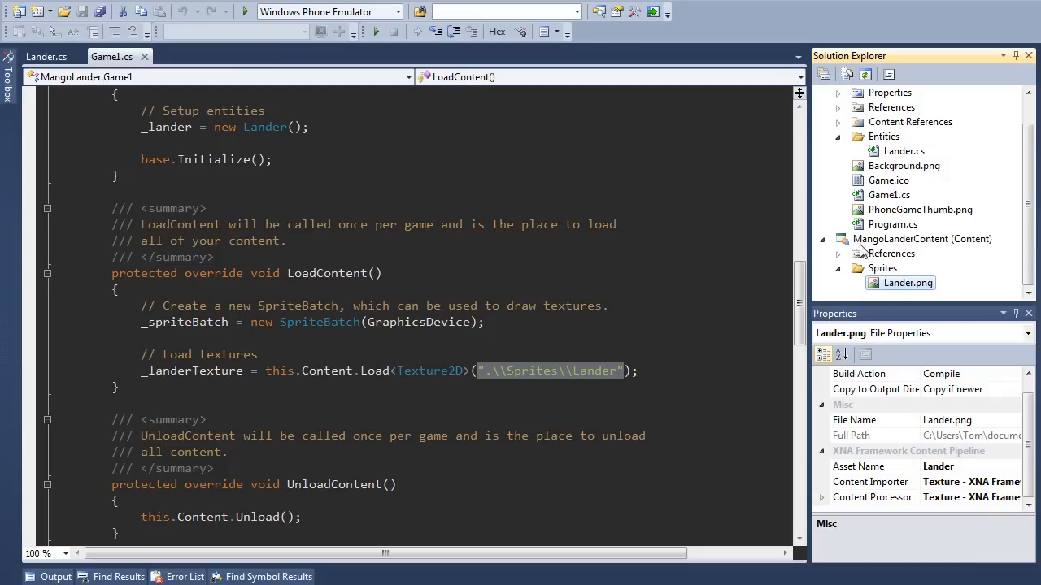
{"action": "left_click", "coordinate": [922, 238]}
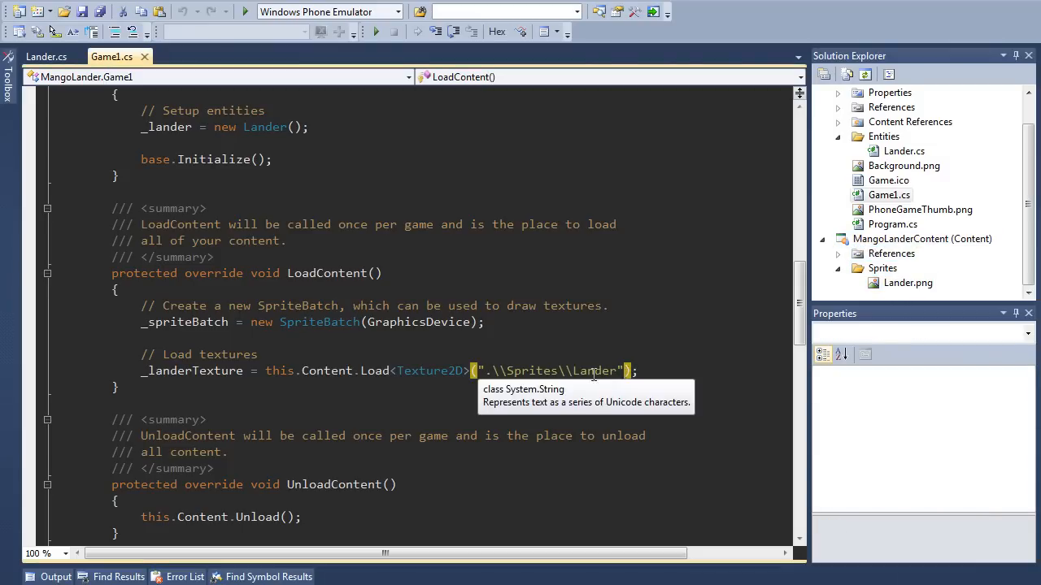
{"action": "mouse_move", "coordinate": [910, 293]}
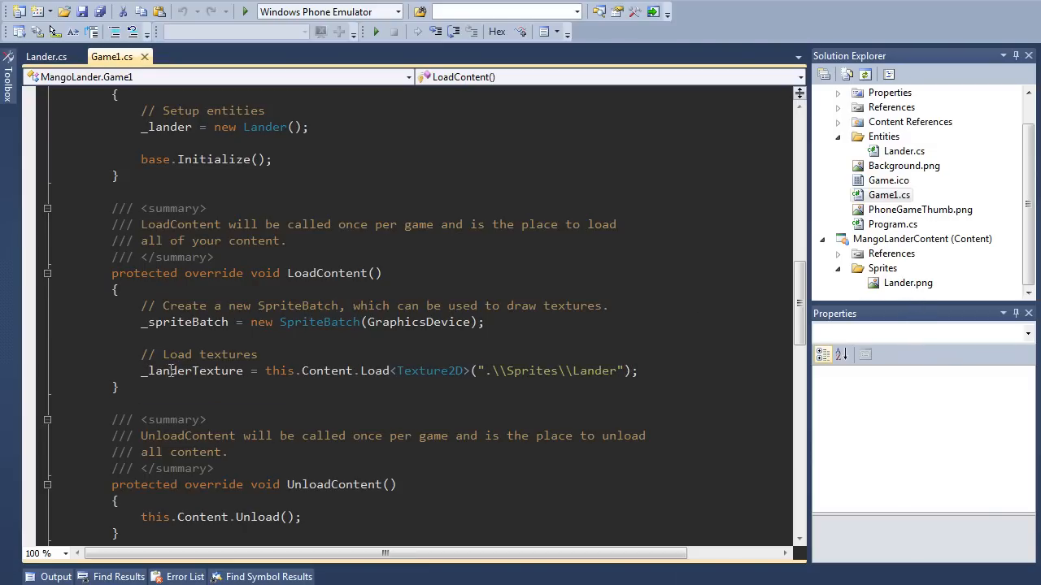
{"action": "double_click", "coordinate": [191, 371]}
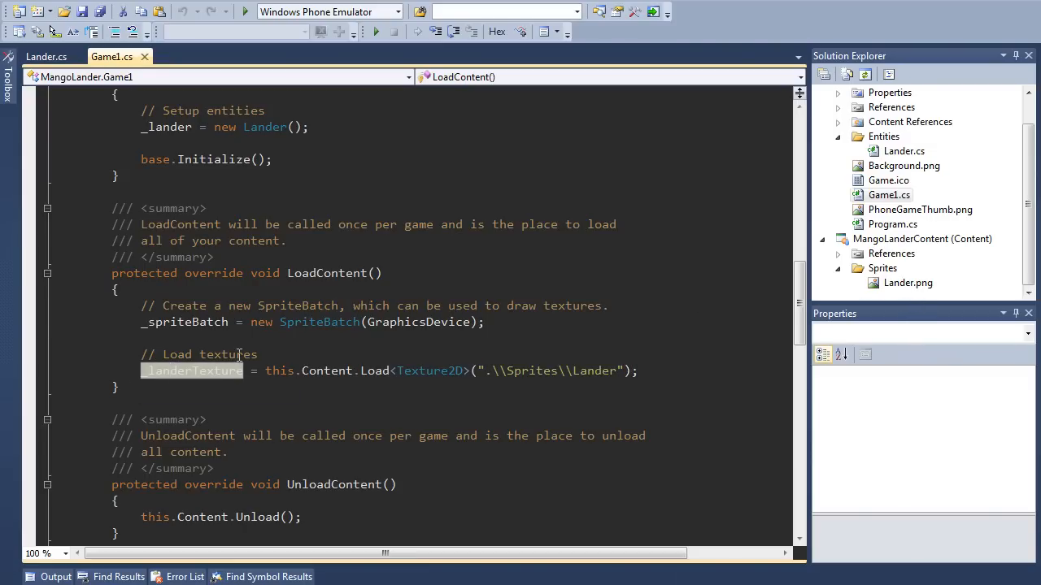
{"action": "scroll", "scroll_direction": "down", "scroll_amount": 3}
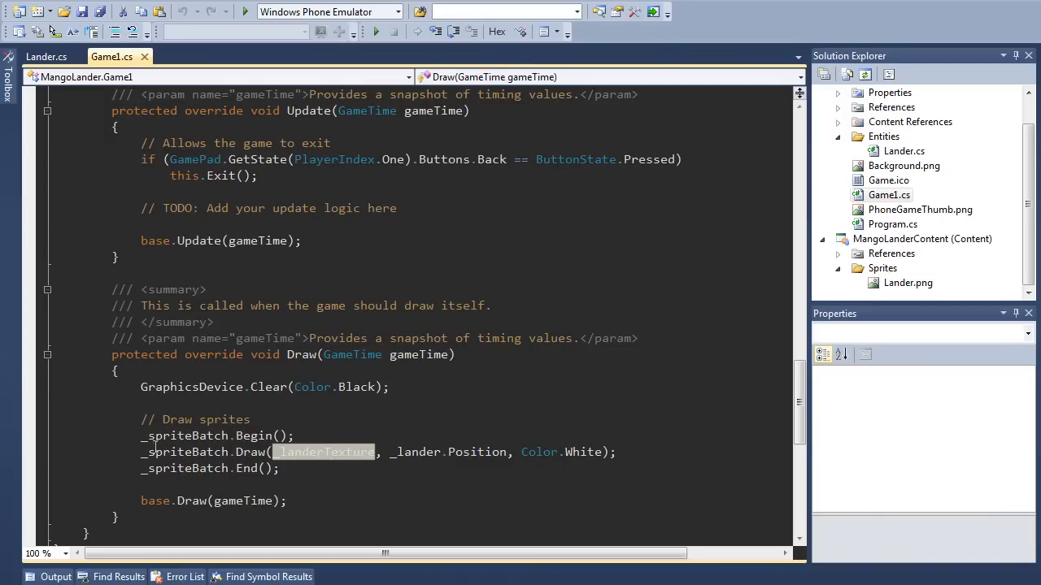
Trace the sprite batch Draw and End calls and lander position, then view Lander.cs
{"action": "double_click", "coordinate": [187, 452]}
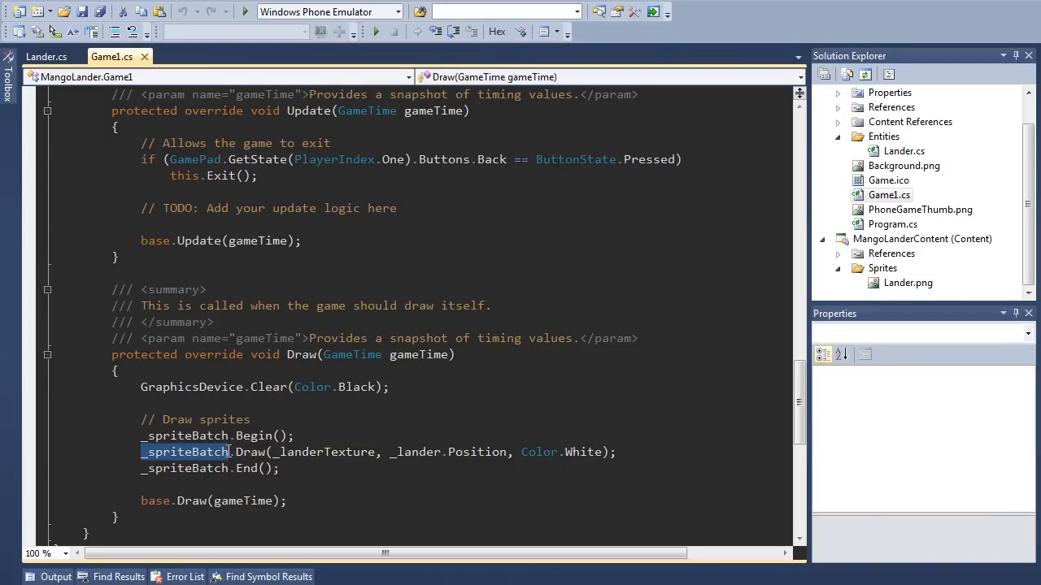
{"action": "mouse_move", "coordinate": [187, 452]}
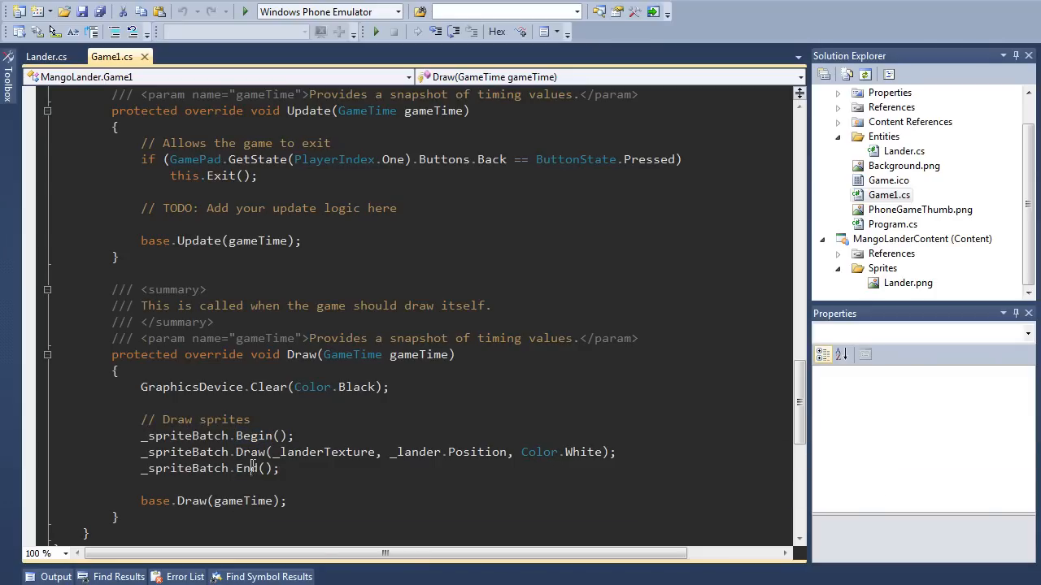
{"action": "double_click", "coordinate": [246, 468]}
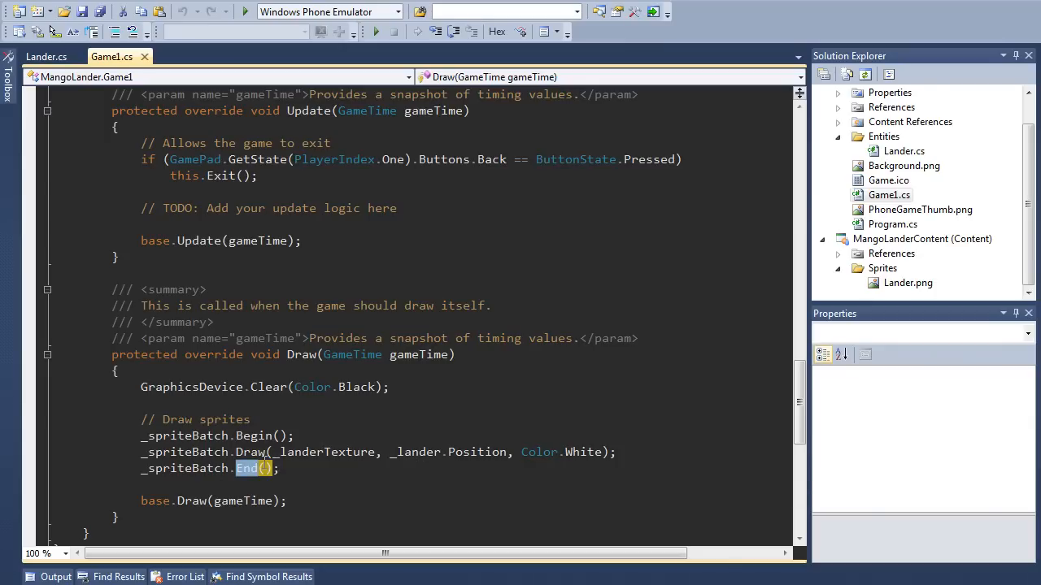
{"action": "mouse_move", "coordinate": [414, 452]}
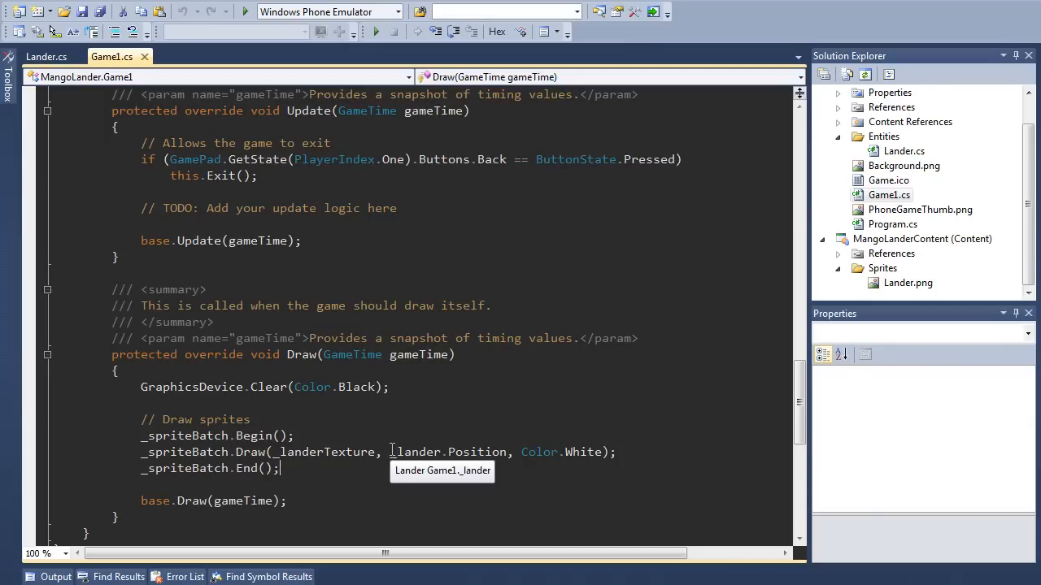
{"action": "double_click", "coordinate": [414, 452]}
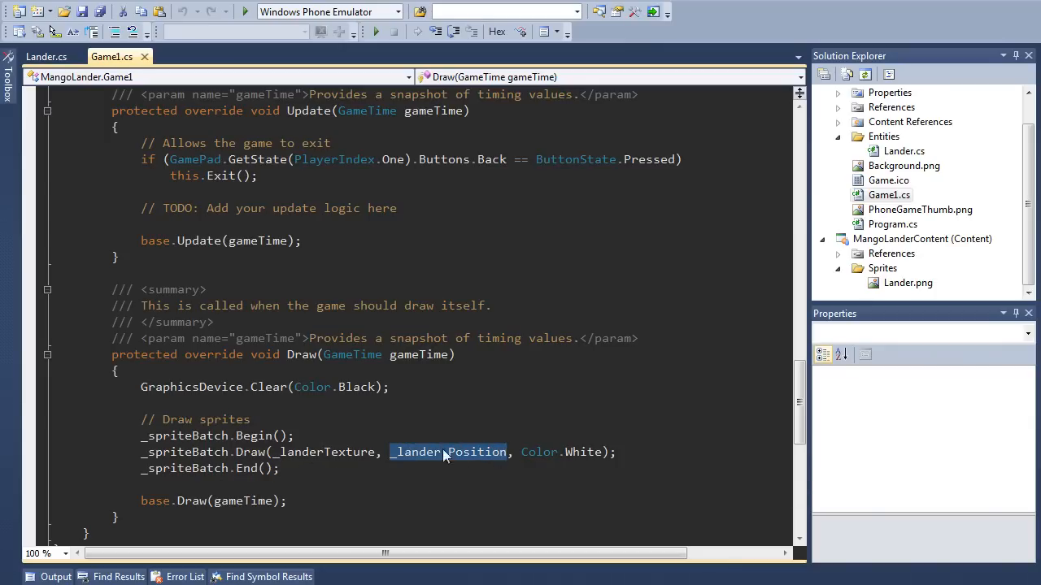
{"action": "scroll", "scroll_direction": "up", "scroll_amount": 3}
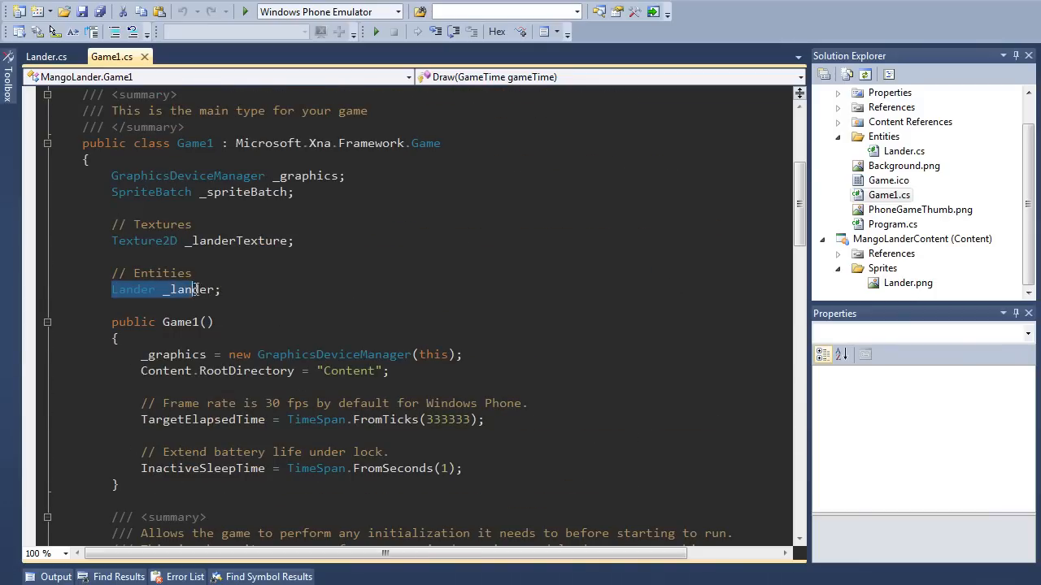
{"action": "scroll", "scroll_direction": "down", "scroll_amount": 3}
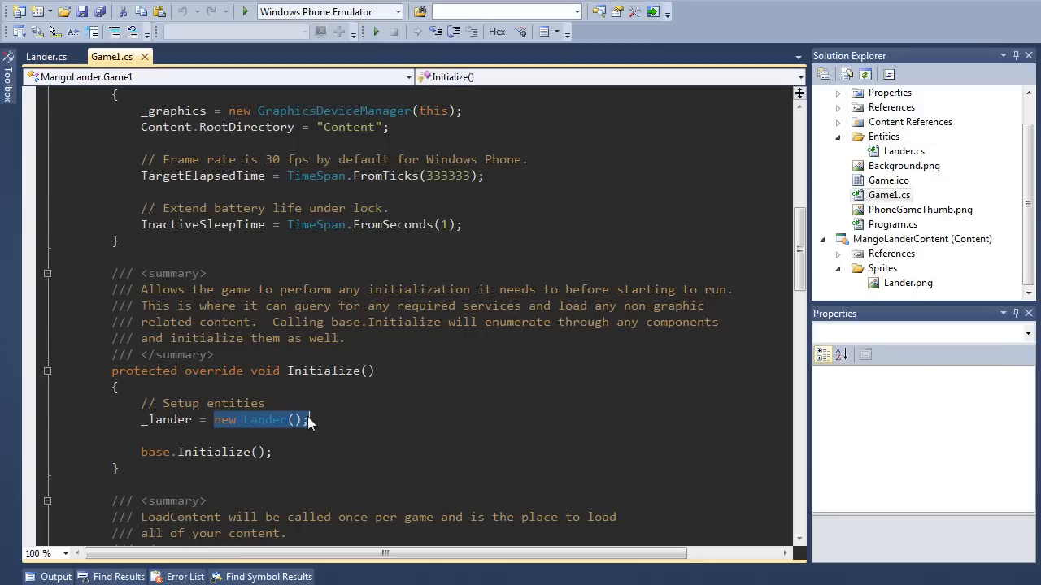
{"action": "left_click", "coordinate": [46, 56]}
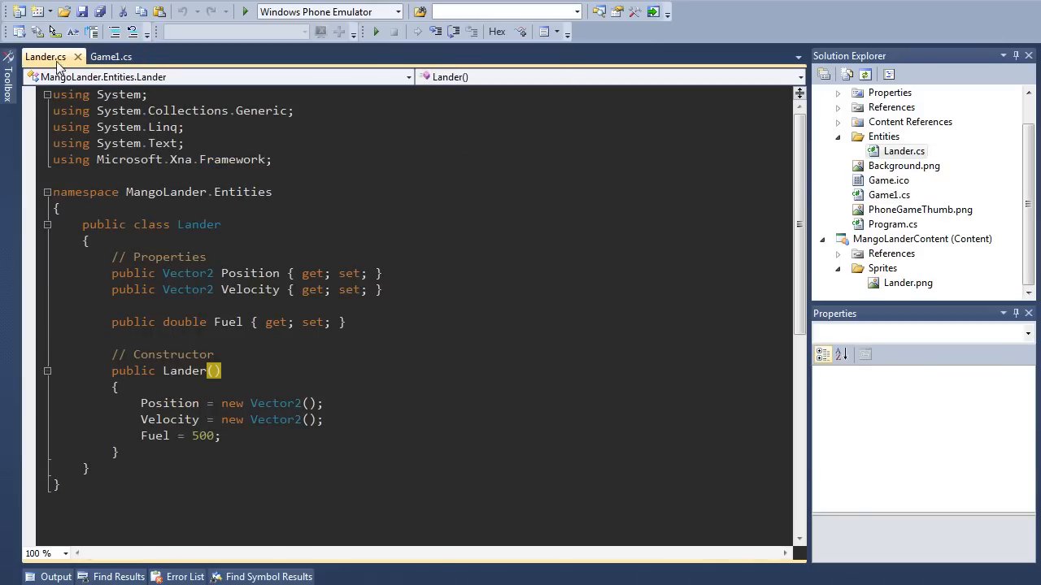
Return to Game1.cs and scroll to the Update method
{"action": "left_click", "coordinate": [112, 56]}
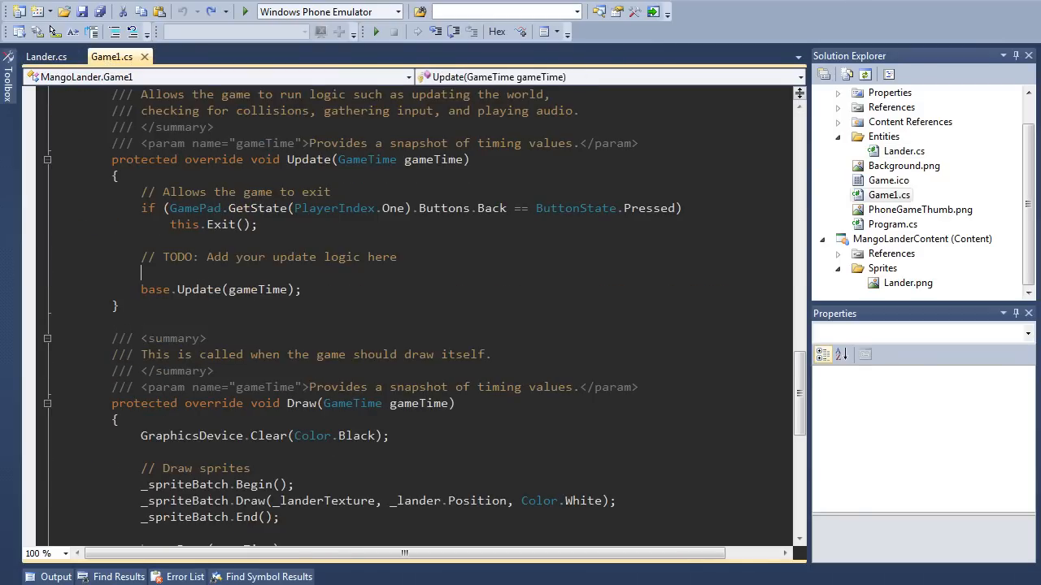
{"action": "mouse_move", "coordinate": [713, 62]}
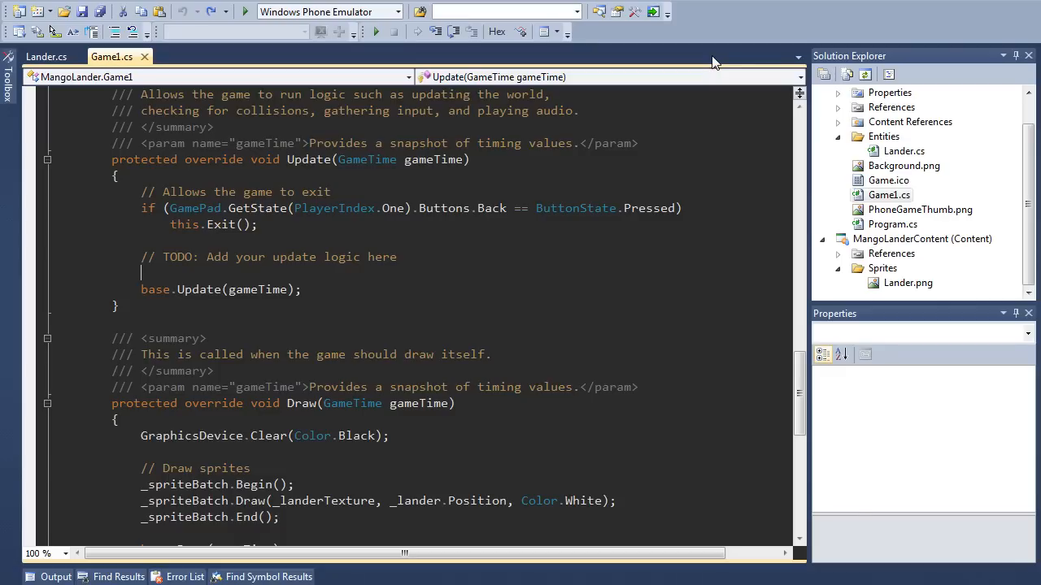
{"action": "mouse_move", "coordinate": [694, 131]}
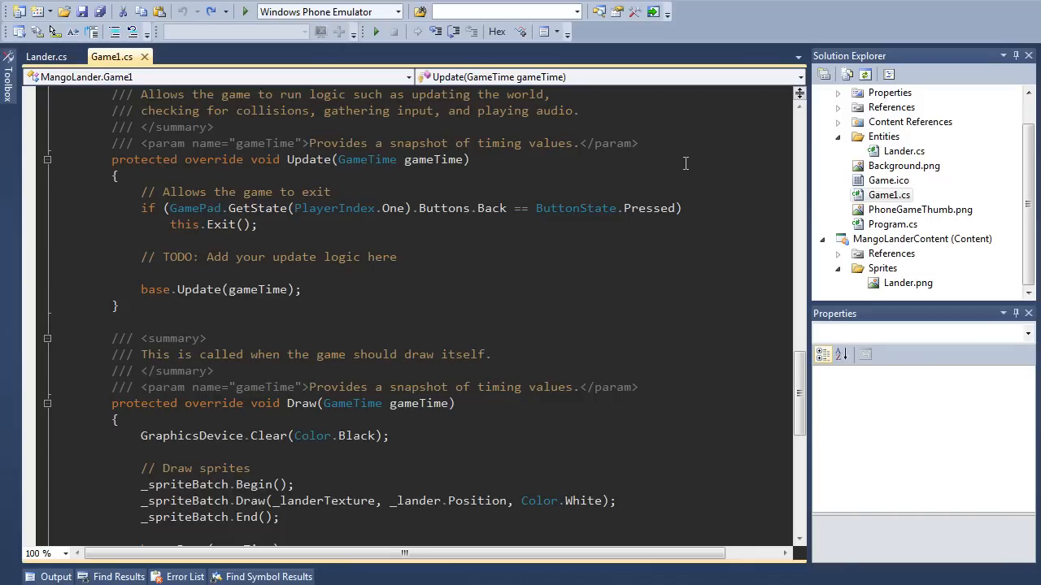
{"action": "mouse_move", "coordinate": [279, 70]}
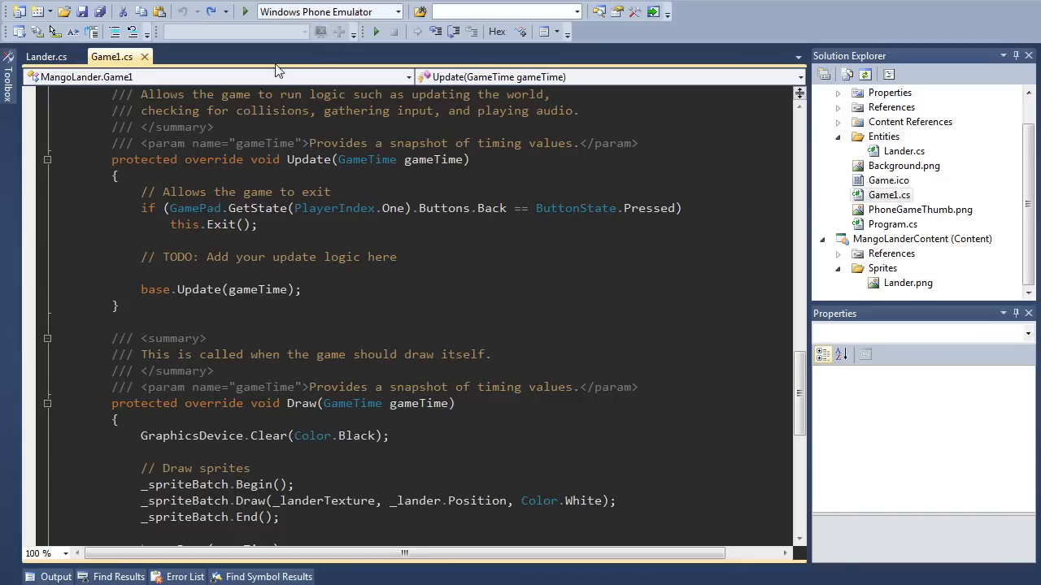
{"action": "scroll", "scroll_direction": "up", "scroll_amount": 3}
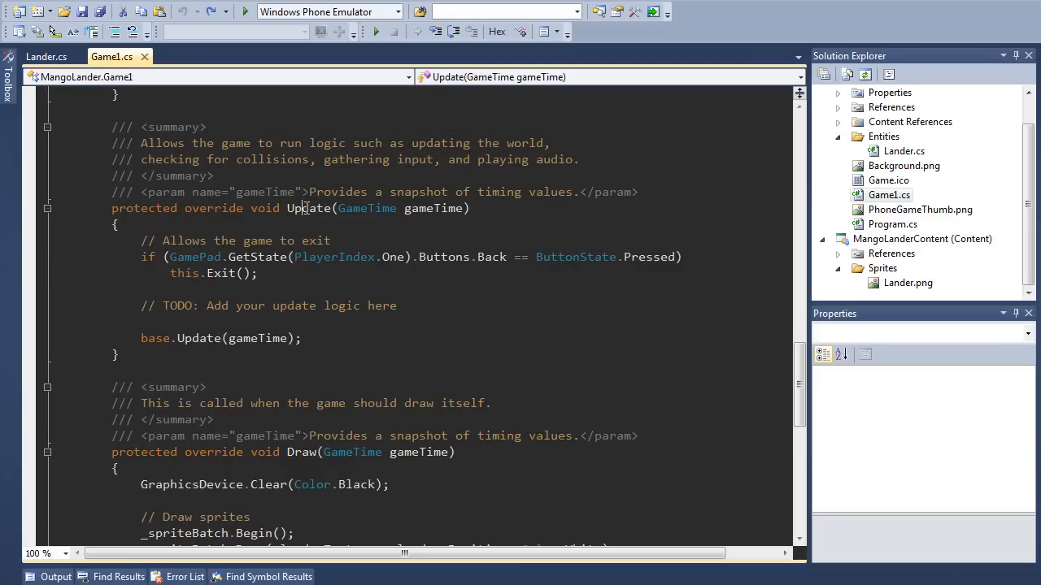
Highlight Update and start typing gameTime. to browse its members like ElapsedGameTime
{"action": "double_click", "coordinate": [308, 207]}
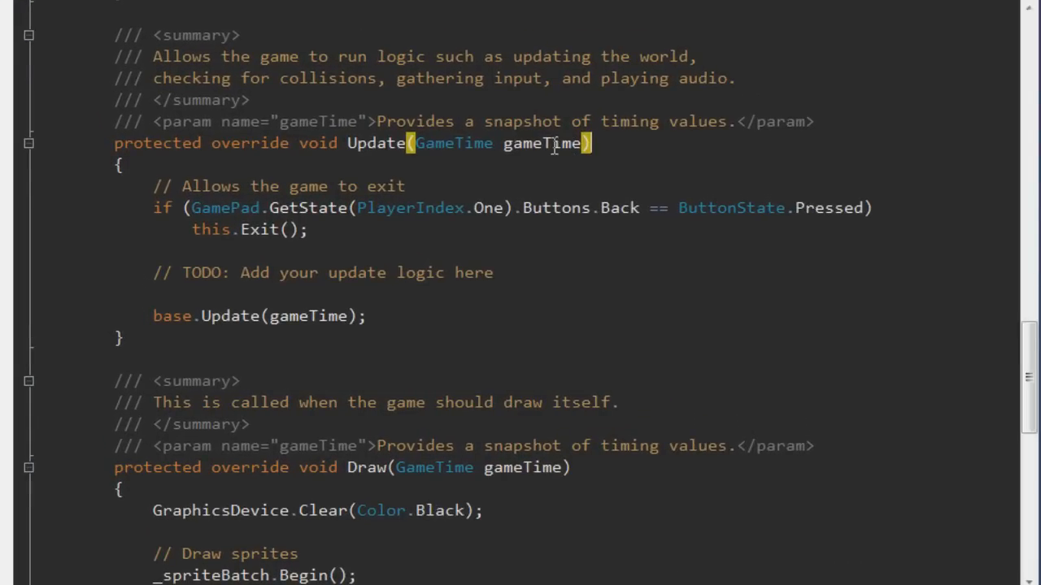
{"action": "mouse_move", "coordinate": [315, 185]}
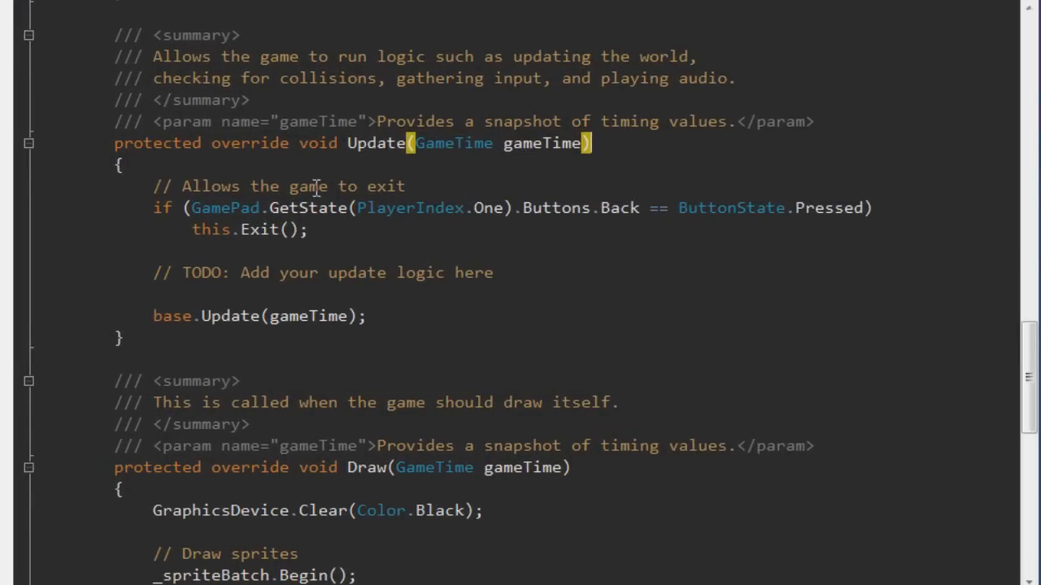
{"action": "type", "text": "gameTime."}
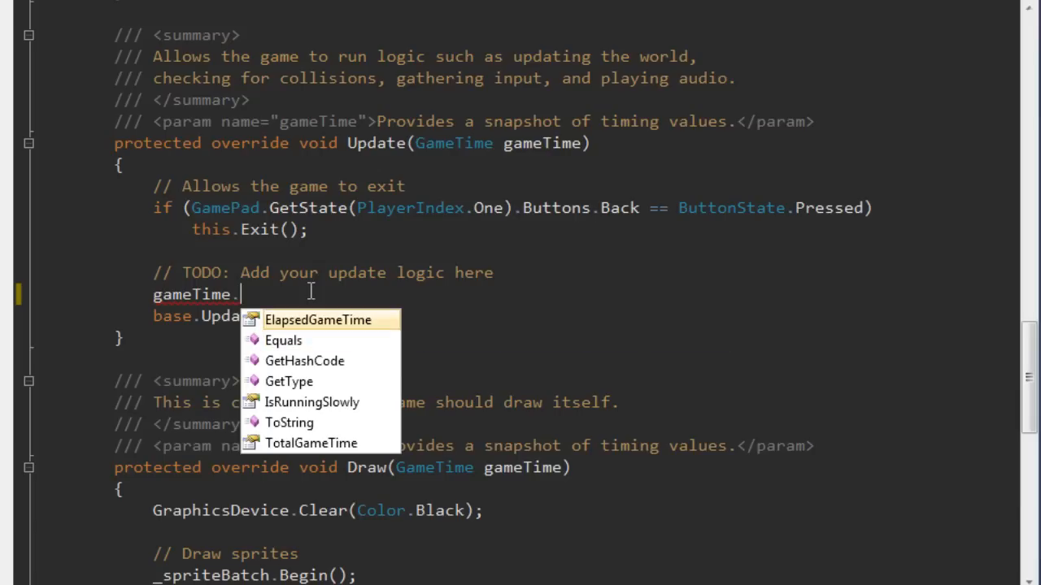
{"action": "mouse_move", "coordinate": [318, 320]}
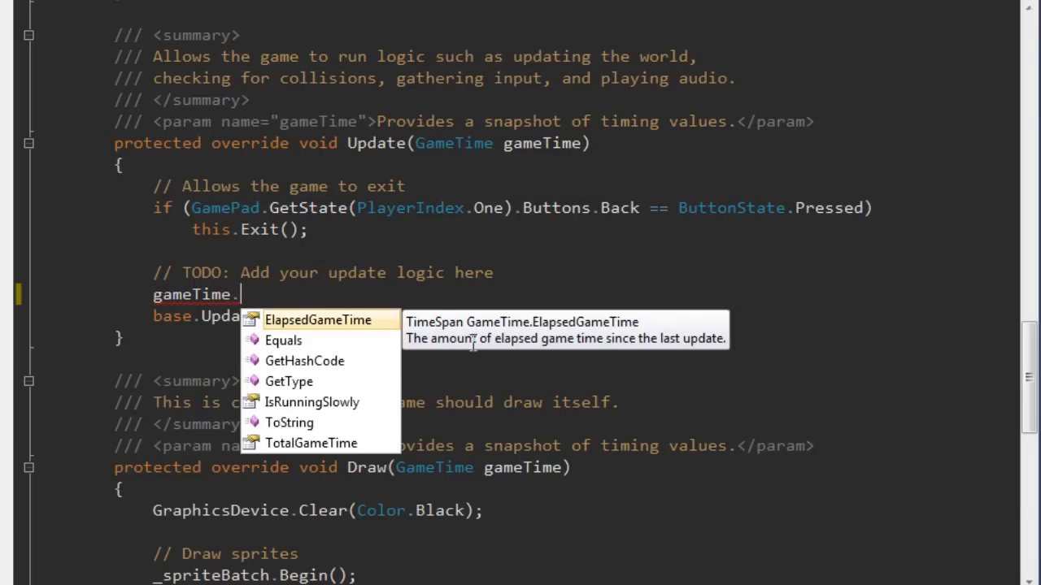
{"action": "mouse_move", "coordinate": [662, 339]}
{"action": "type", "text": "// Gravity"}
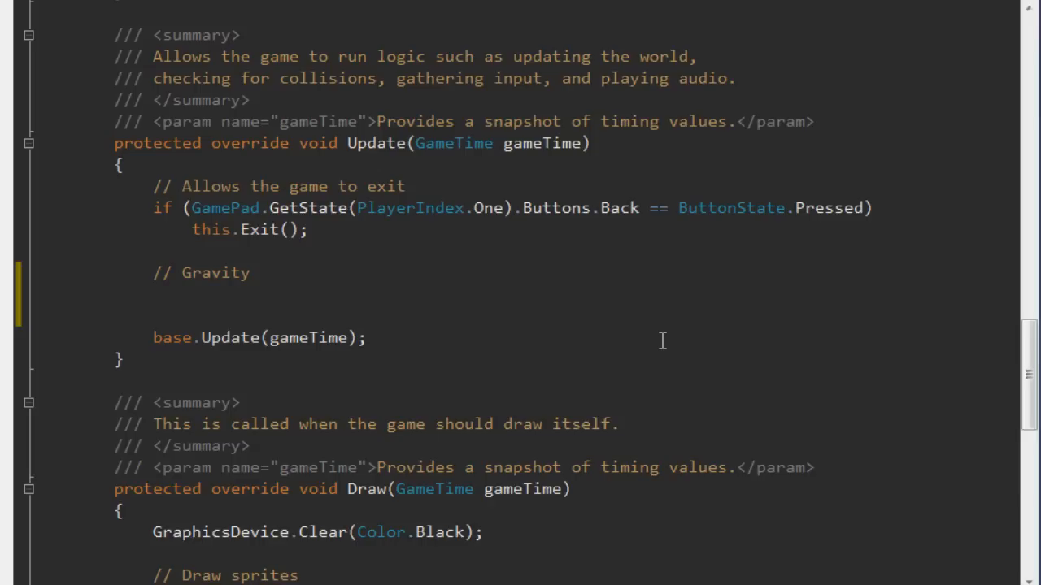
Declare Vector2 vel = _lander.Velocity and start editing vel.Y under the Gravity comment
{"action": "left_click", "coordinate": [153, 294]}
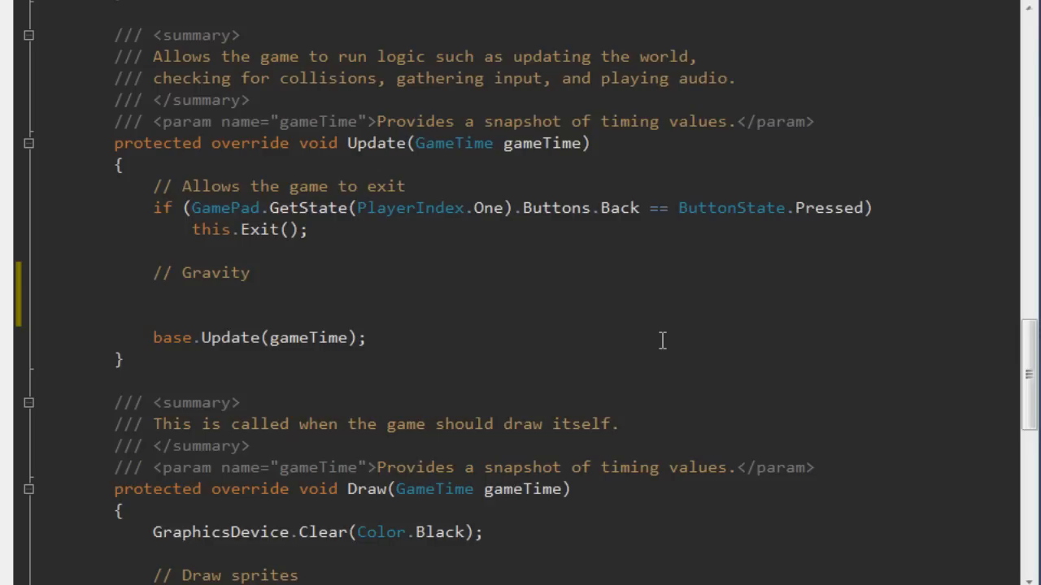
{"action": "type", "text": "Vector2"}
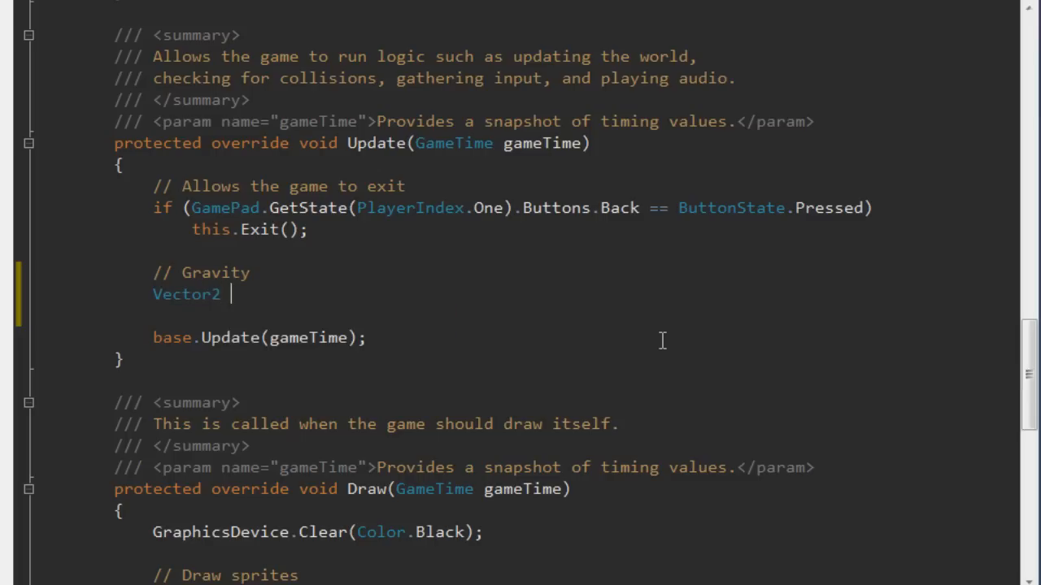
{"action": "type", "text": "vel ="}
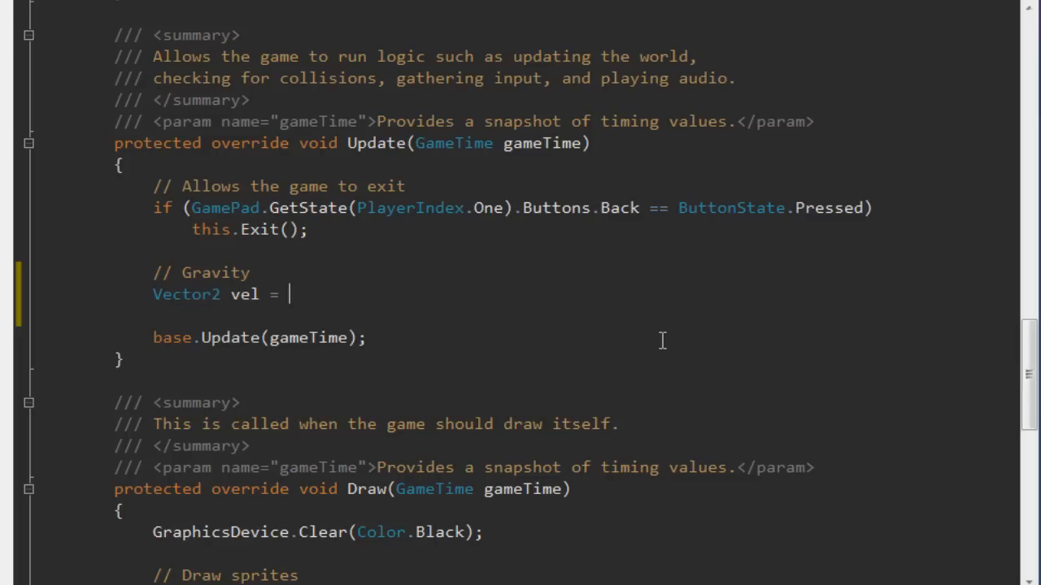
{"action": "type", "text": "_lander.Velocity;"}
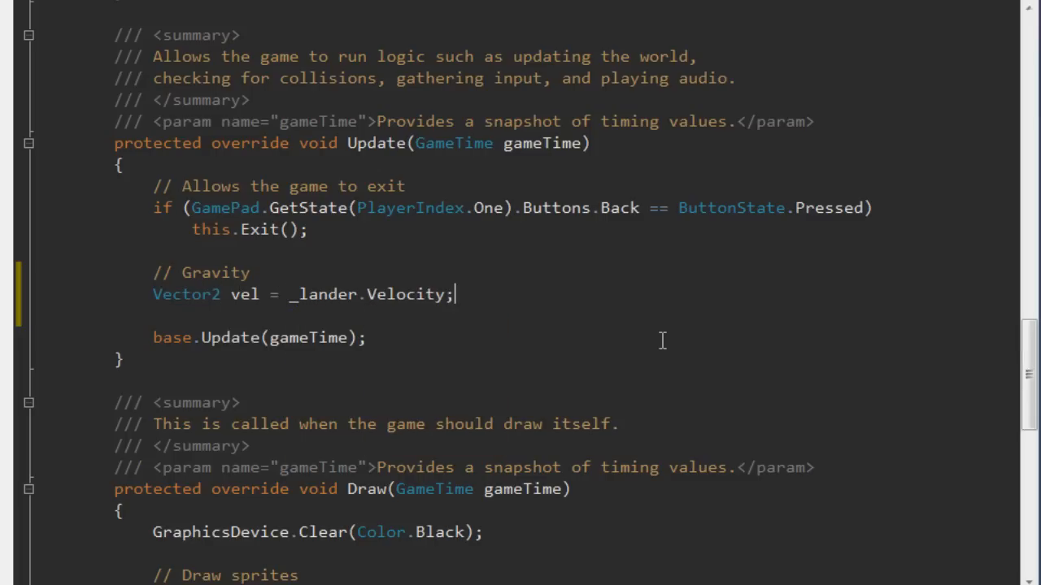
{"action": "type", "text": "vel"}
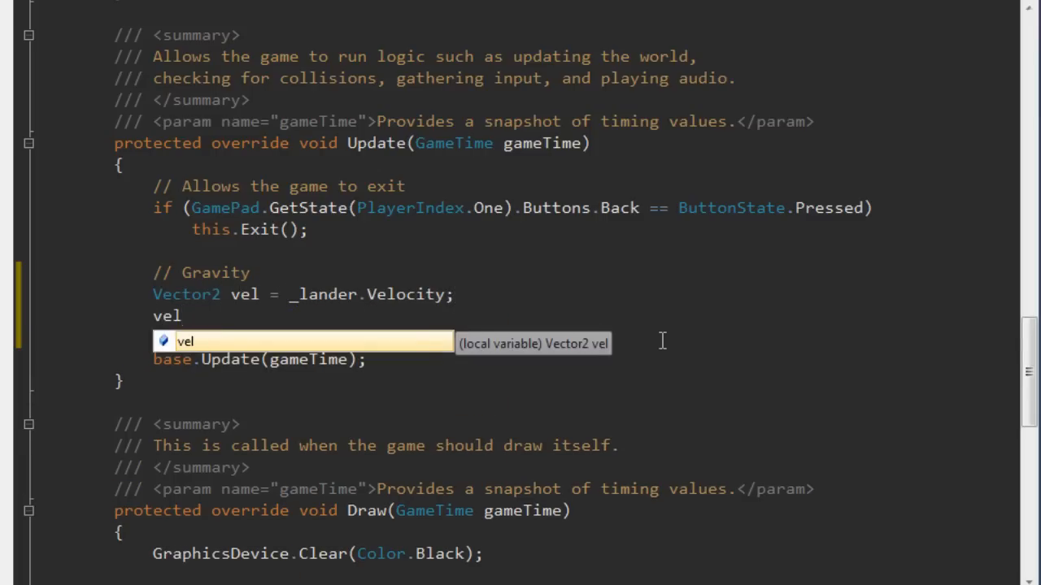
{"action": "type", "text": ".Y"}
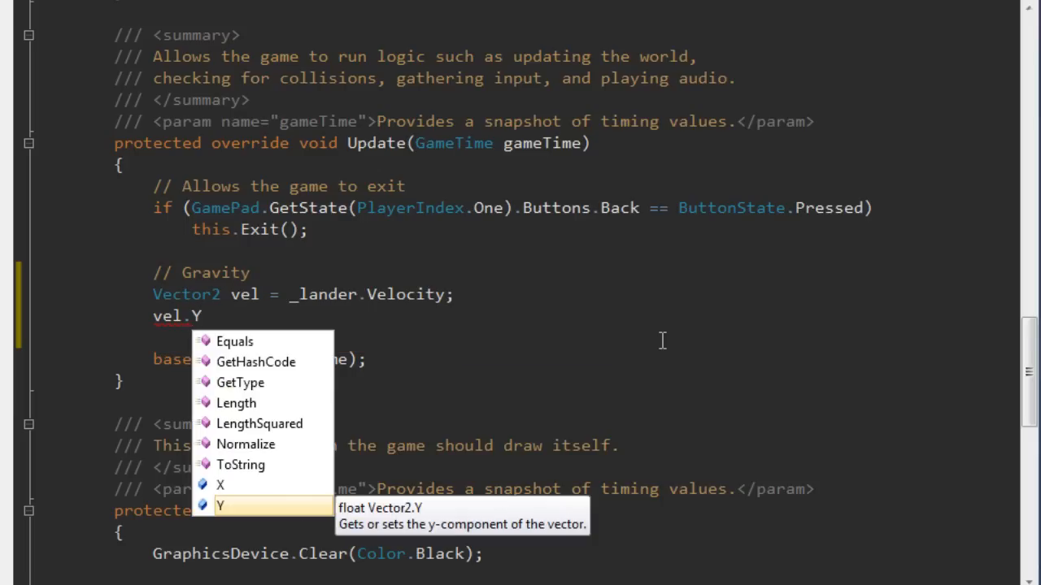
{"action": "key", "text": "Backspace"}
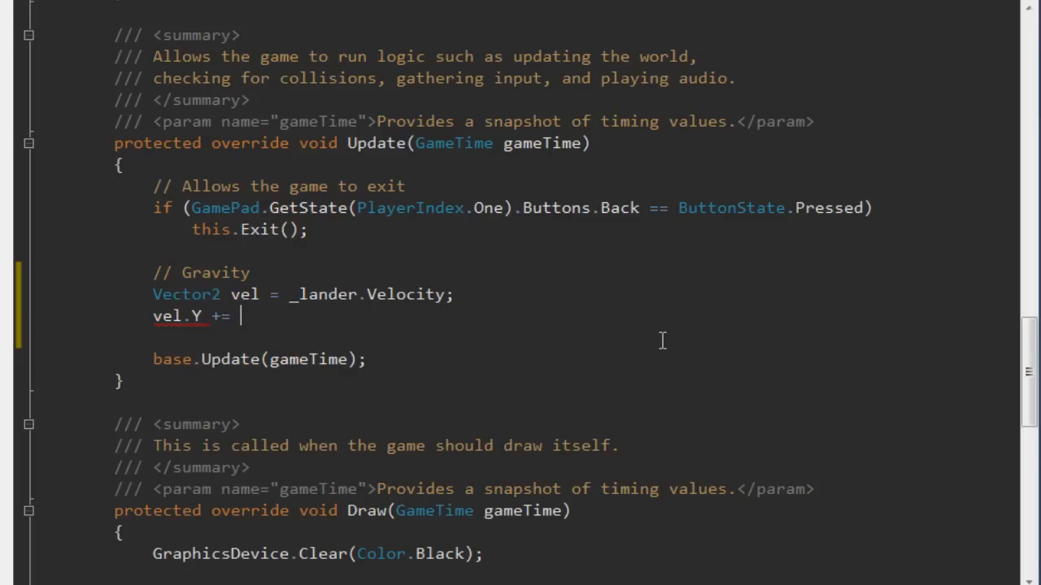
Add ElapsedGameTime.TotalMilliseconds to vel.Y and store vel back into _lander.Velocity
{"action": "type", "text": "(float"}
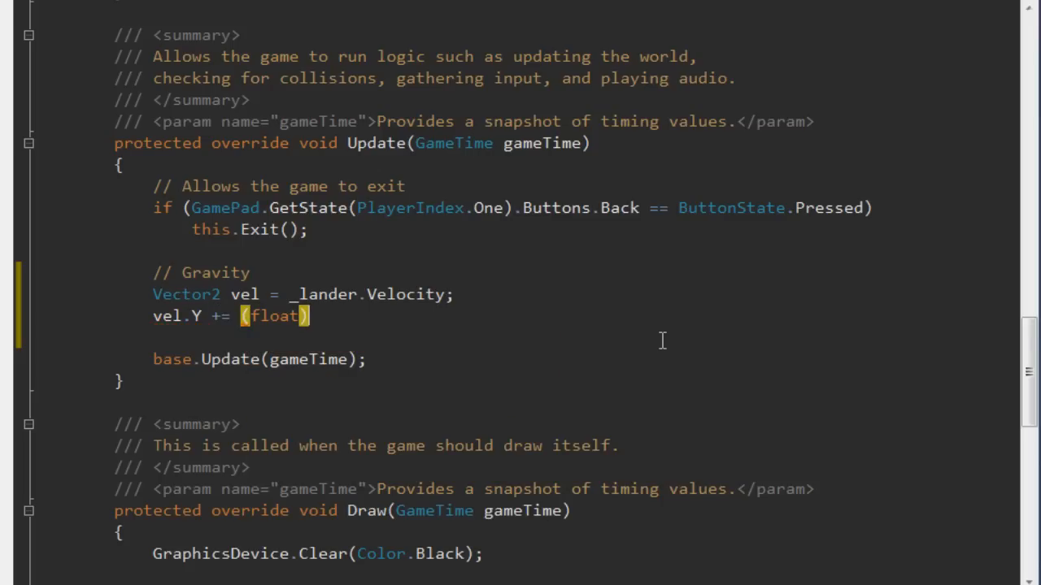
{"action": "type", "text": "gameTime.ElapsedGameTime.TotalMilliseconds;"}
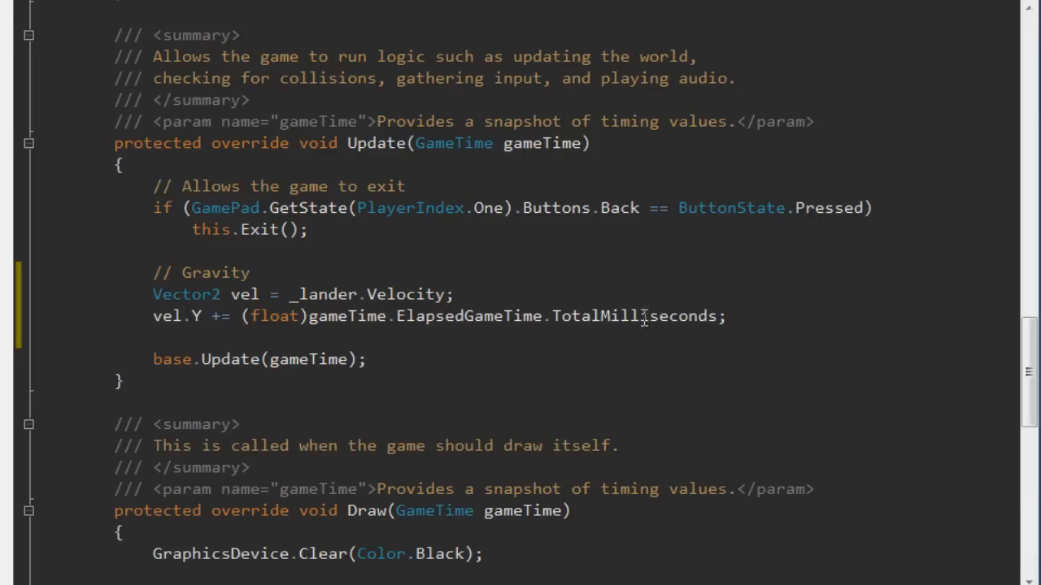
{"action": "mouse_move", "coordinate": [610, 316]}
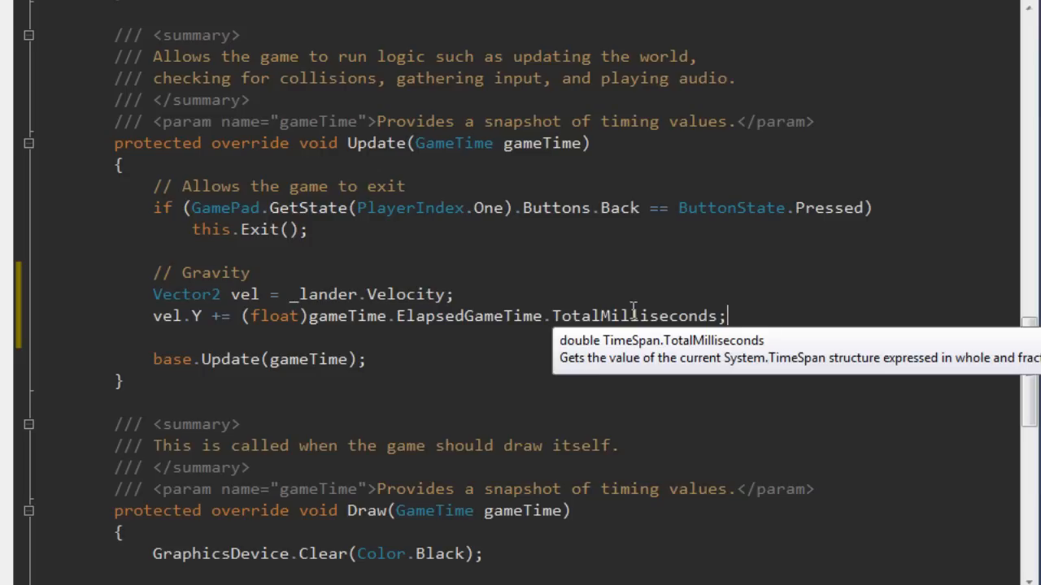
{"action": "mouse_move", "coordinate": [596, 315]}
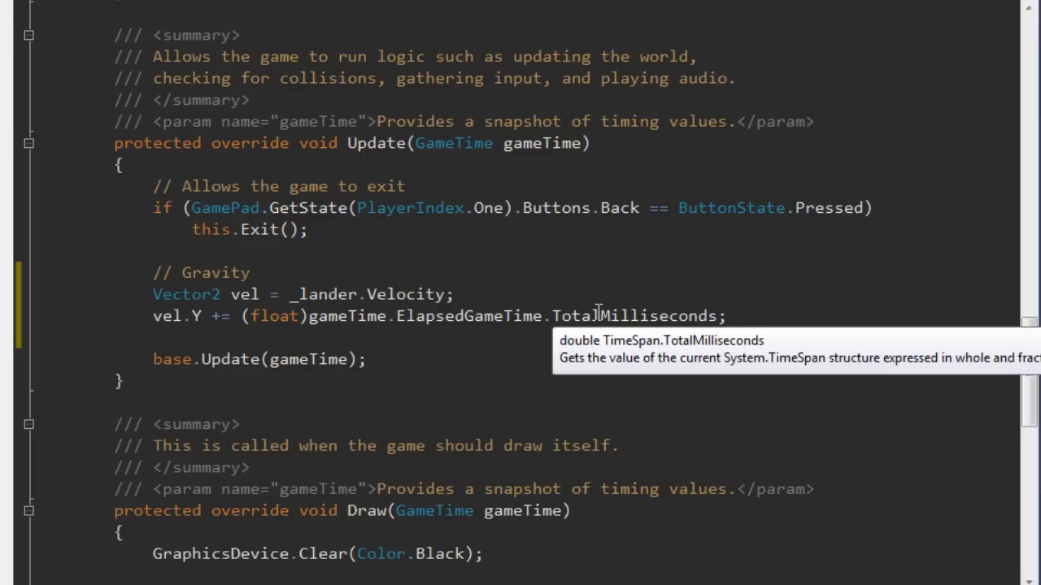
{"action": "mouse_move", "coordinate": [196, 316]}
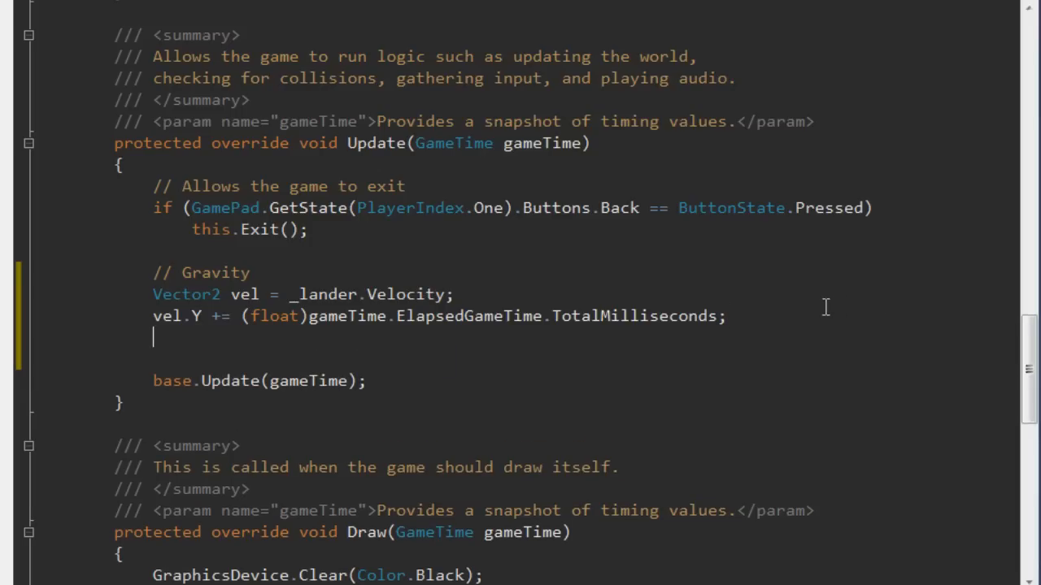
{"action": "type", "text": "_lander."}
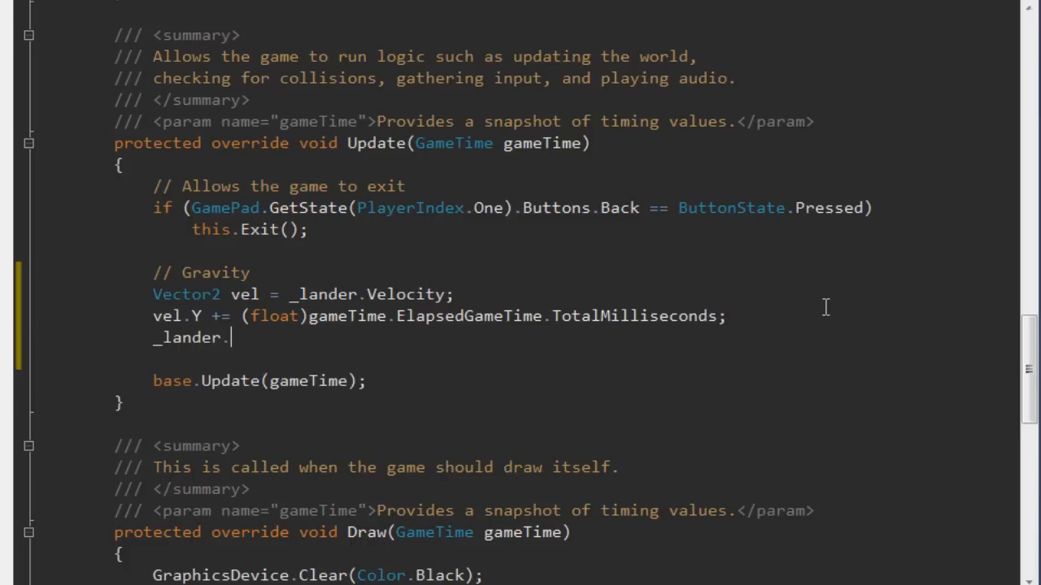
{"action": "type", "text": "Velocity ="}
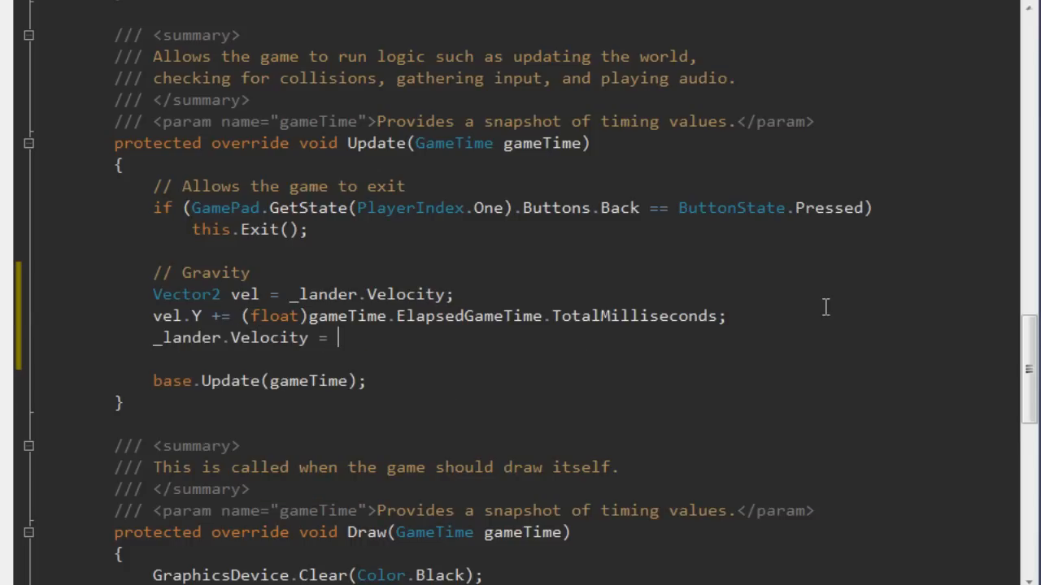
{"action": "type", "text": "vel;"}
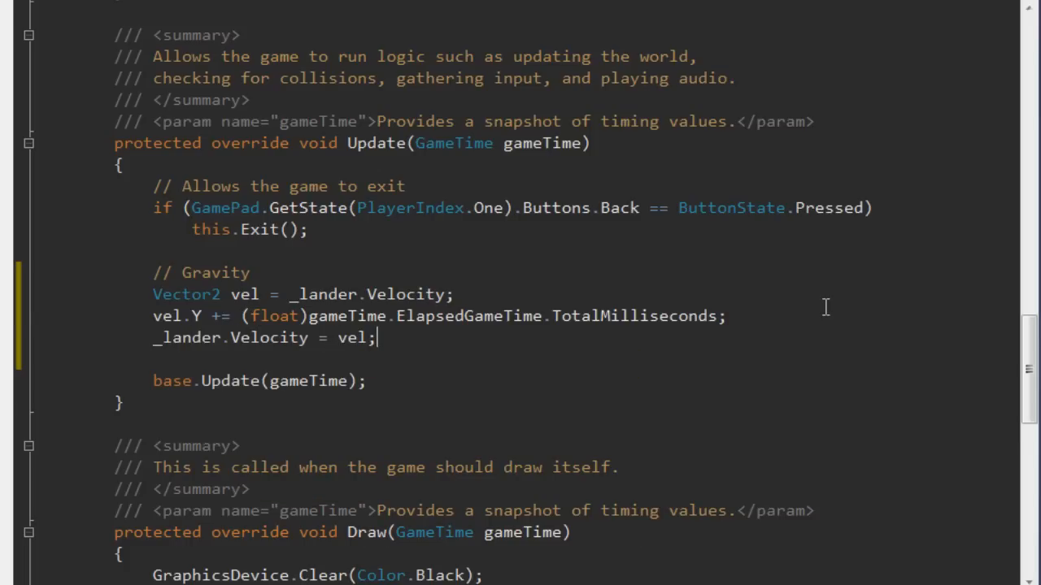
{"action": "key", "text": "Enter"}
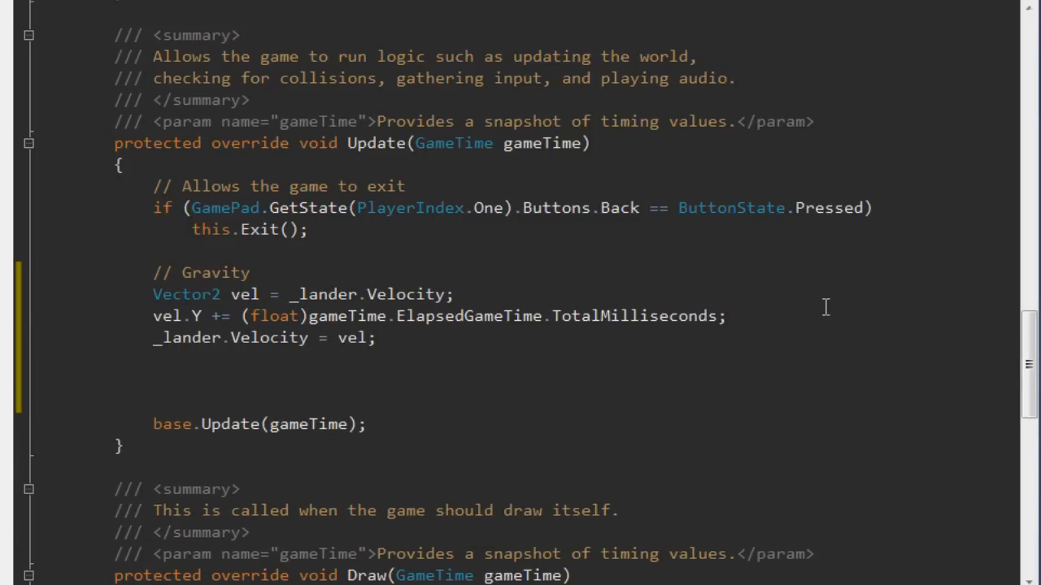
Compute pos = pos + vel from _lander.Position and assign it back to _lander.Position
{"action": "type", "text": "Vector2"}
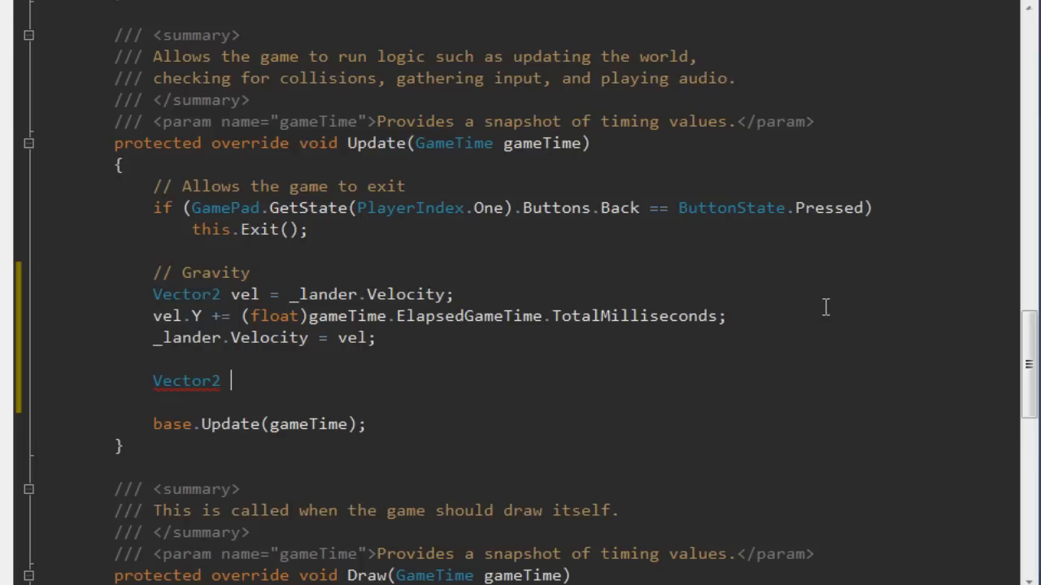
{"action": "type", "text": "pos"}
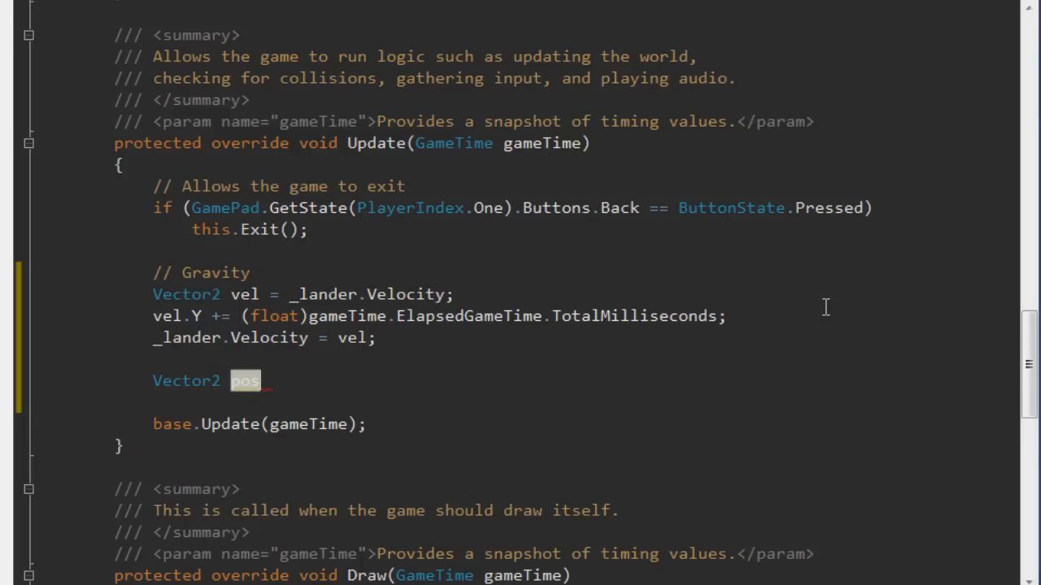
{"action": "type", "text": "= _lander.Position;"}
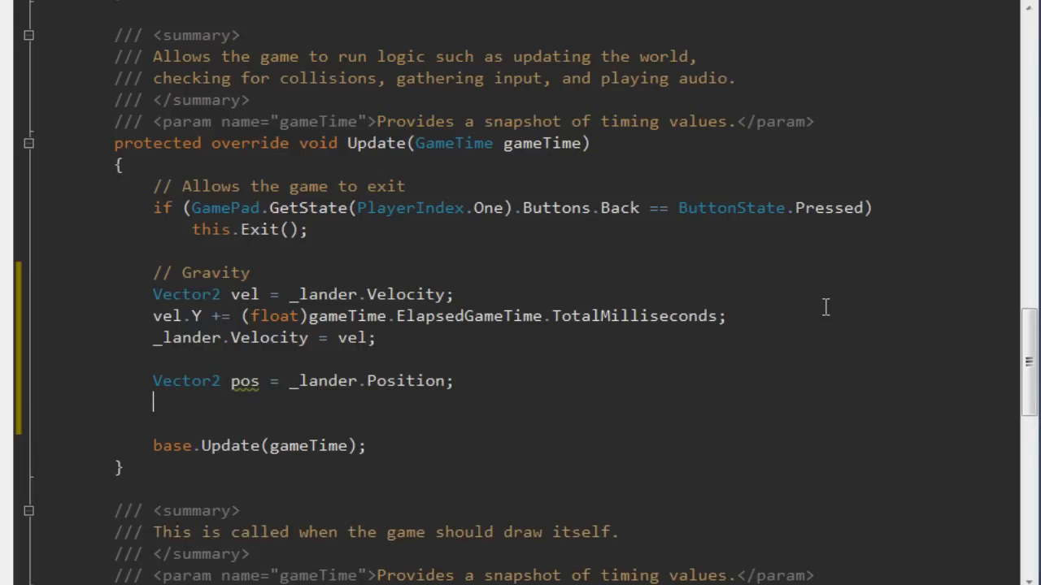
{"action": "type", "text": "pos"}
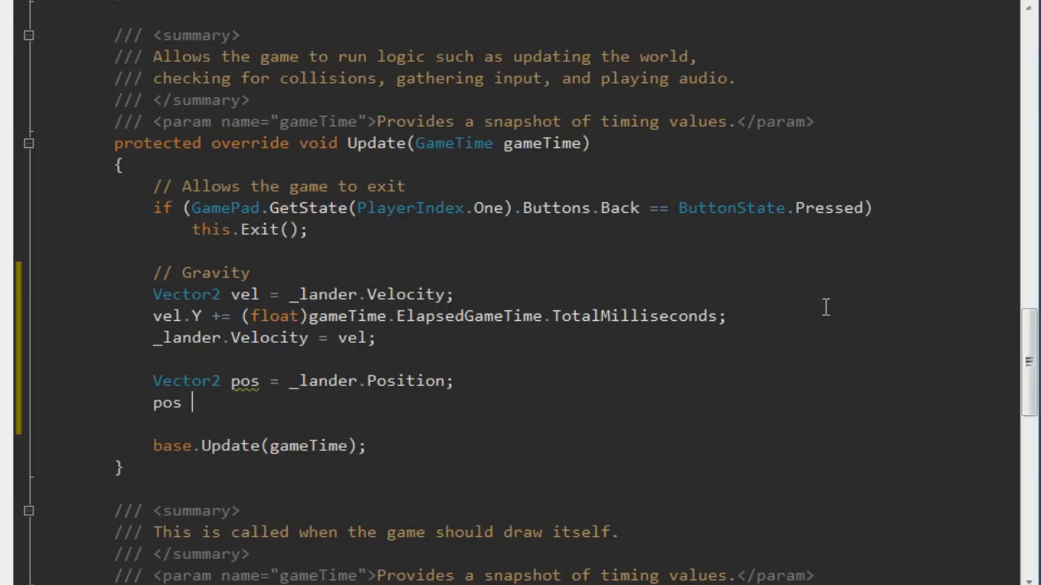
{"action": "type", "text": "= pos"}
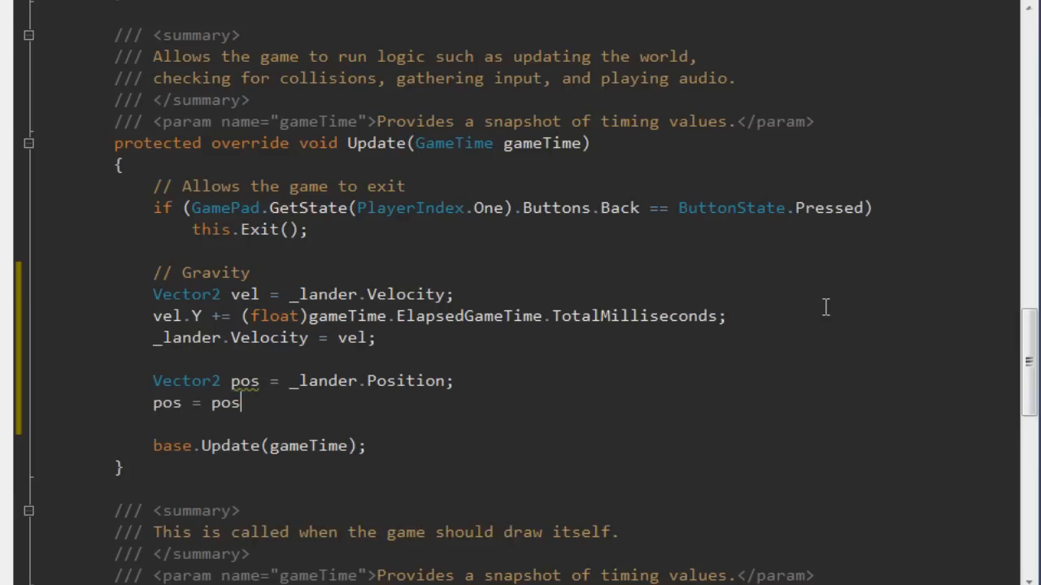
{"action": "type", "text": "+ vel;"}
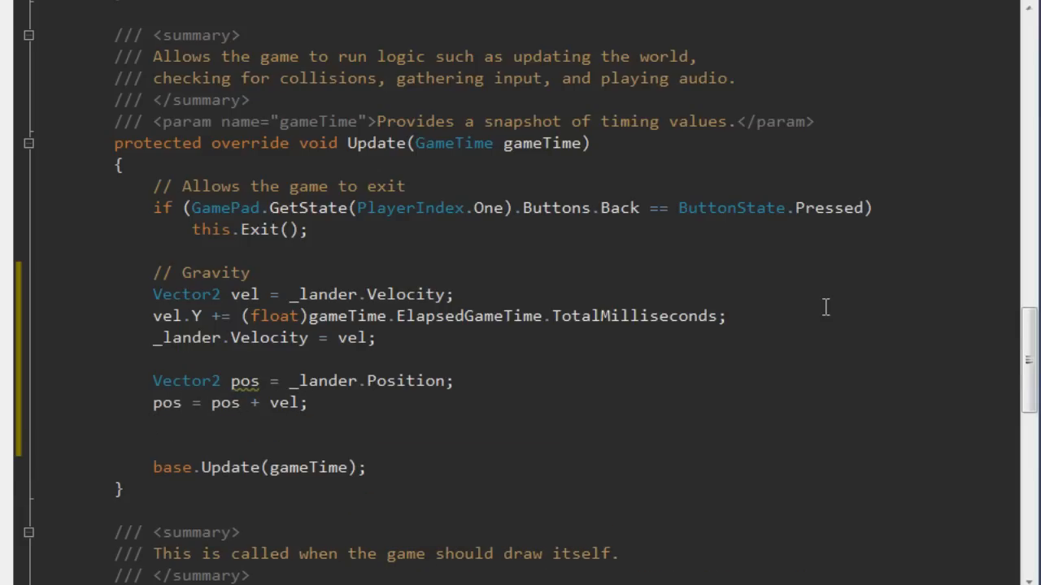
{"action": "type", "text": "_lander."}
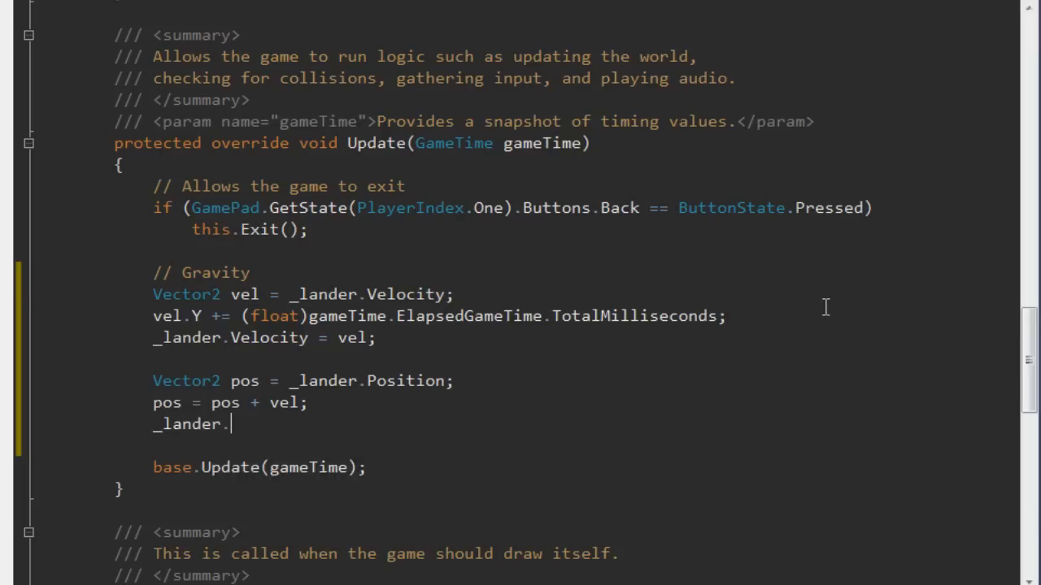
{"action": "type", "text": "Position ="}
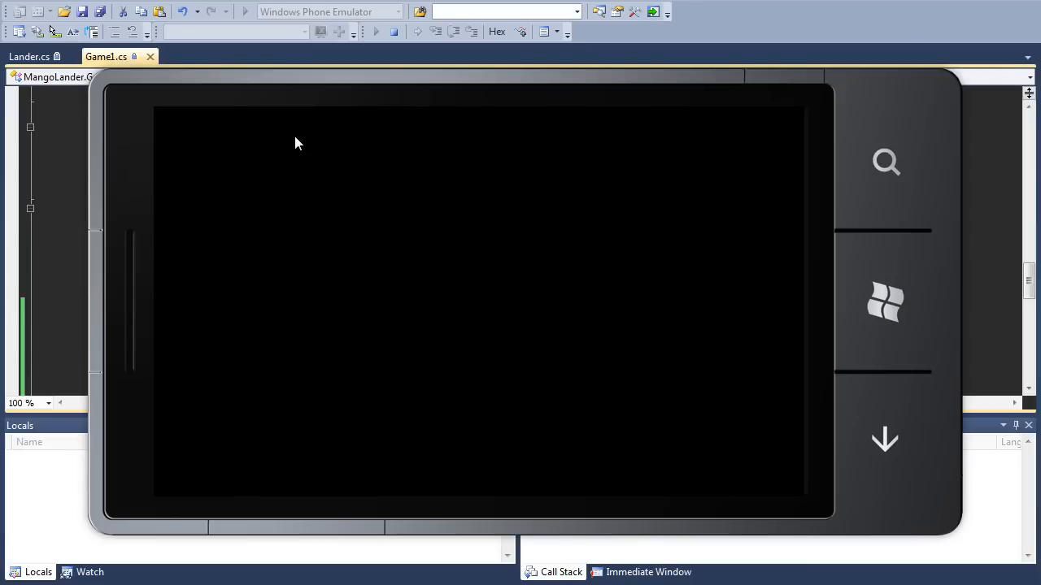
{"action": "mouse_move", "coordinate": [218, 143]}
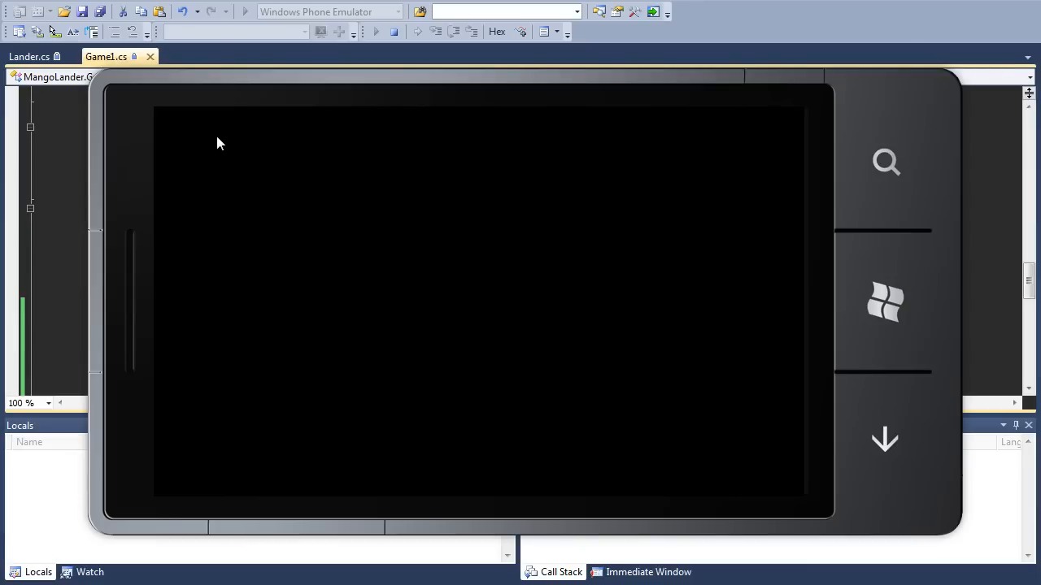
{"action": "mouse_move", "coordinate": [292, 145]}
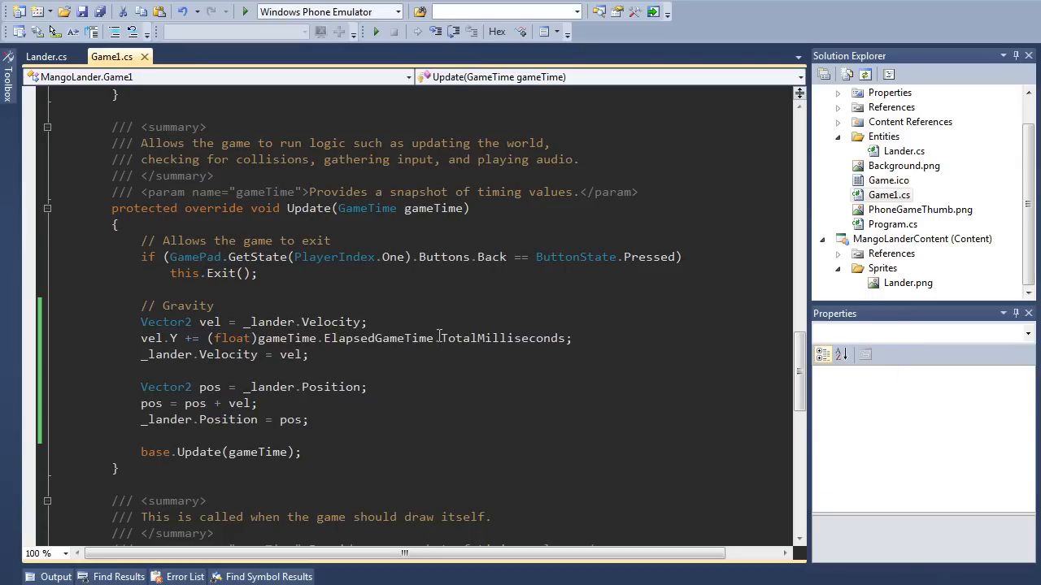
{"action": "mouse_move", "coordinate": [560, 325]}
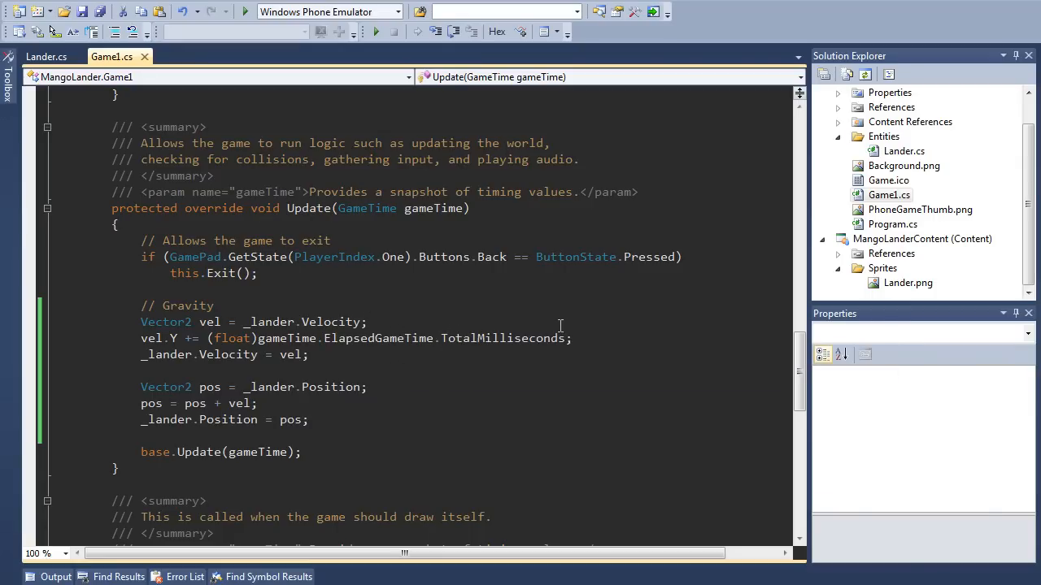
Divide the gravity line's elapsed milliseconds by 2000
{"action": "left_click", "coordinate": [367, 322]}
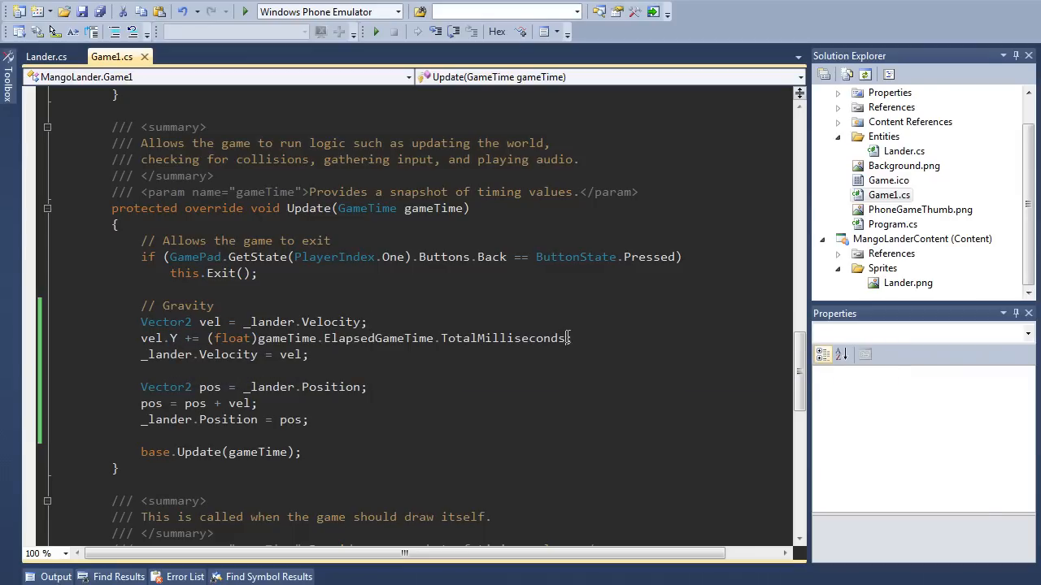
{"action": "double_click", "coordinate": [505, 338]}
{"action": "type", "text": " / "}
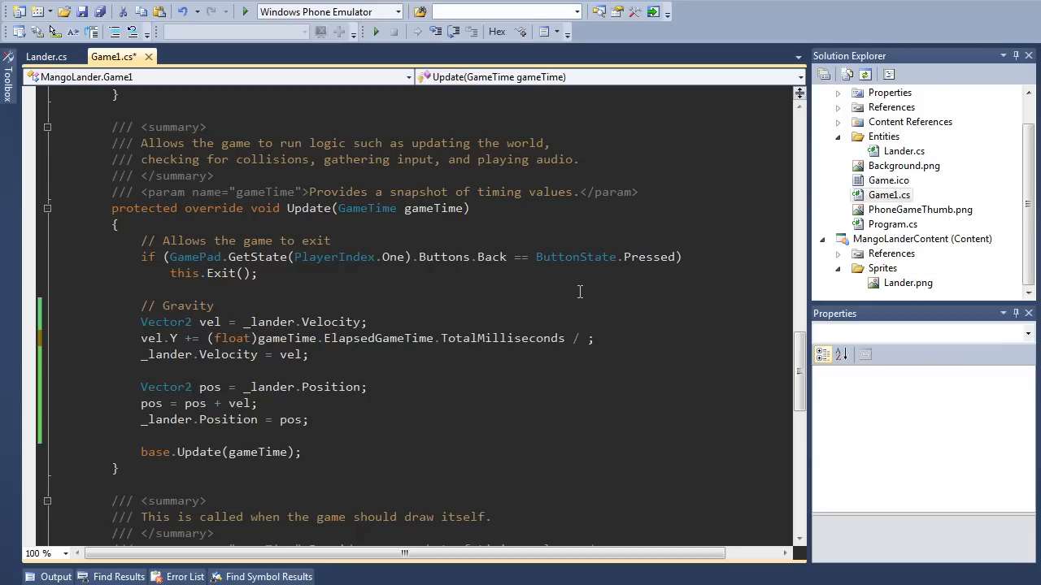
{"action": "type", "text": "2000"}
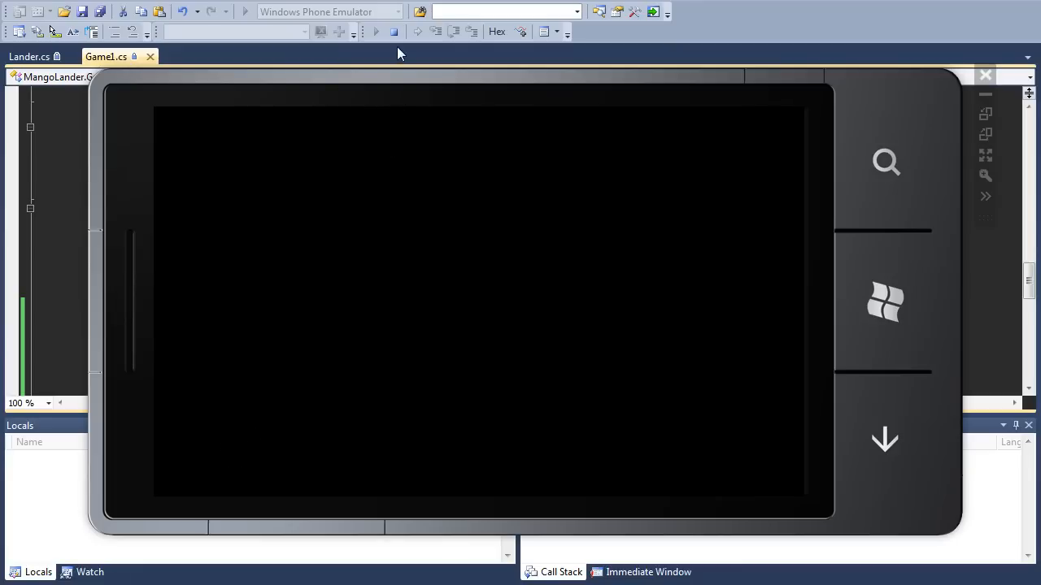
{"action": "mouse_move", "coordinate": [395, 32]}
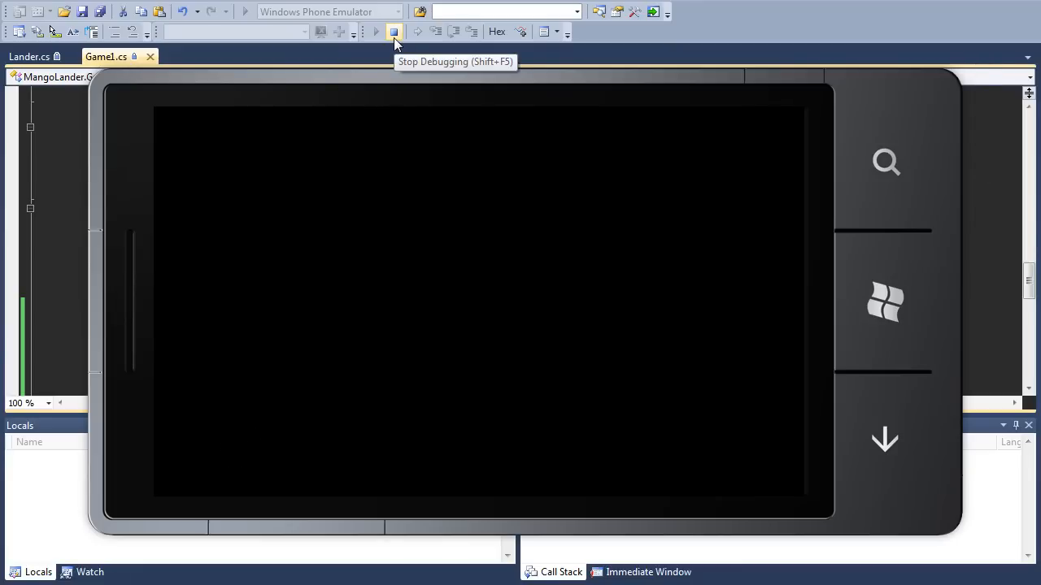
Stop debugging the lander game after it shows a black screen
{"action": "left_click", "coordinate": [394, 32]}
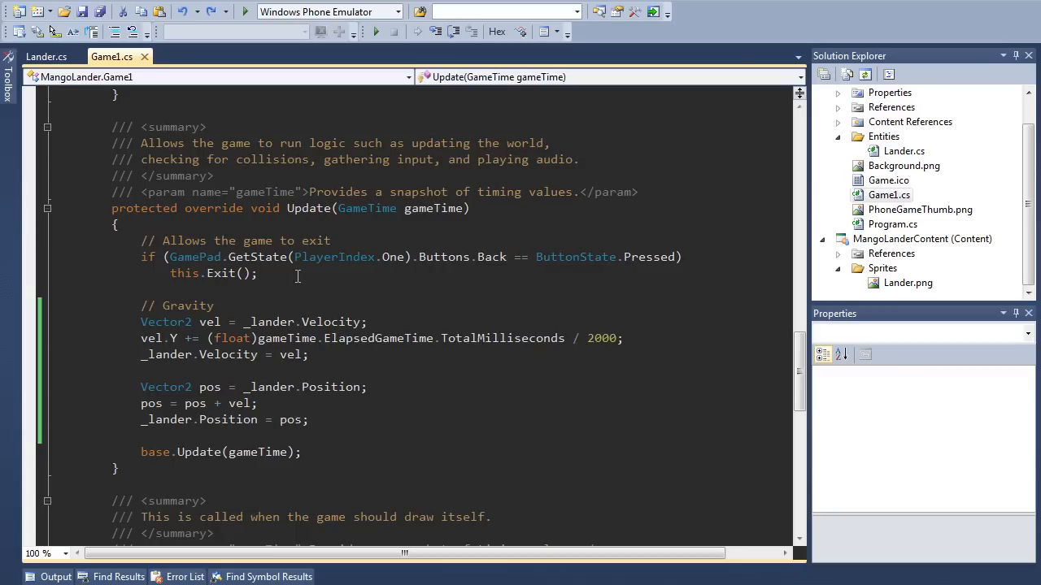
{"action": "mouse_move", "coordinate": [294, 274]}
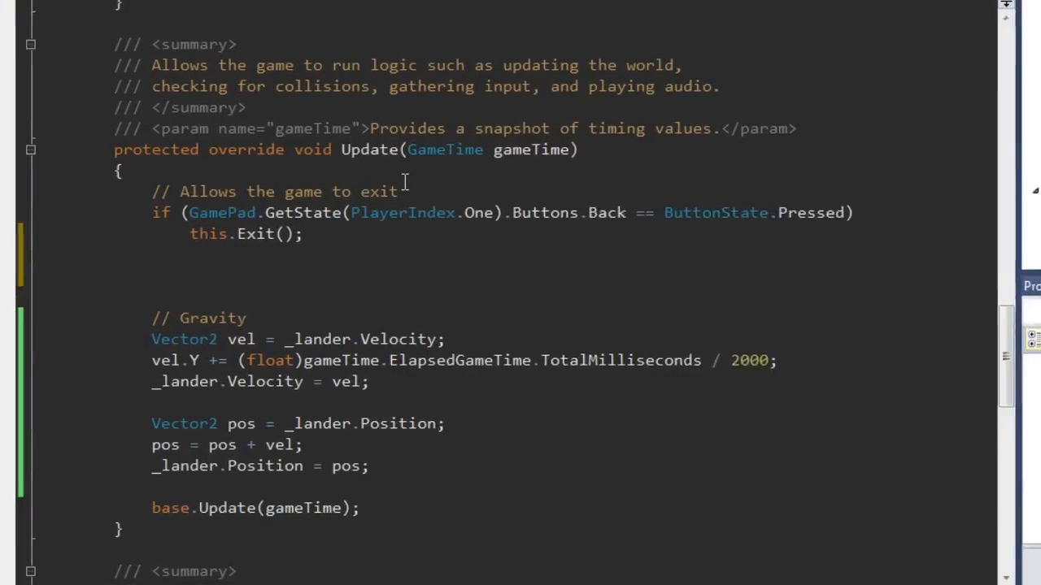
Add an 'Accept touch' comment and a TouchCollection touches from TouchPanel.GetState()
{"action": "type", "text": "// Accept tou"}
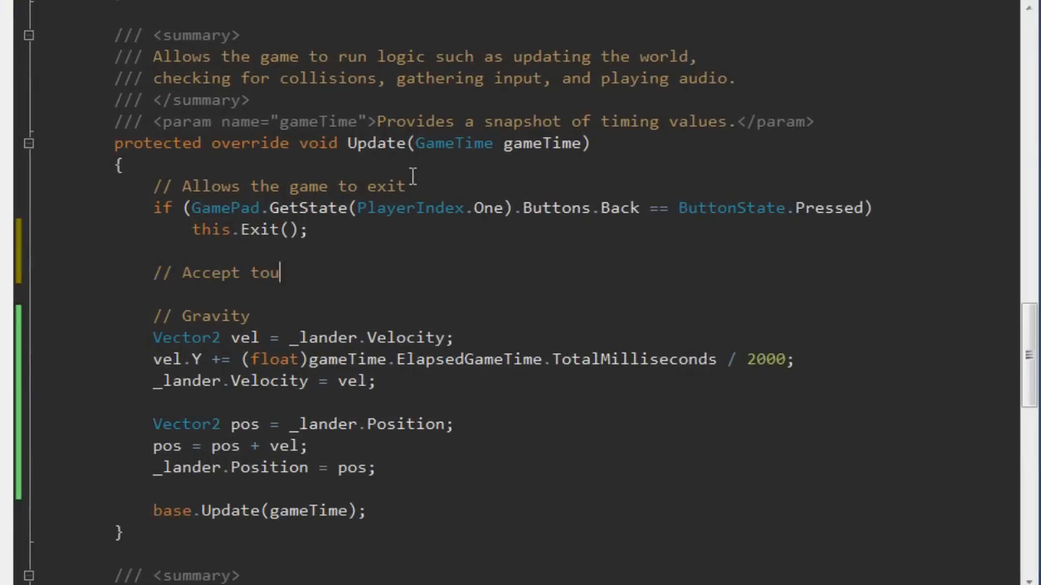
{"action": "type", "text": "ch"}
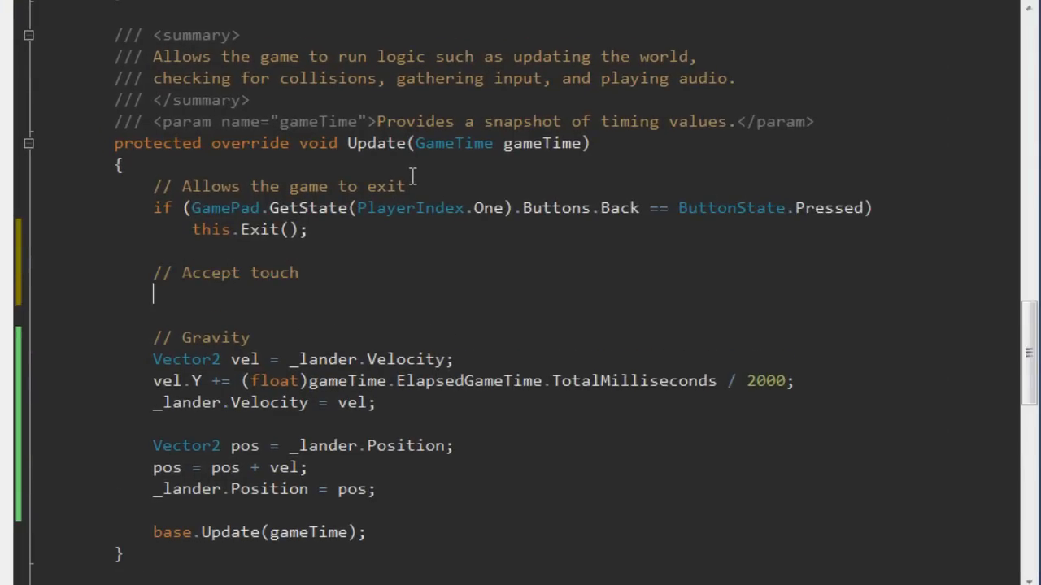
{"action": "type", "text": "TouchCollection"}
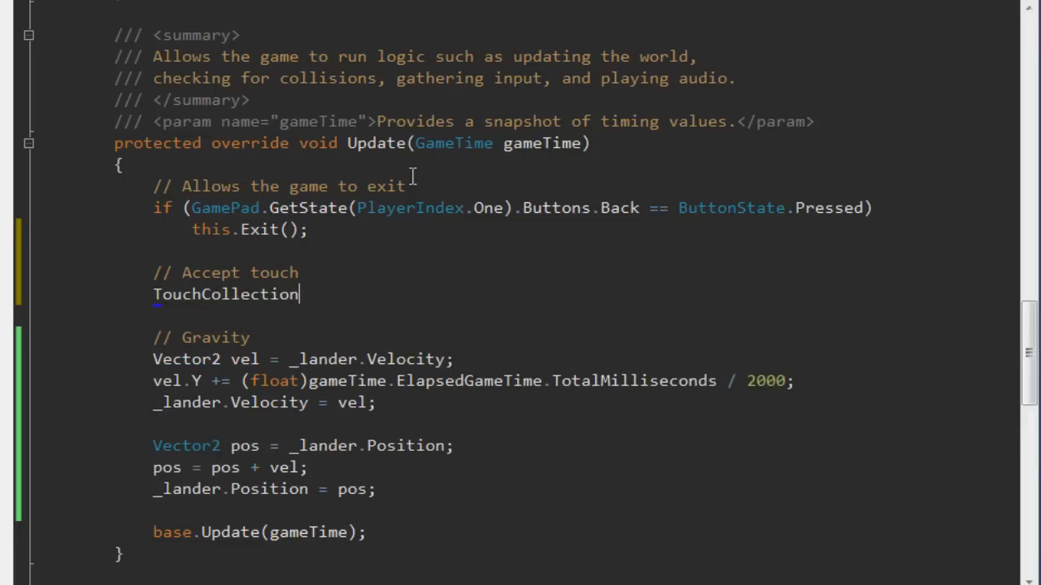
{"action": "type", "text": "touches"}
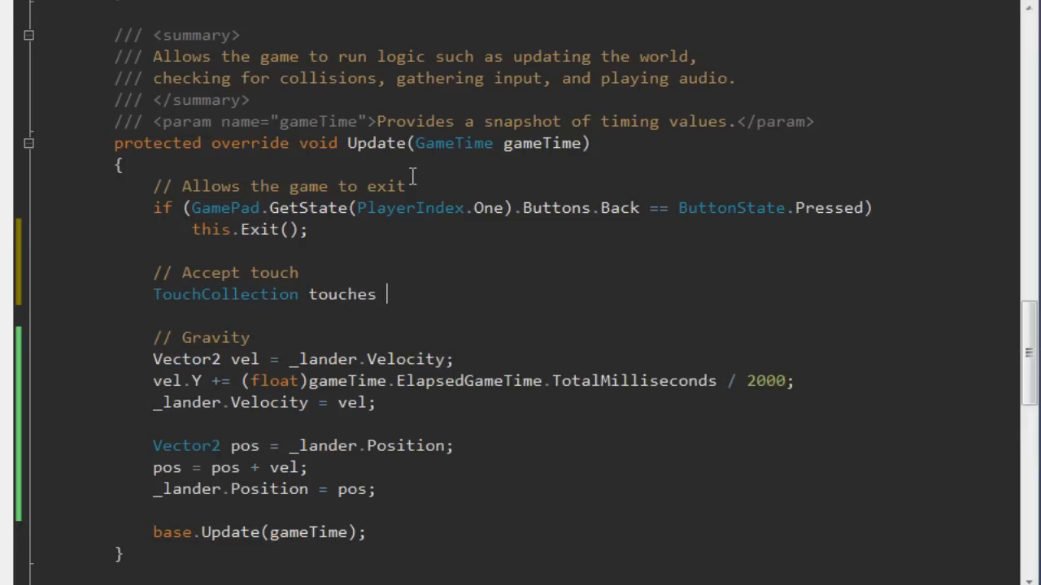
{"action": "type", "text": "= Touch"}
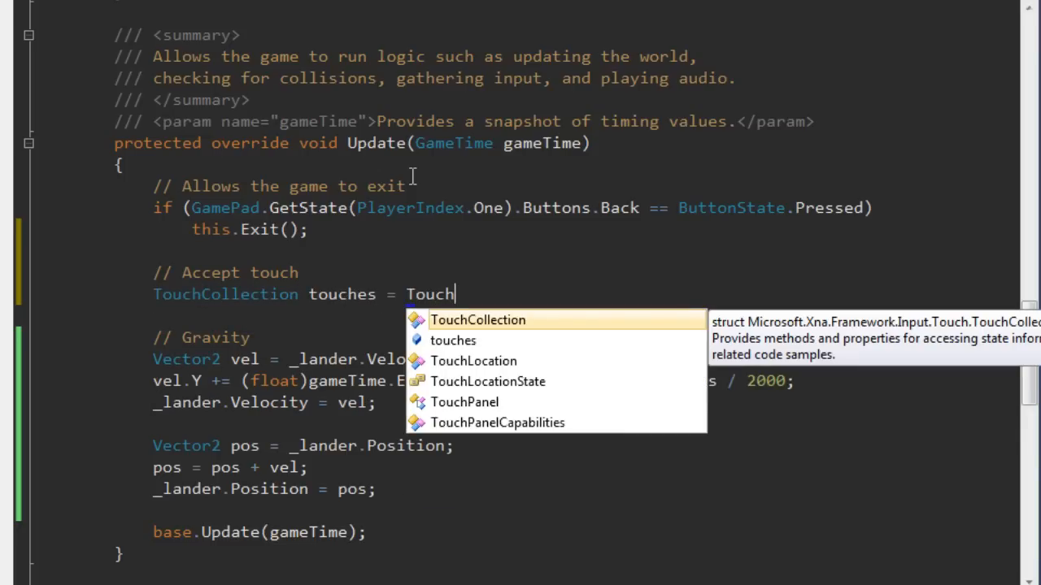
{"action": "type", "text": "Panel.GetState();"}
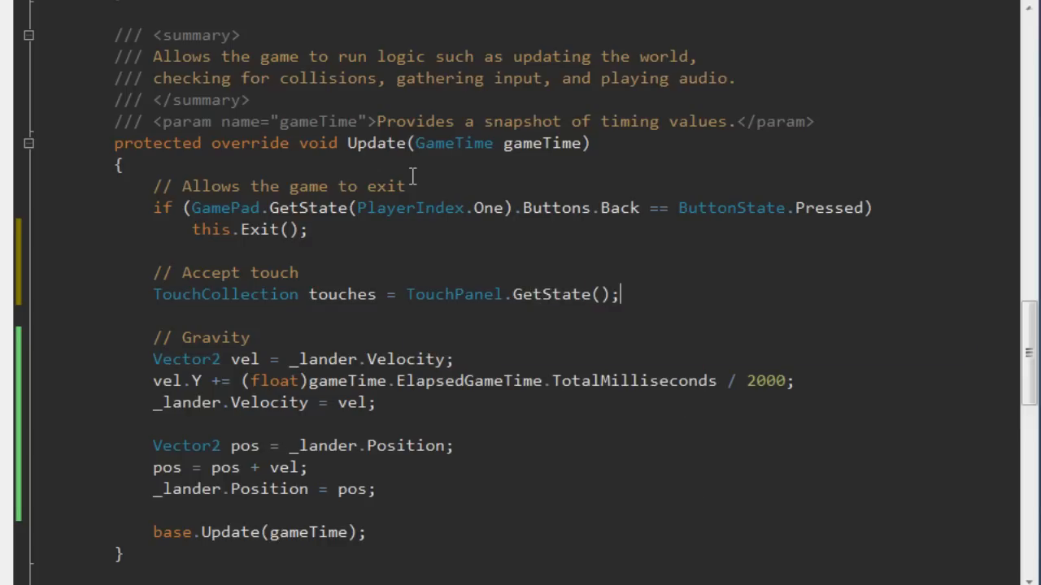
Loop over touches and, when a touch is Pressed, reset _lander.Position to a new Vector2
{"action": "type", "text": "foreach (TouchLocation"}
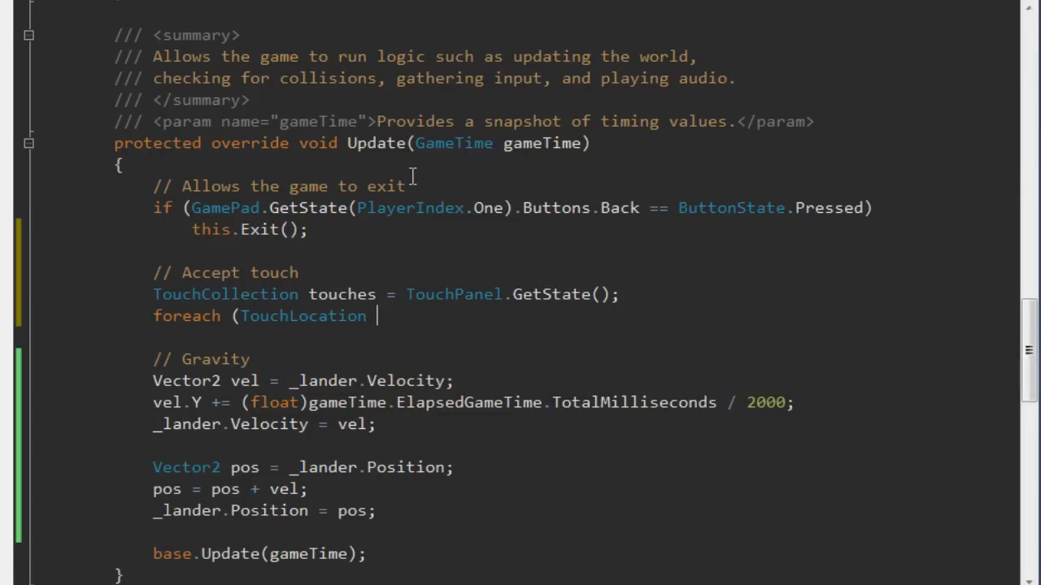
{"action": "type", "text": "touch in touches)"}
{"action": "type", "text": "{"}
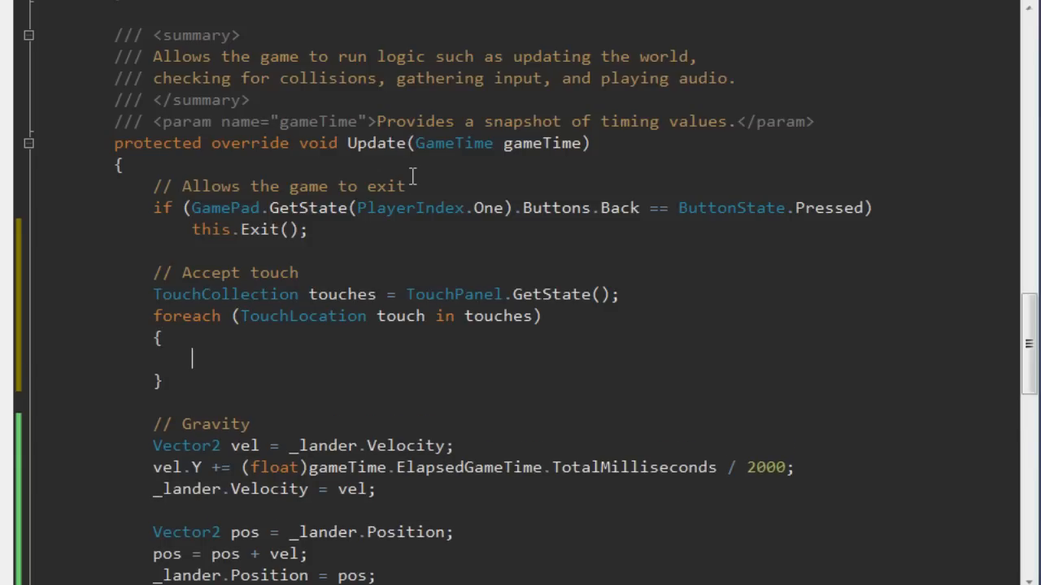
{"action": "type", "text": "if ("}
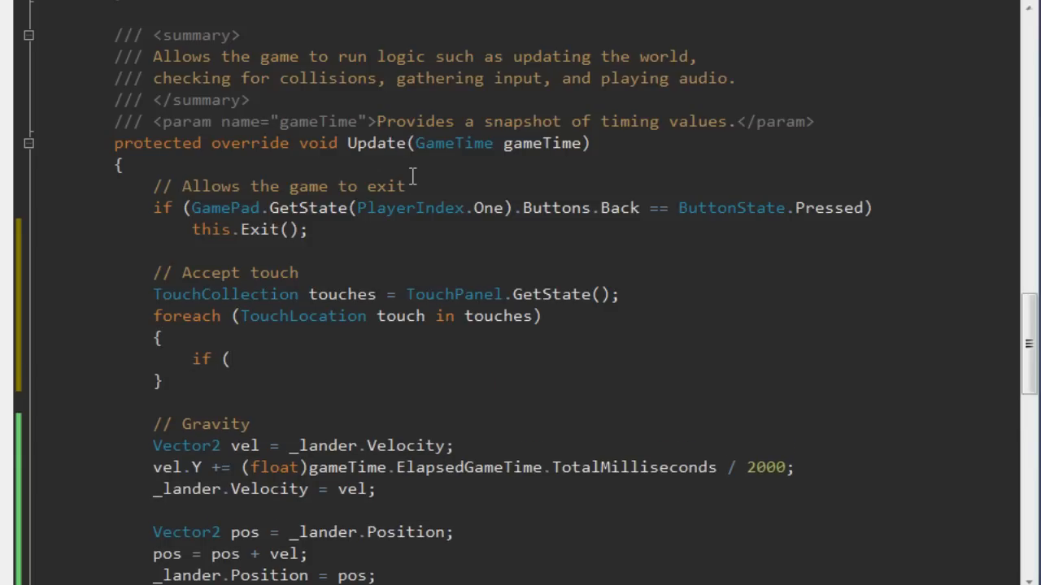
{"action": "type", "text": "touch.State == TouchLocationState.Pressed"}
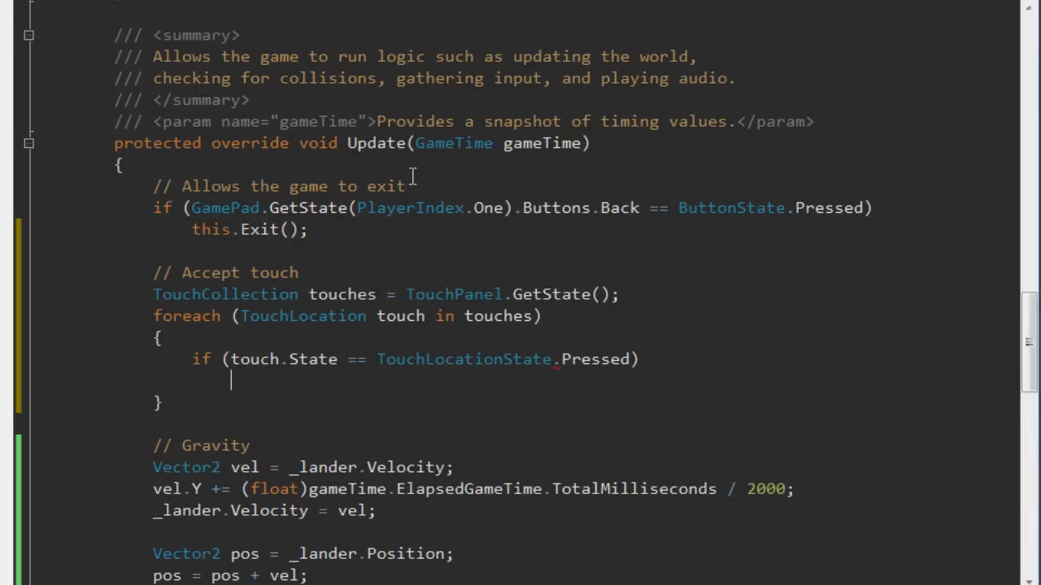
{"action": "type", "text": "{"}
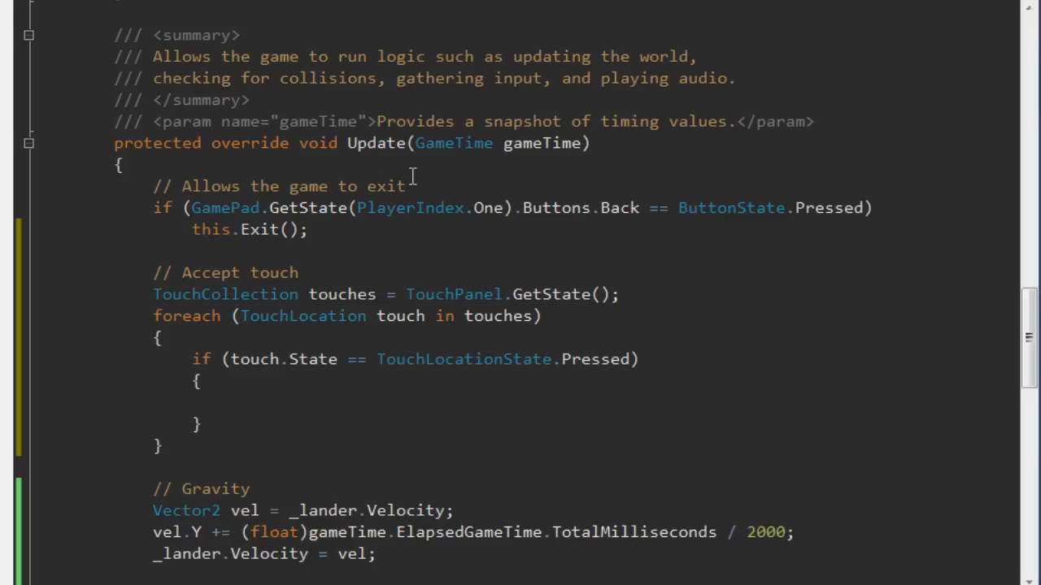
{"action": "type", "text": "_"}
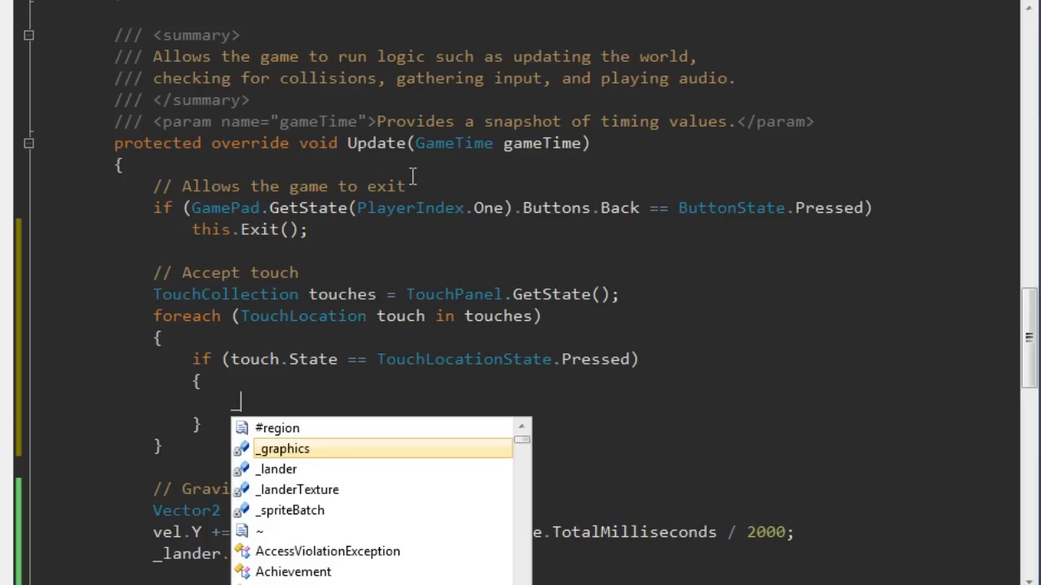
{"action": "type", "text": "_lander.p"}
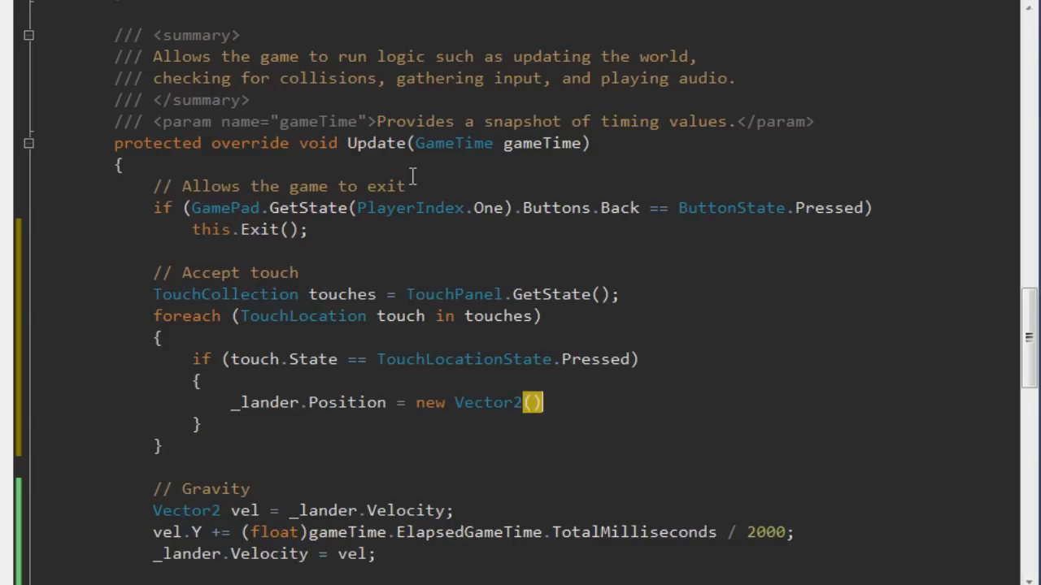
{"action": "type", "text": "_lander."}
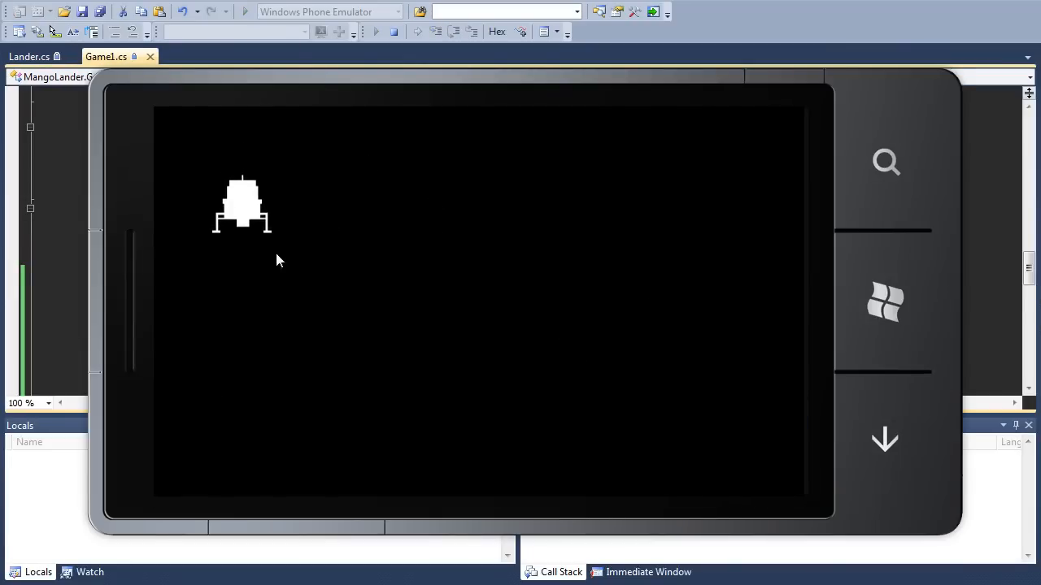
{"action": "mouse_move", "coordinate": [462, 304]}
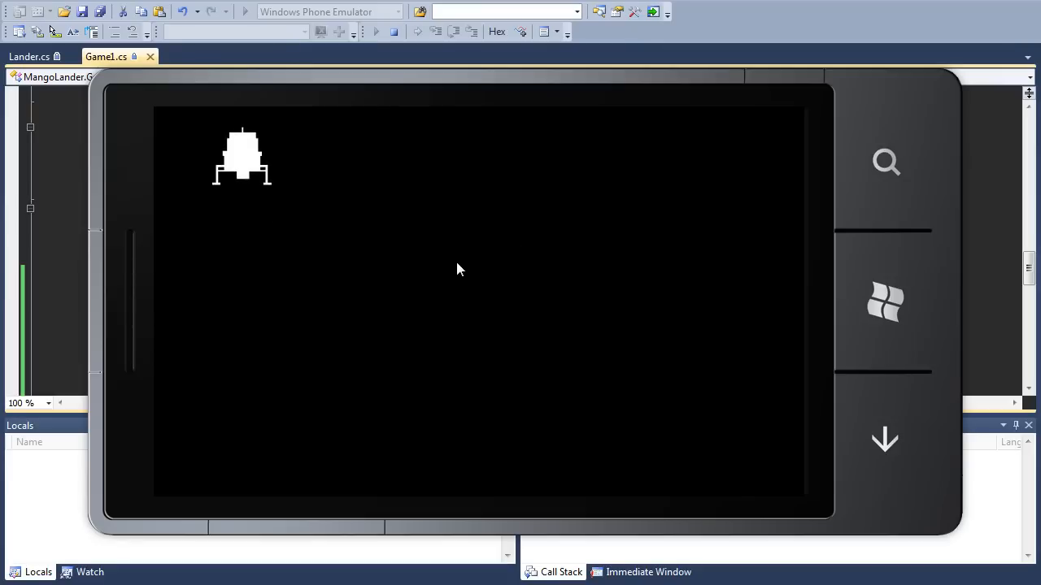
{"action": "mouse_move", "coordinate": [364, 265]}
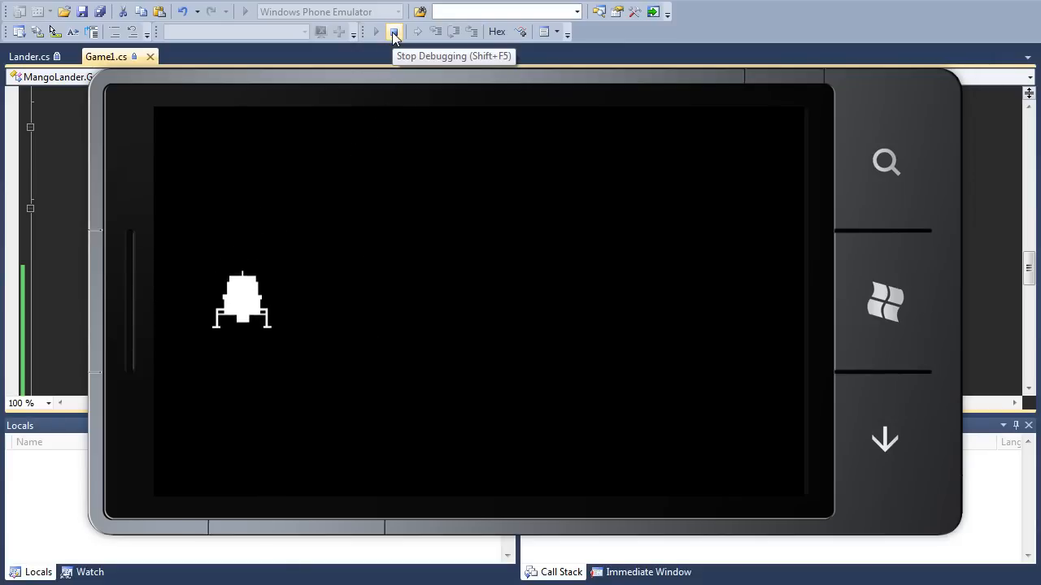
Stop the lander game after testing the tap-to-reset behaviour
{"action": "left_click", "coordinate": [395, 32]}
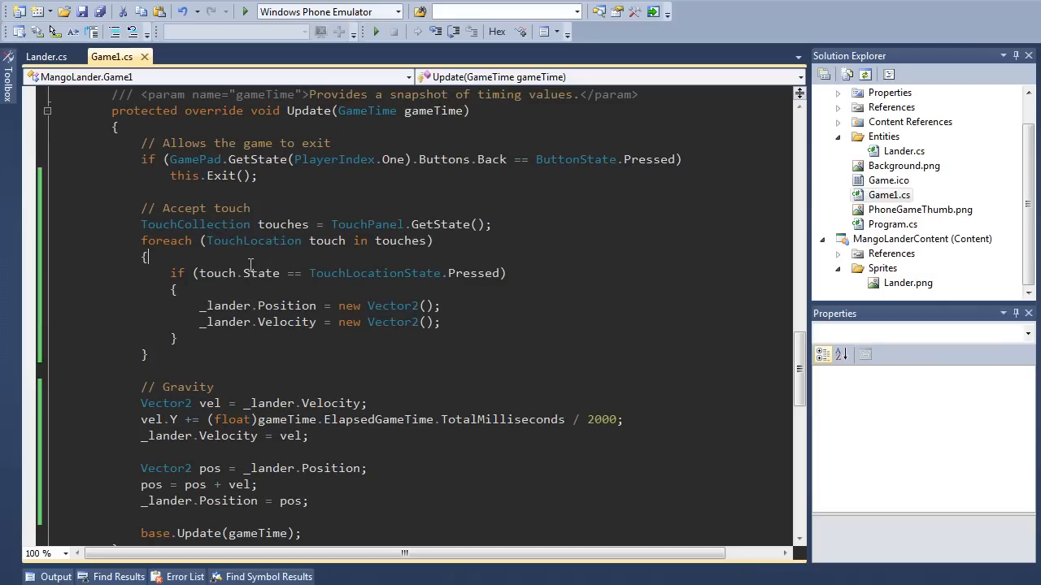
{"action": "mouse_move", "coordinate": [429, 255]}
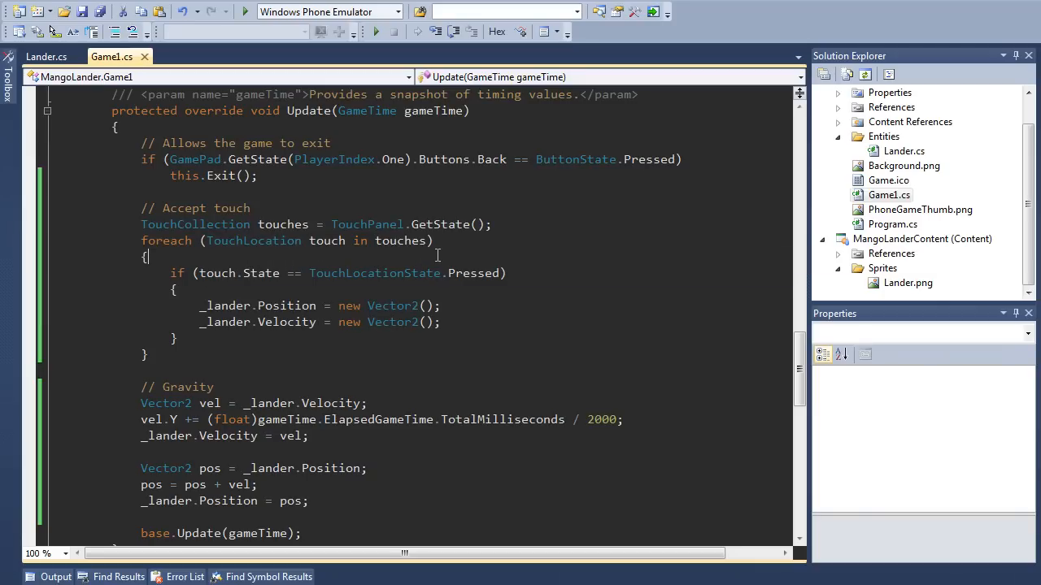
{"action": "mouse_move", "coordinate": [372, 224]}
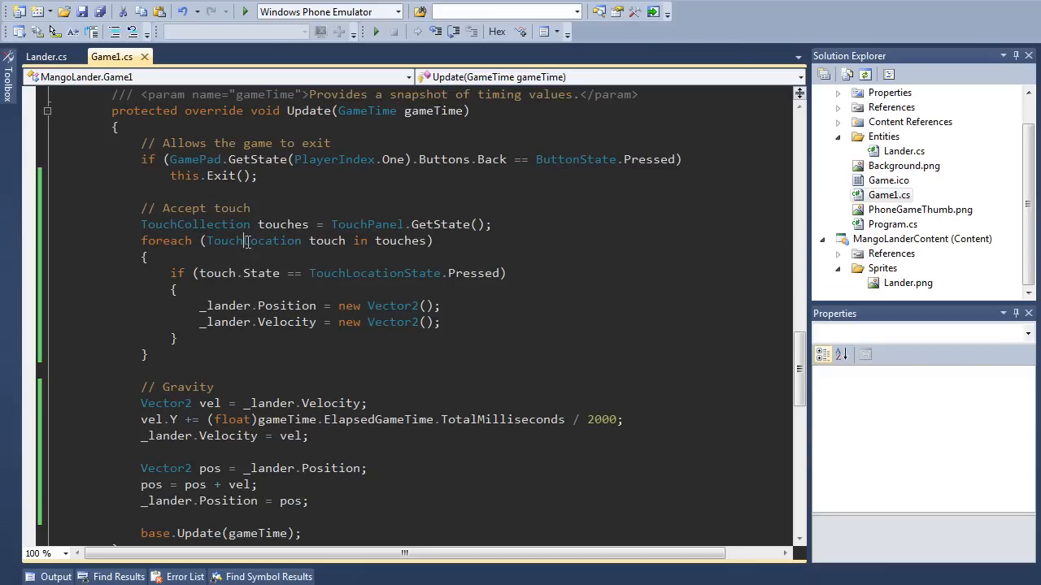
Replace new Vector2() in the pressed-touch handler with the touch's position
{"action": "double_click", "coordinate": [282, 225]}
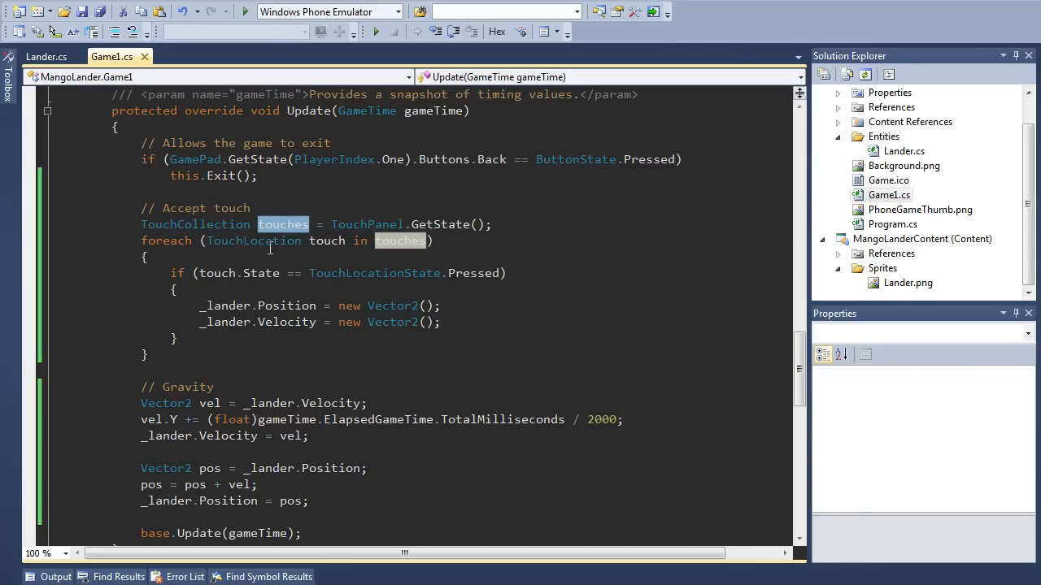
{"action": "mouse_move", "coordinate": [252, 240]}
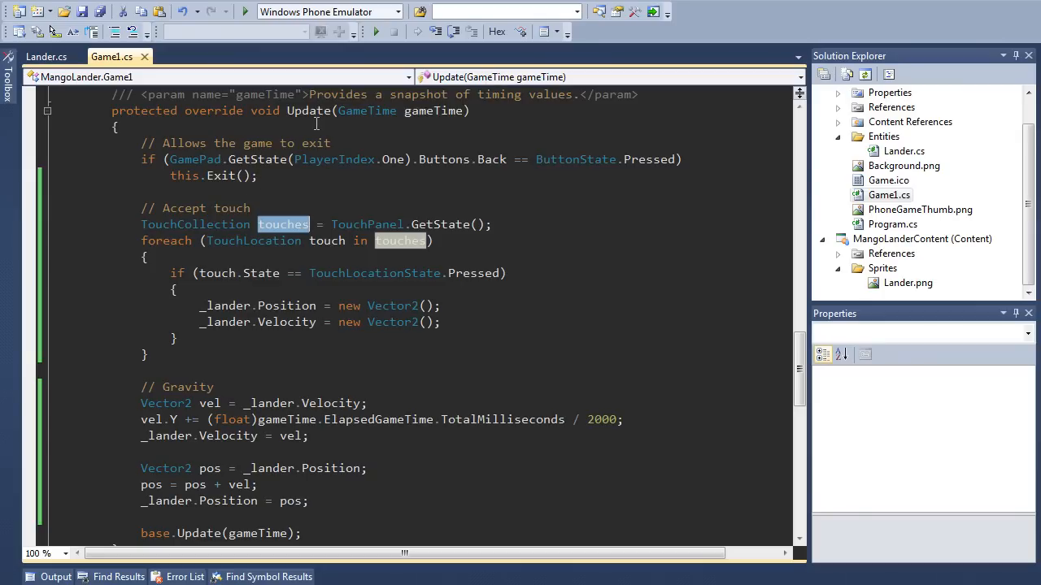
{"action": "double_click", "coordinate": [348, 305]}
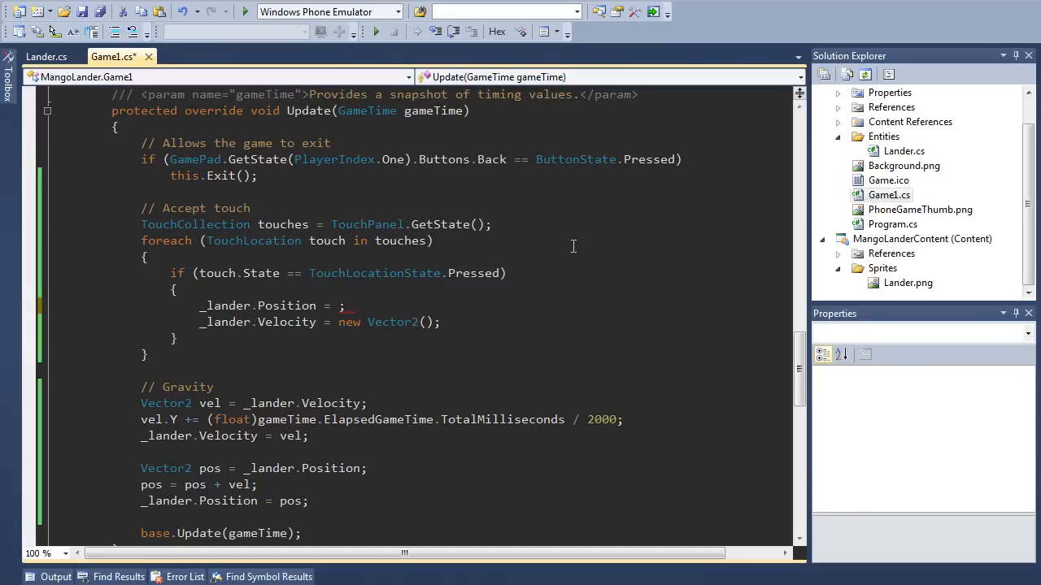
{"action": "type", "text": "touch."}
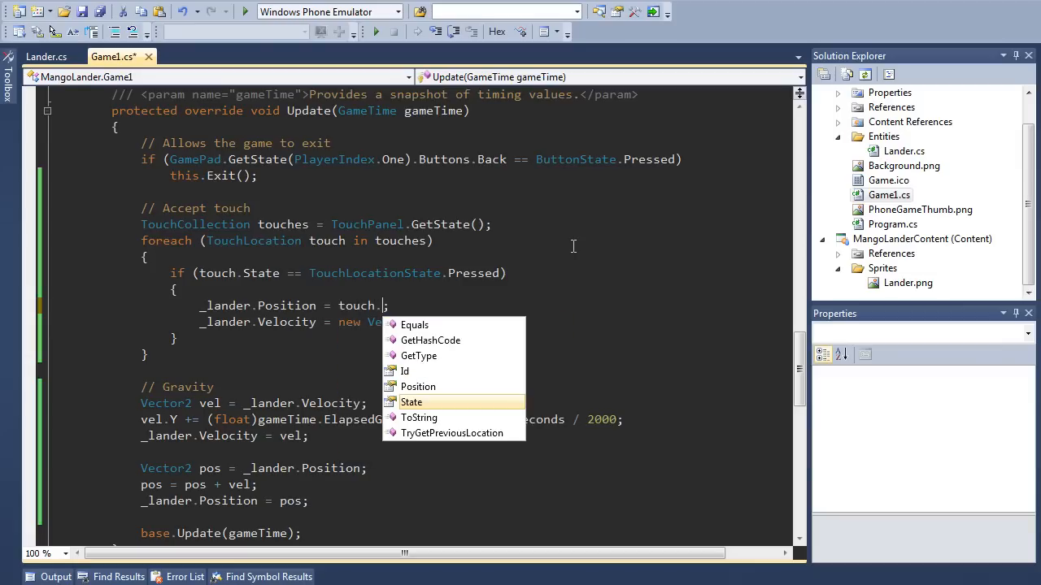